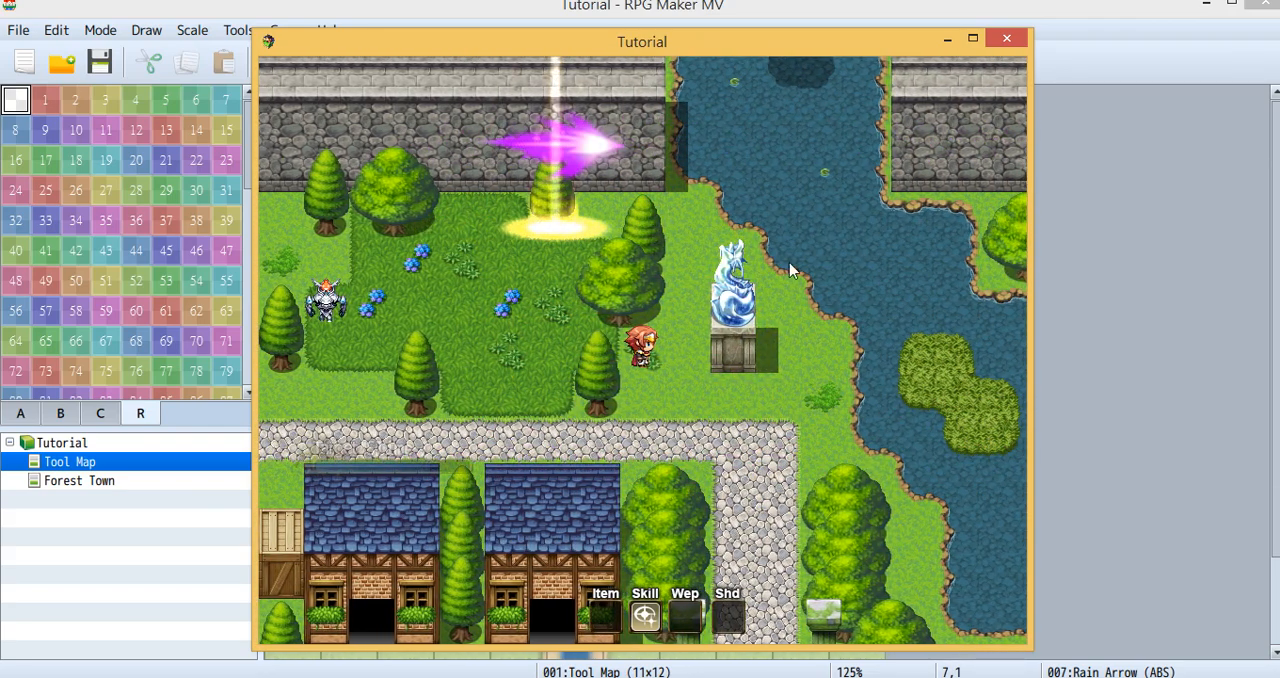
mouse_move(610, 412)
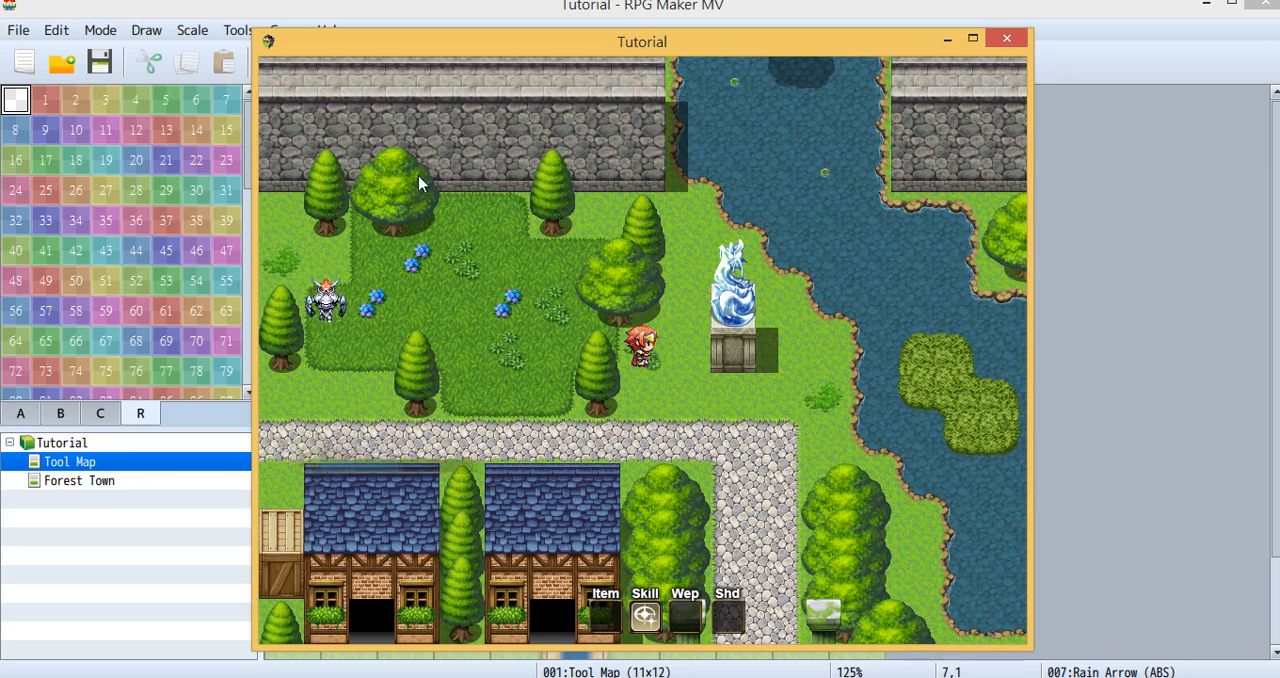
mouse_move(818, 292)
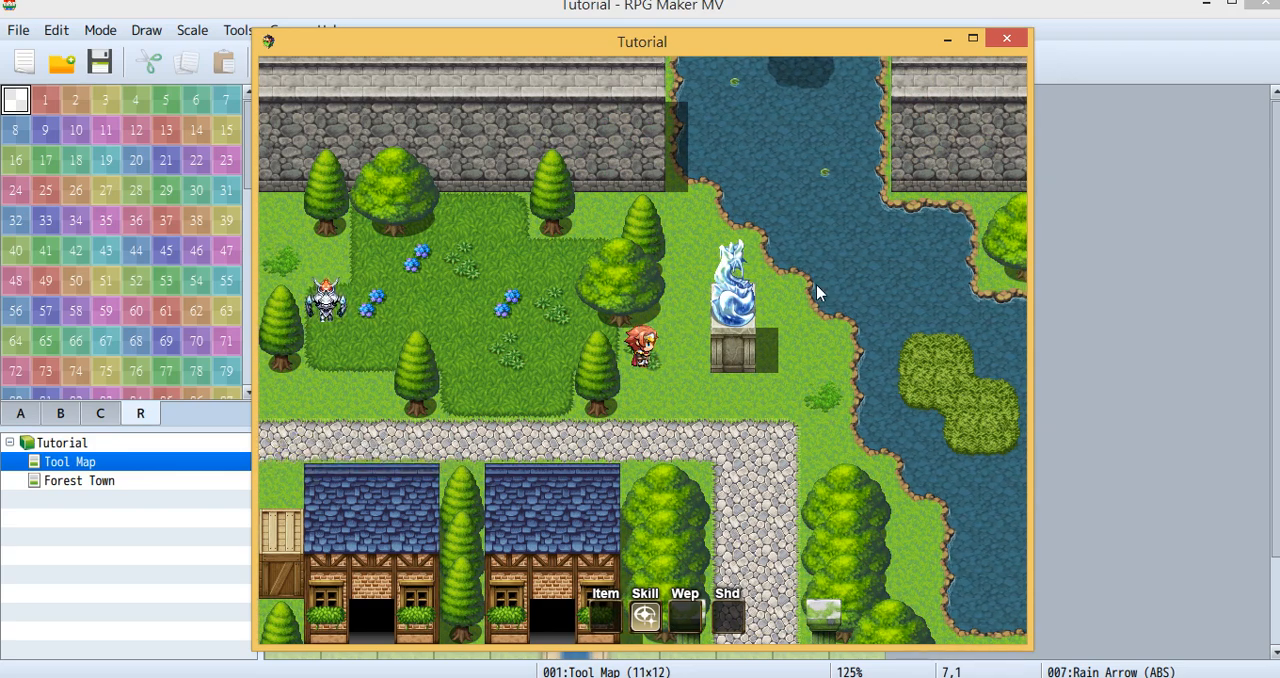
mouse_move(1004, 204)
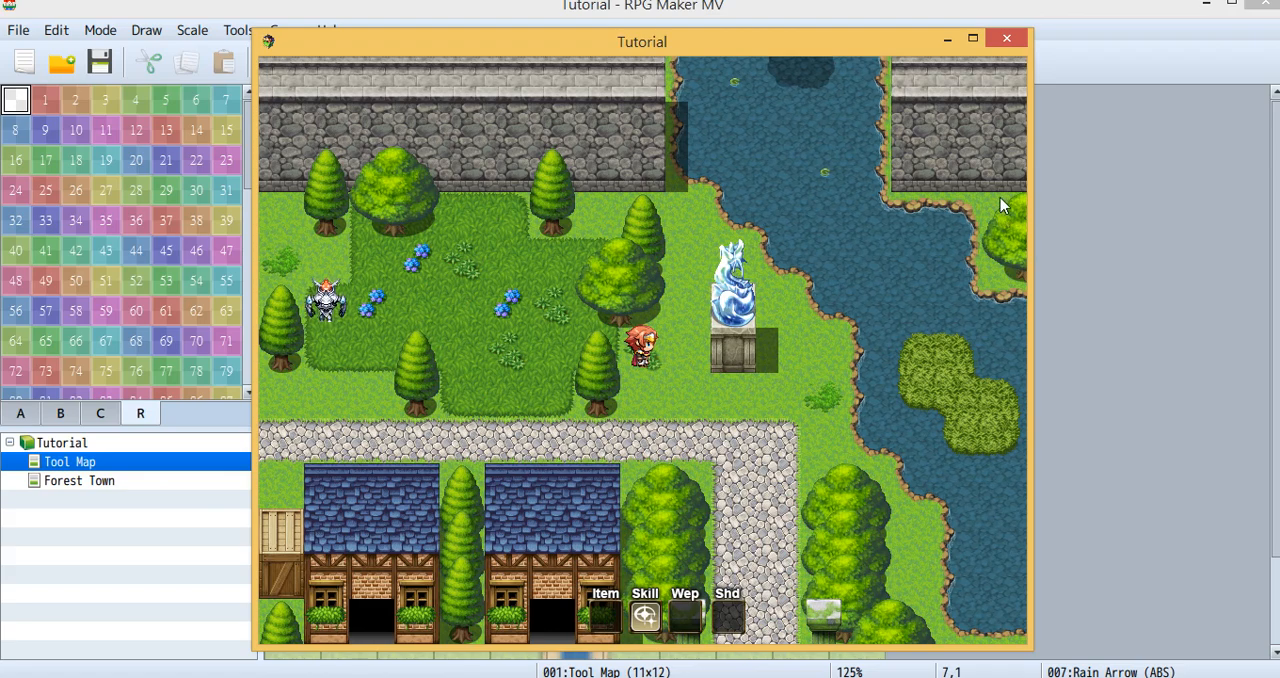
mouse_move(1008, 38)
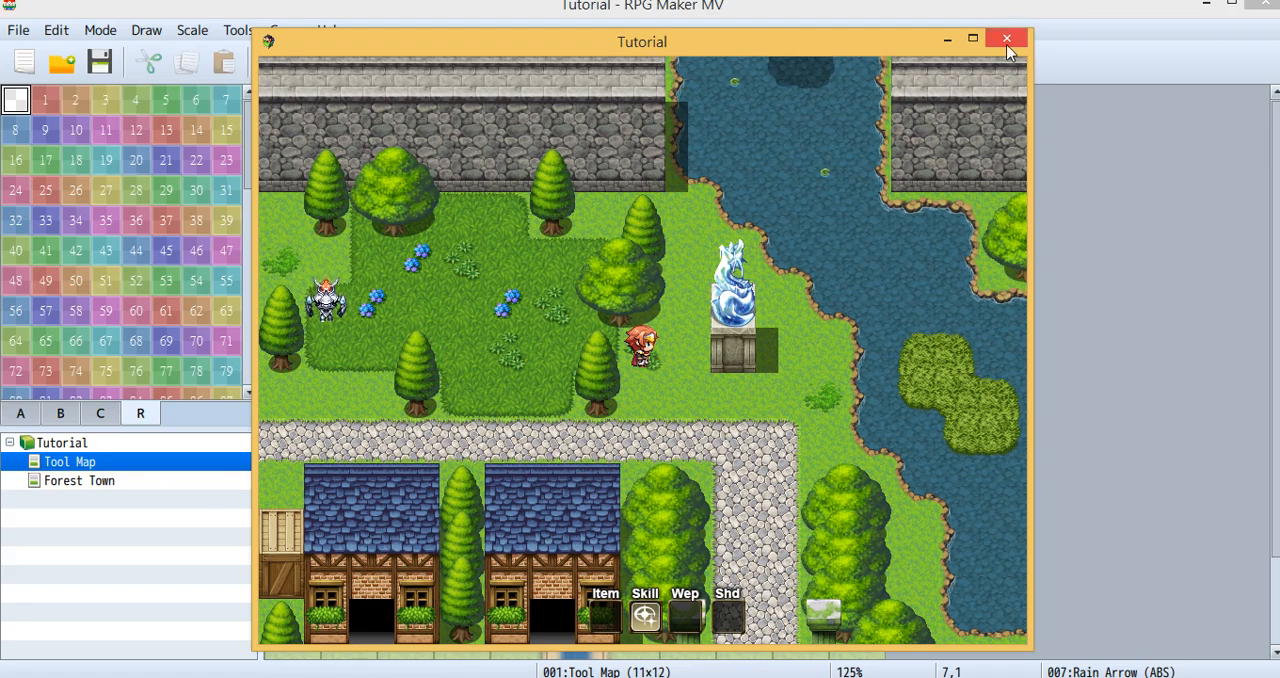
Step: Close the running playtest window to return to the Tool Map editor
click(1008, 38)
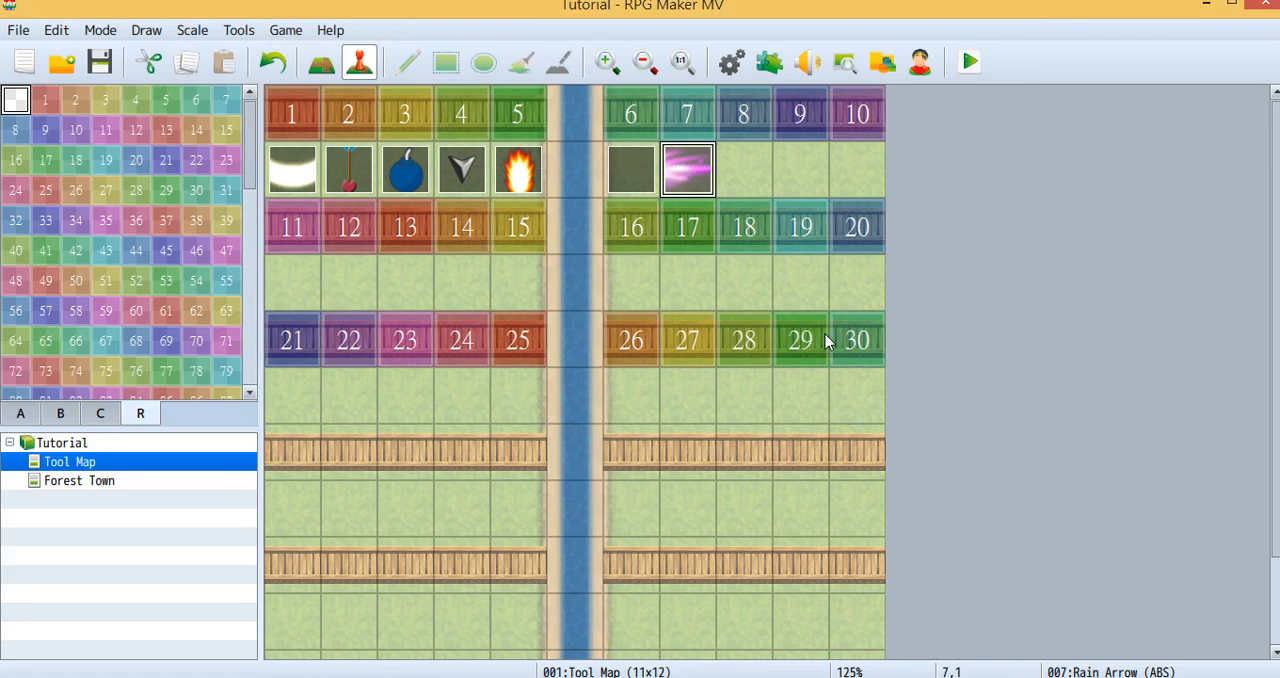
mouse_move(764, 260)
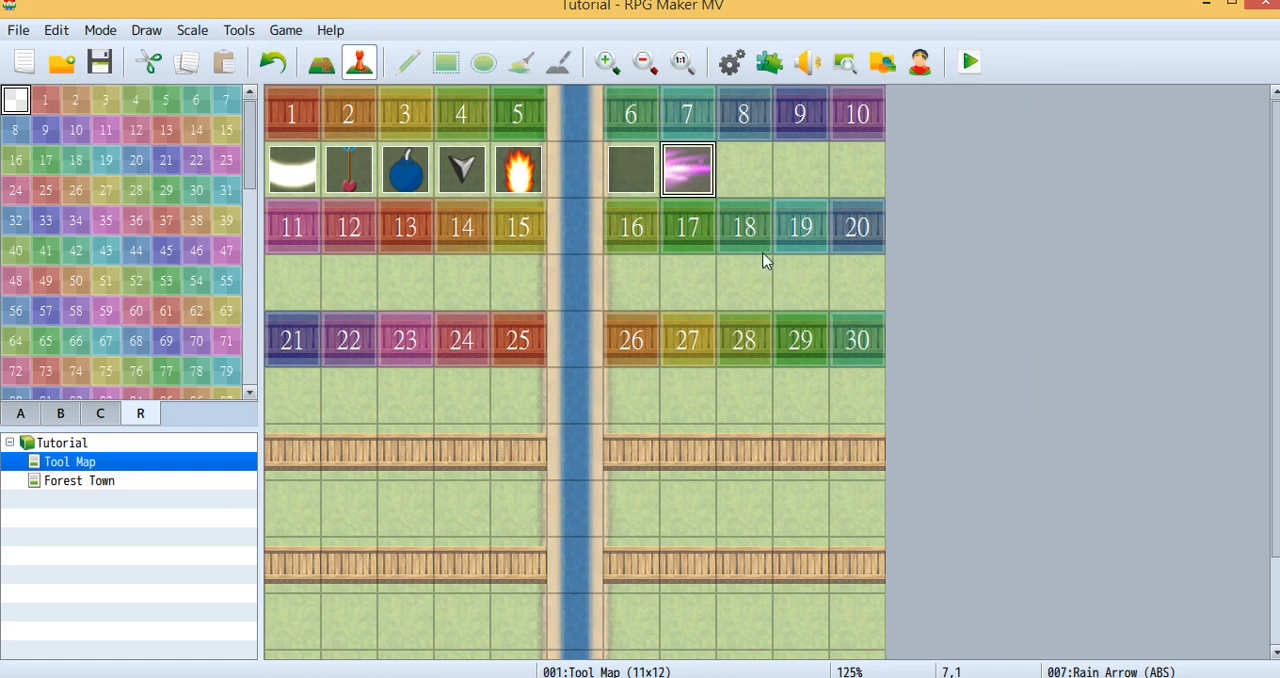
mouse_move(698, 248)
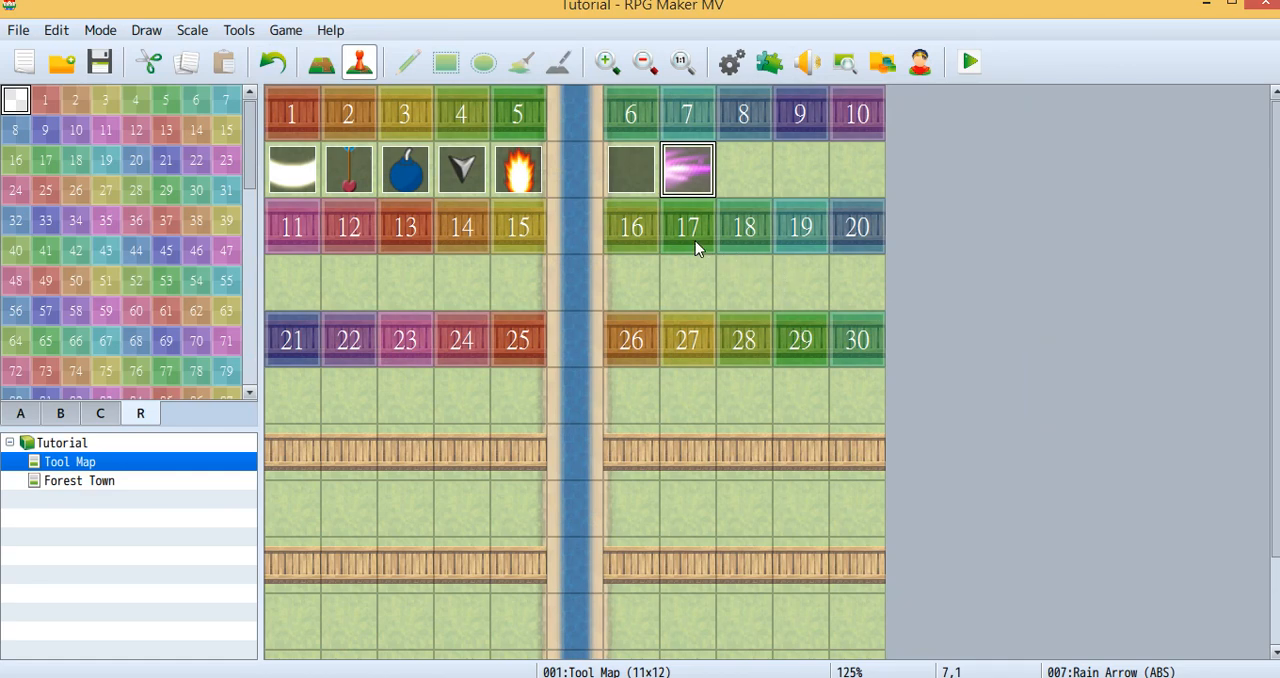
mouse_move(660, 104)
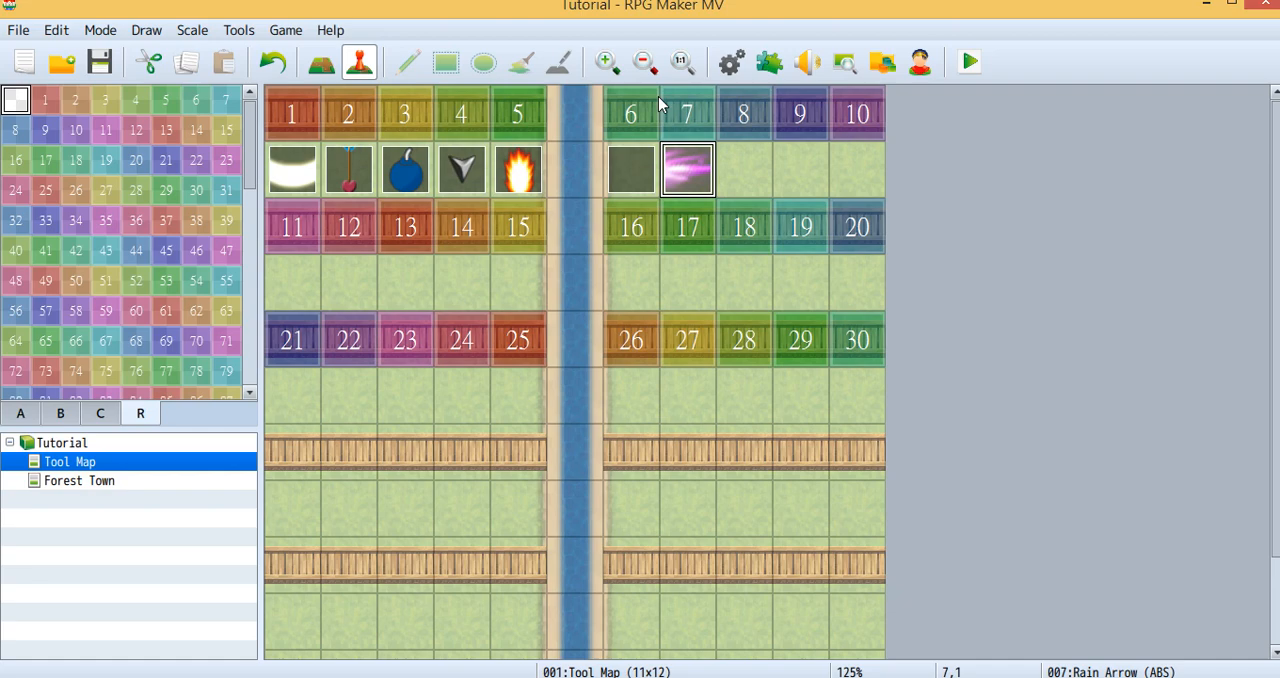
mouse_move(692, 210)
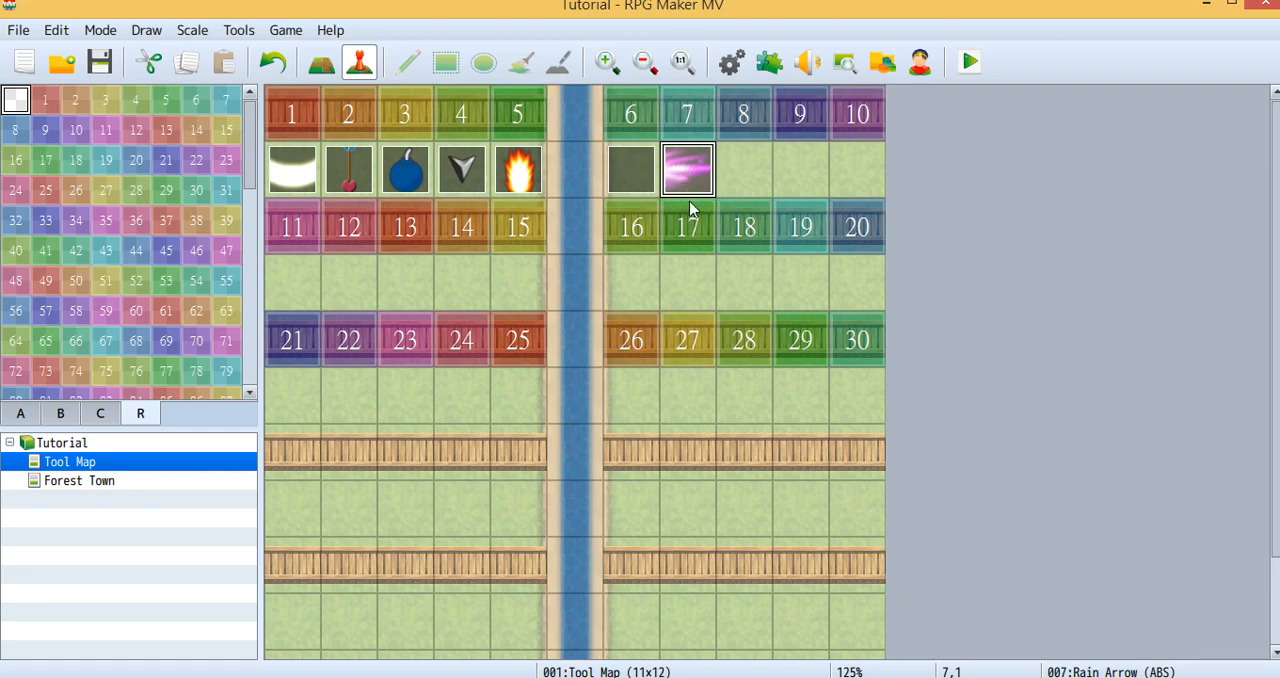
mouse_move(678, 172)
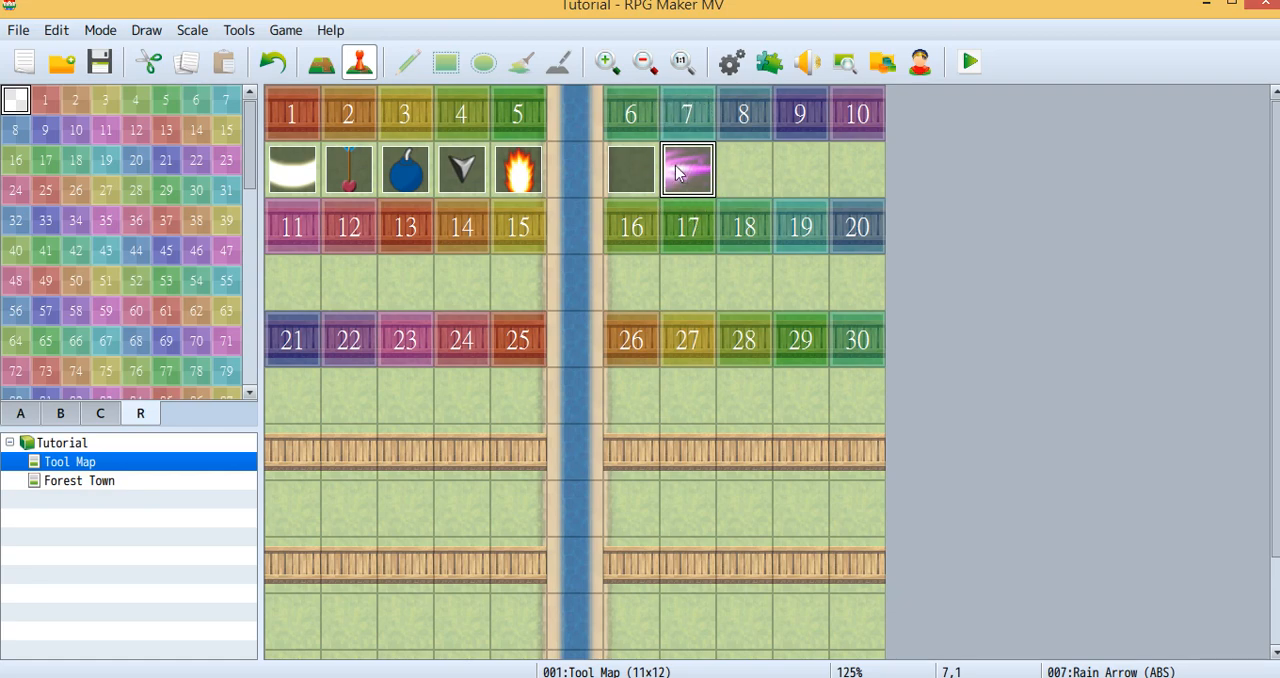
Step: Review Rain Arrow's tool_pose_duration, tool_position and tool_action_times comment settings
double_click(688, 170)
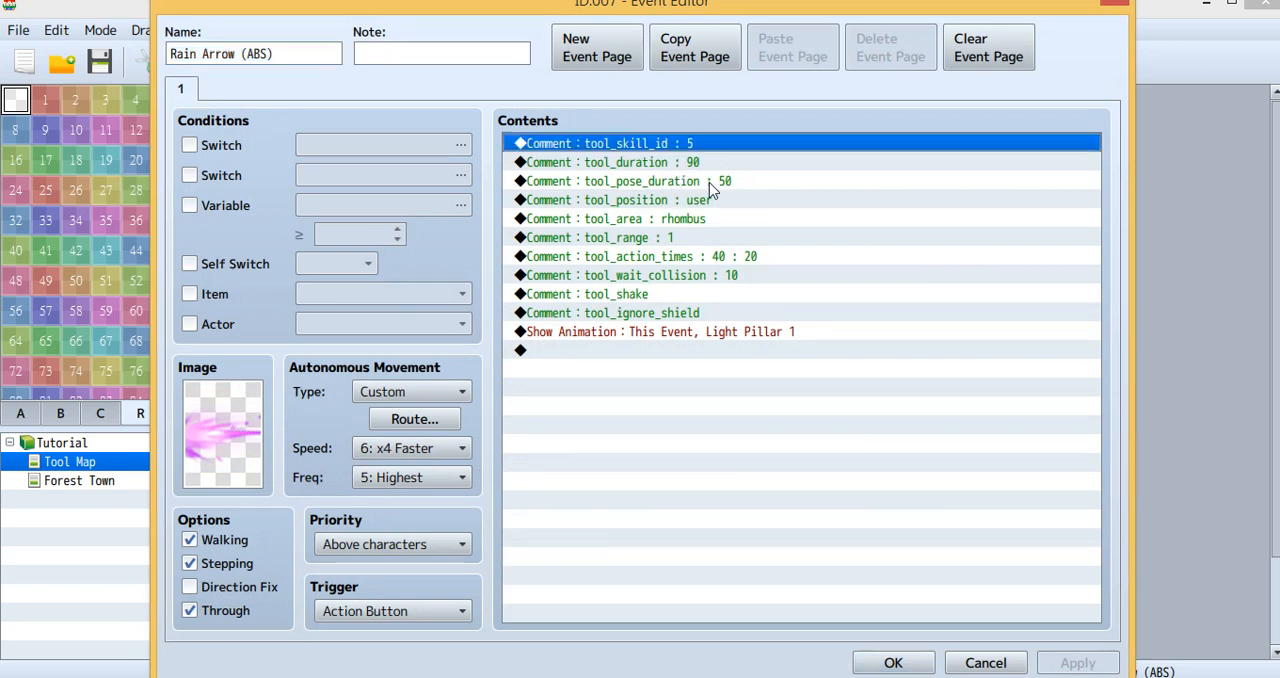
mouse_move(632, 148)
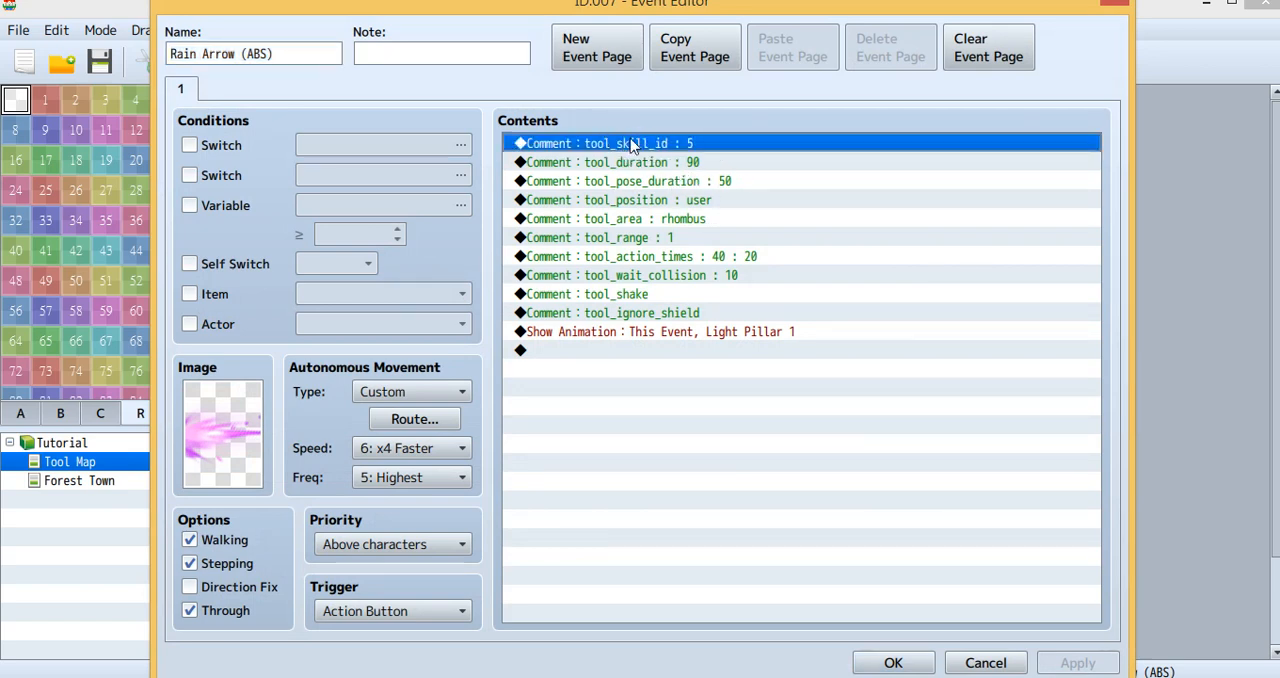
mouse_move(712, 148)
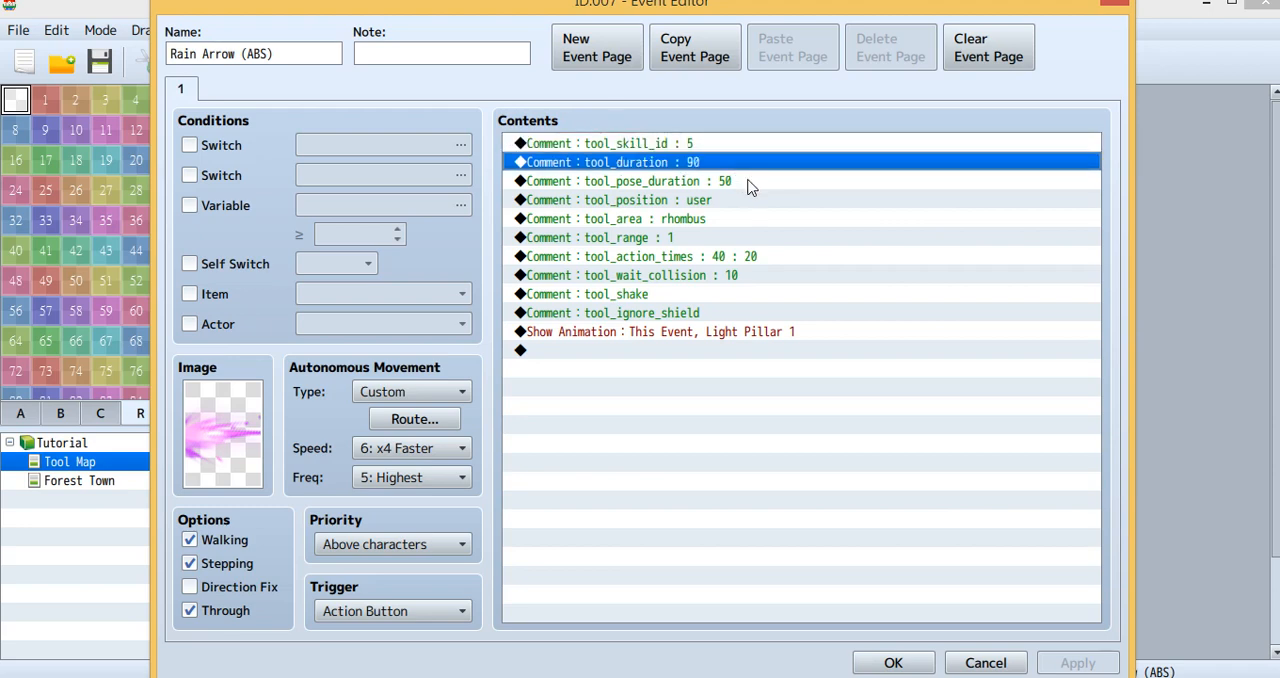
click(642, 180)
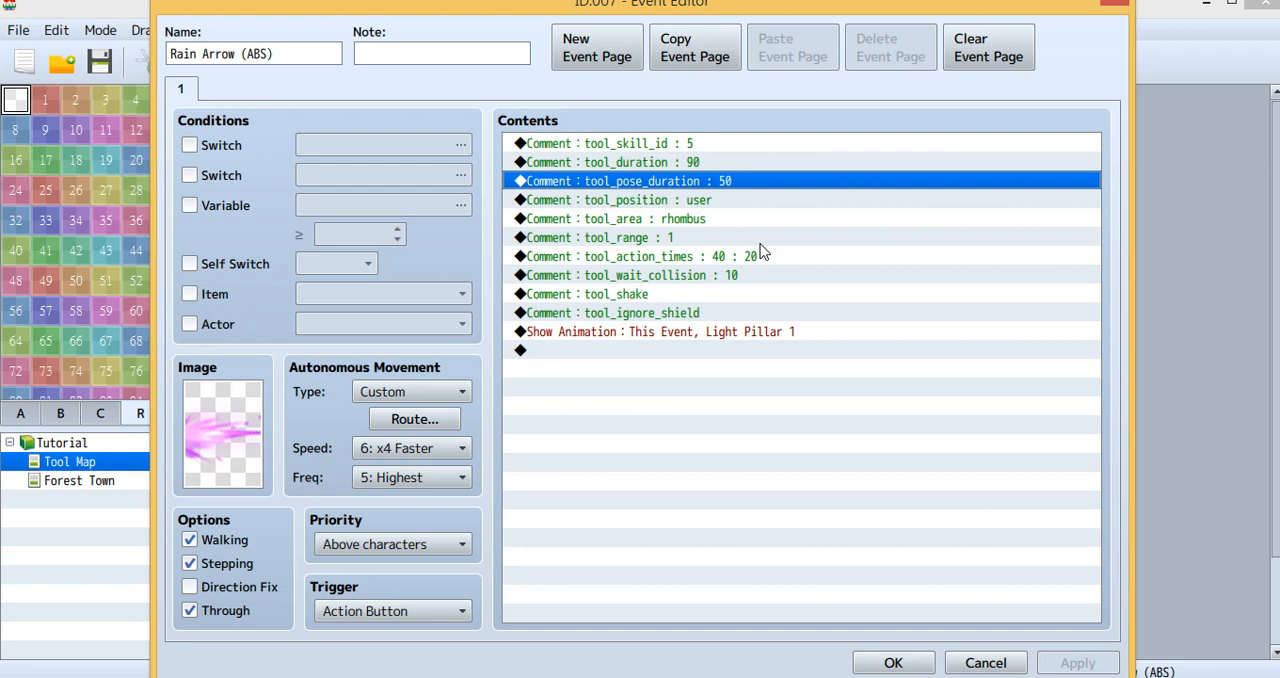
click(616, 198)
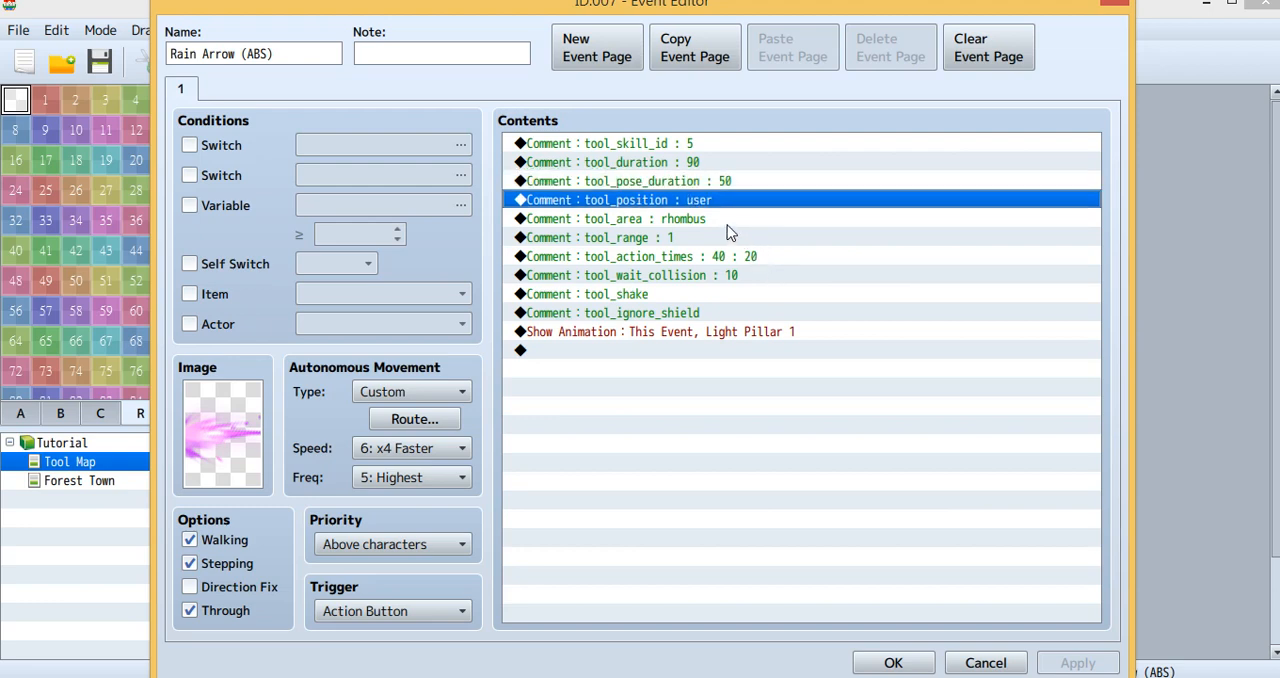
mouse_move(744, 256)
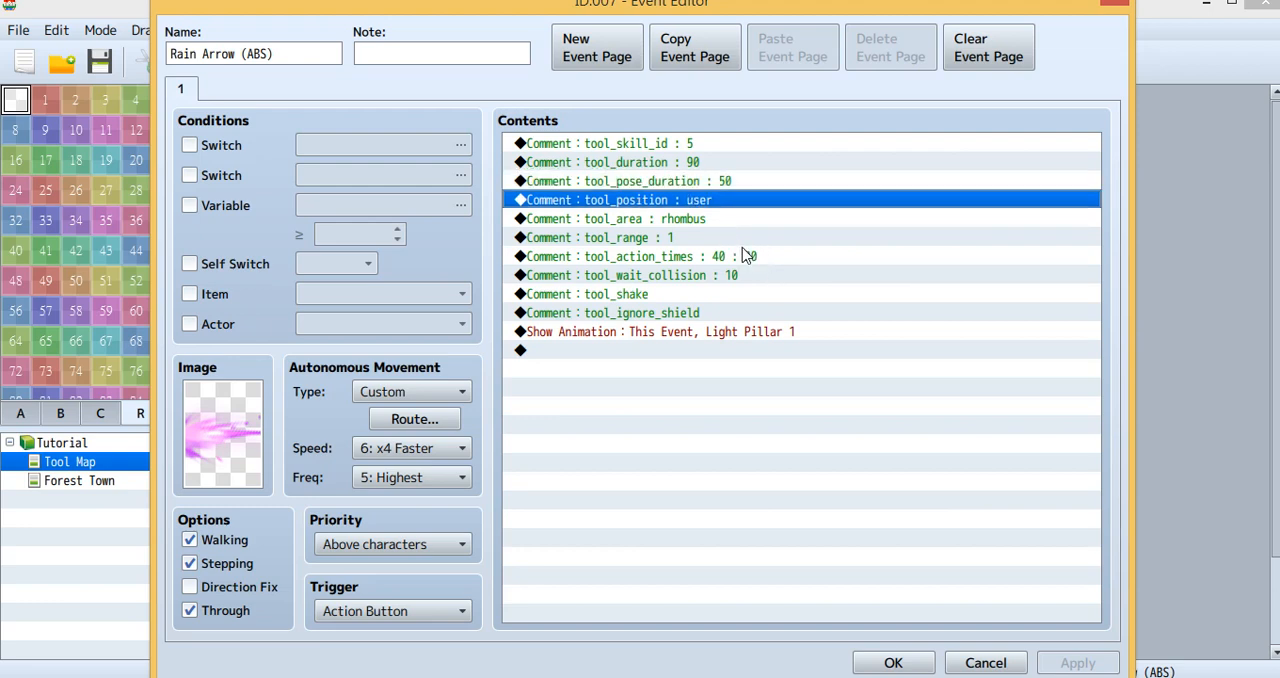
click(650, 256)
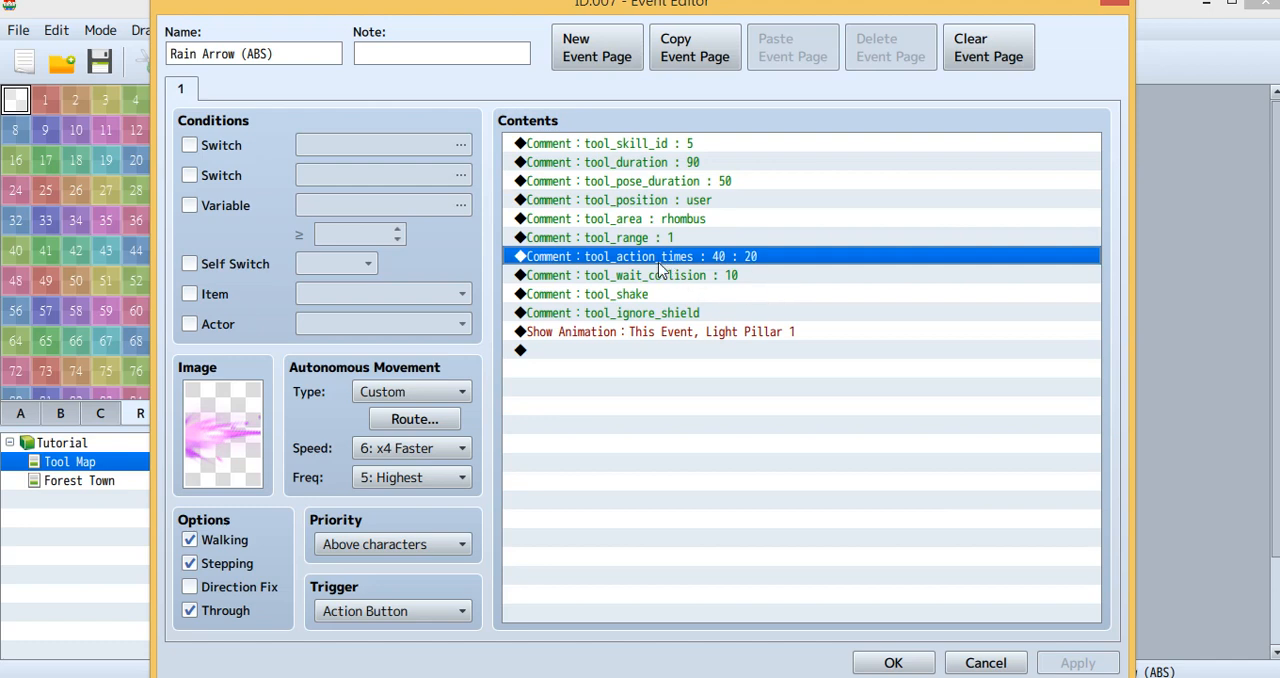
mouse_move(684, 266)
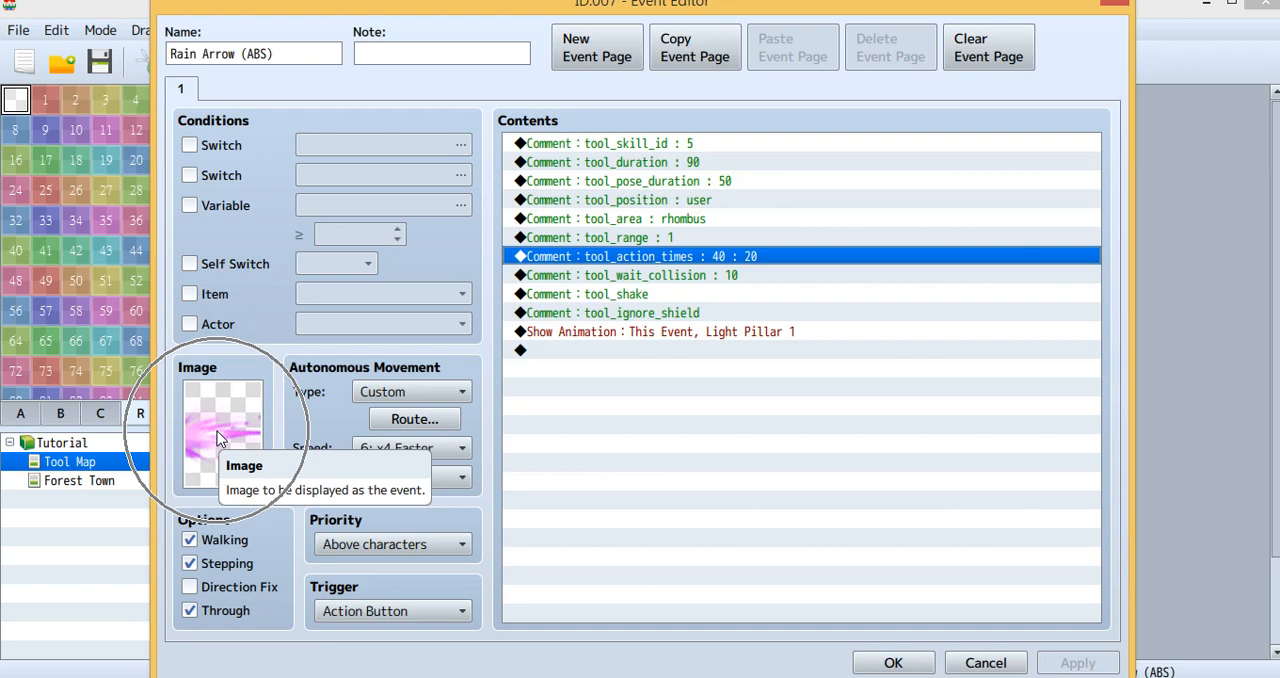
mouse_move(690, 276)
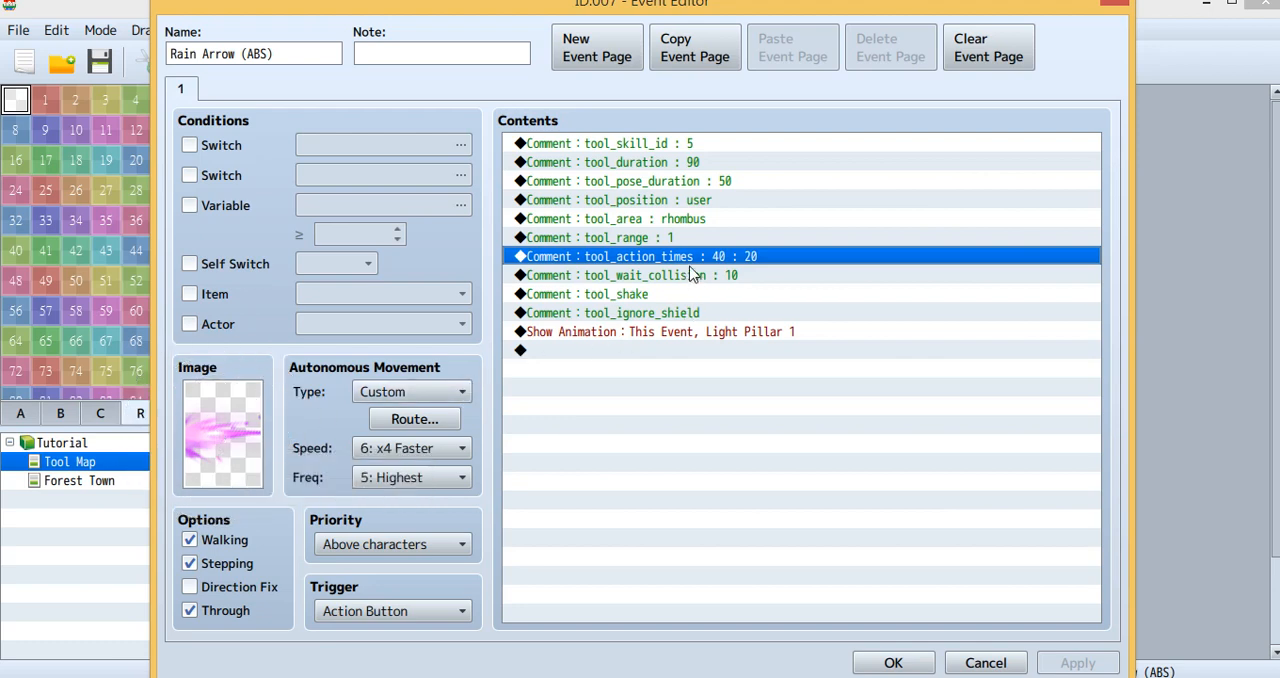
mouse_move(730, 280)
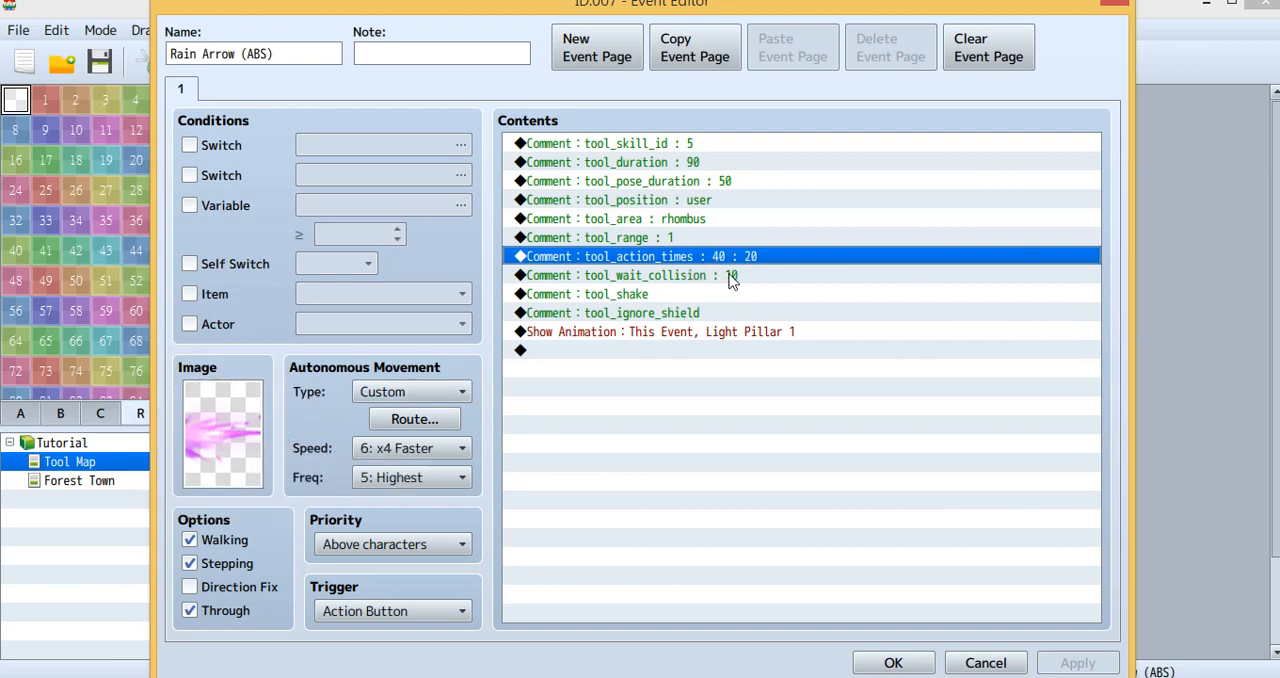
mouse_move(724, 270)
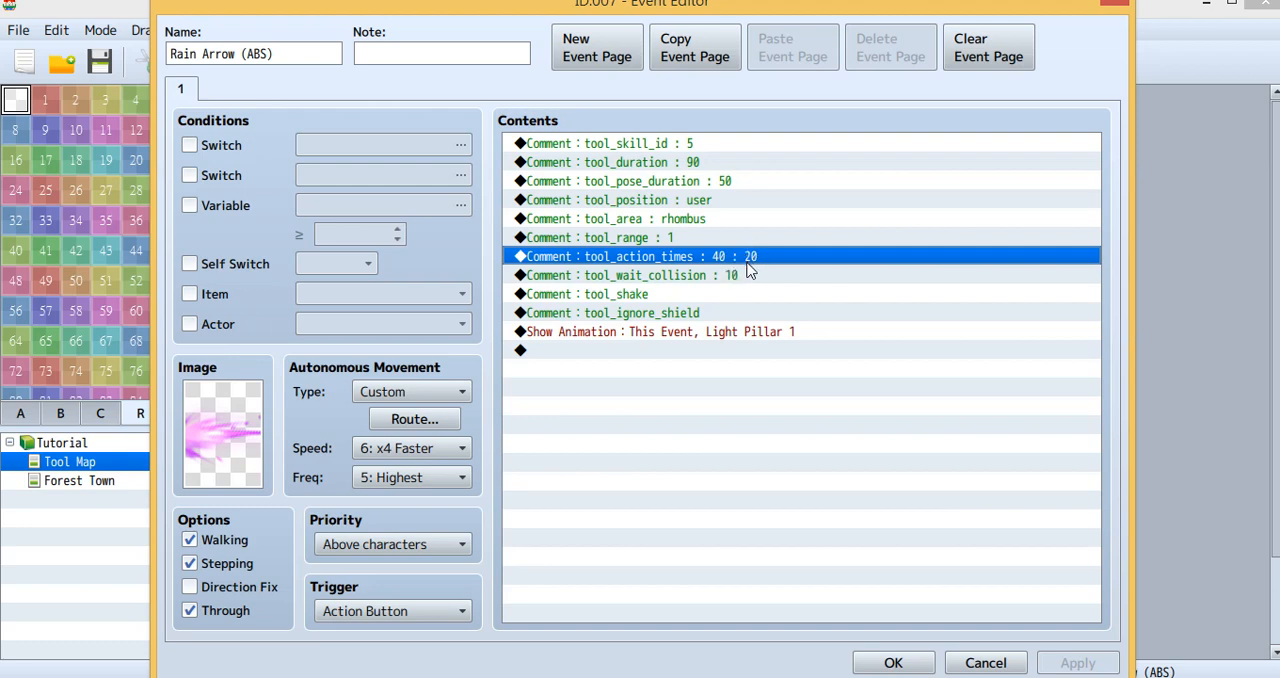
mouse_move(764, 268)
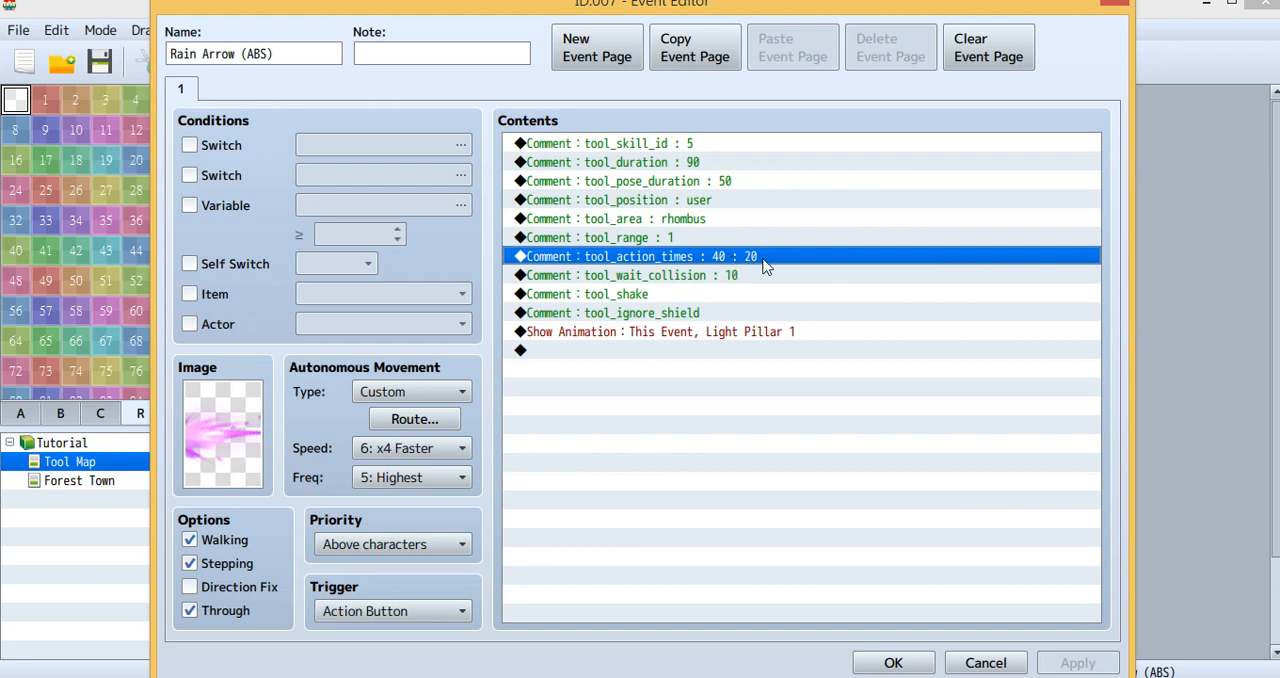
mouse_move(762, 304)
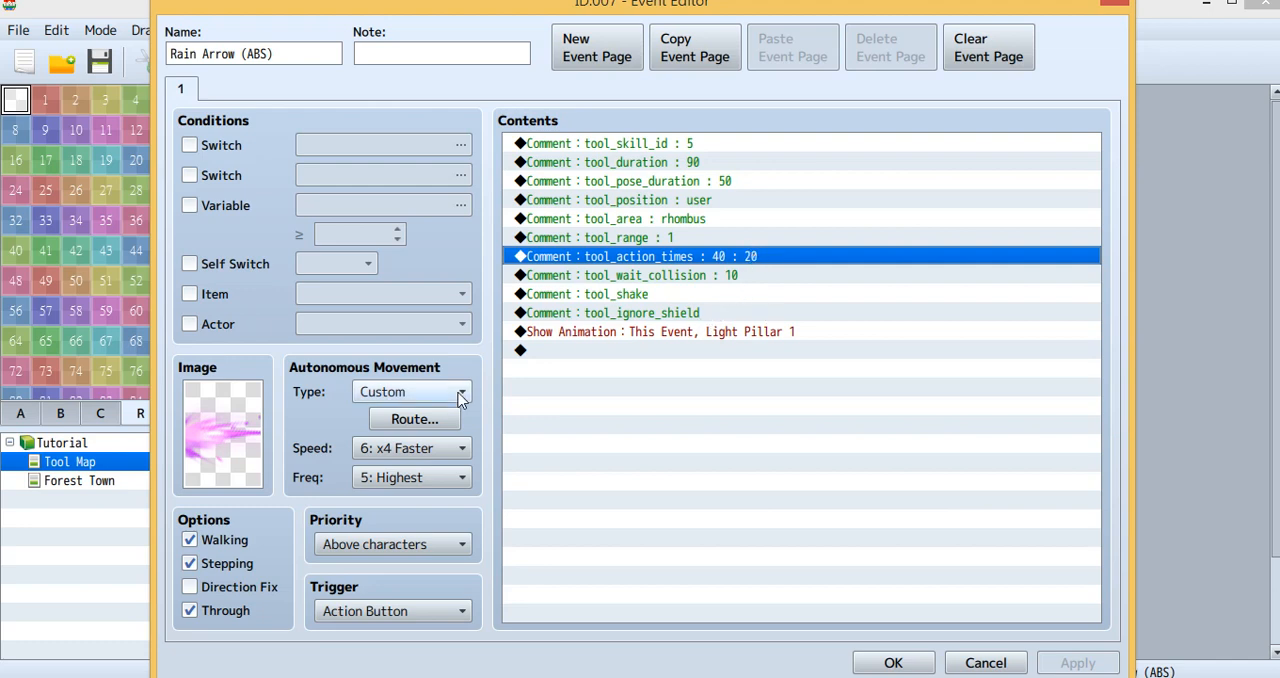
mouse_move(264, 418)
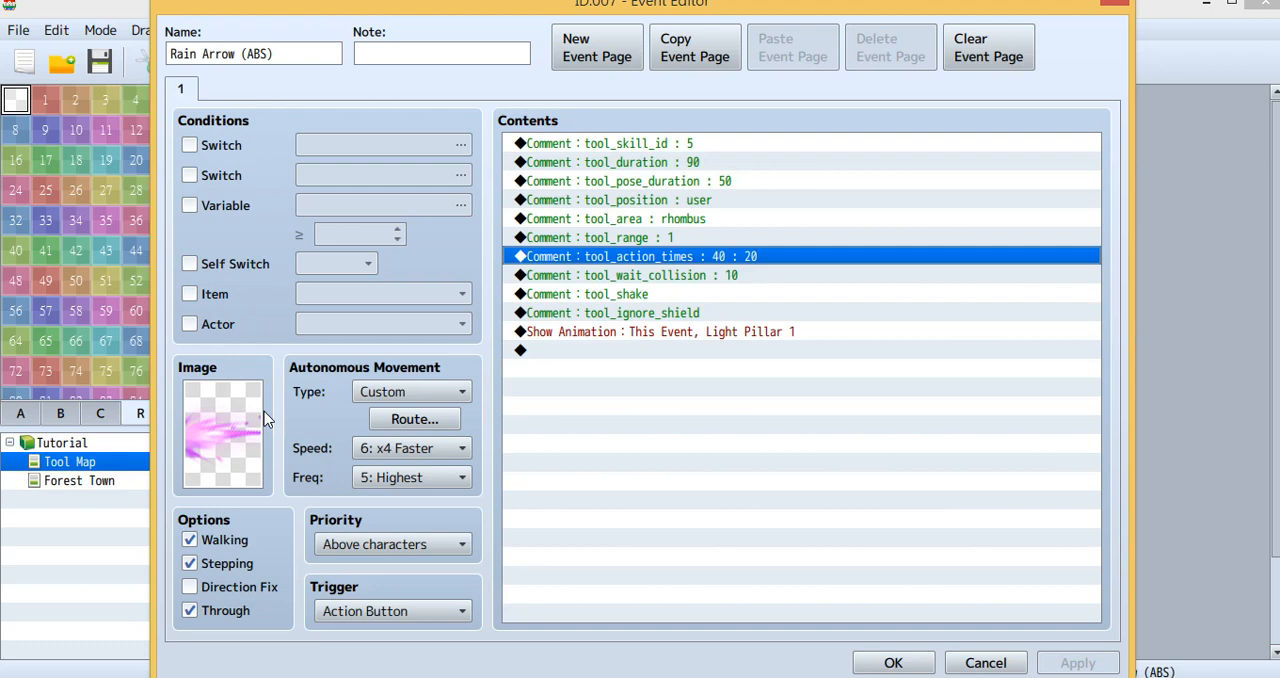
mouse_move(316, 400)
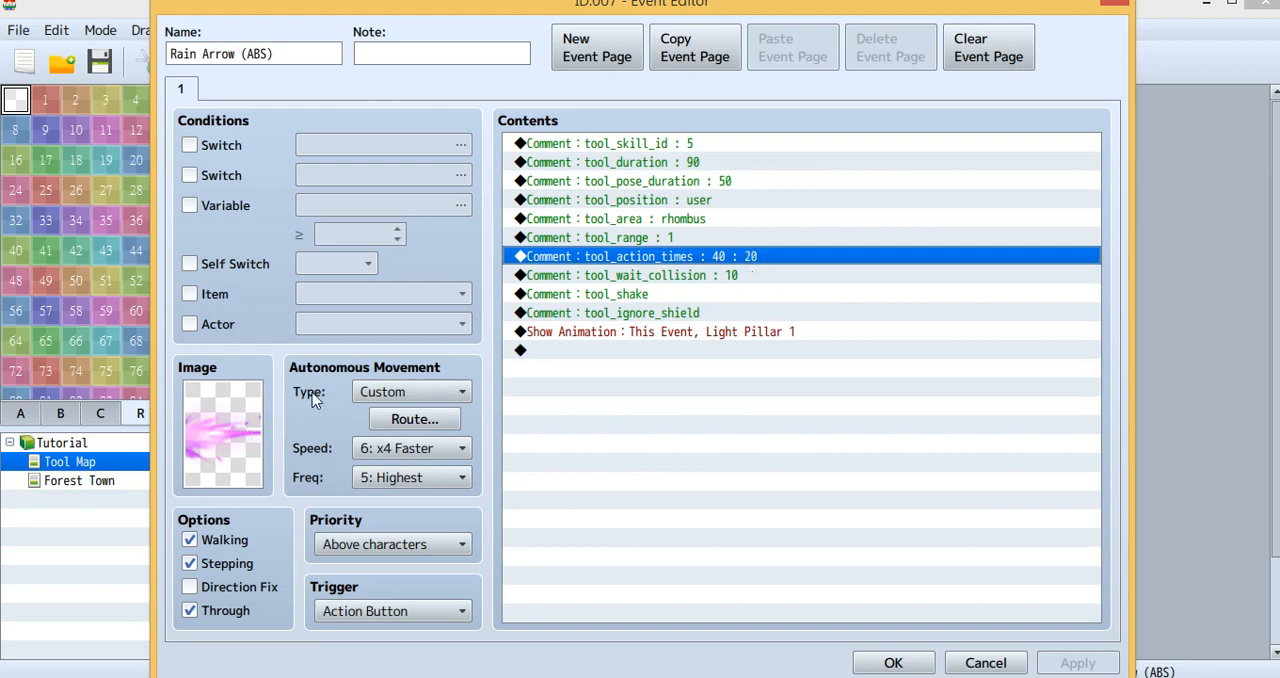
mouse_move(256, 432)
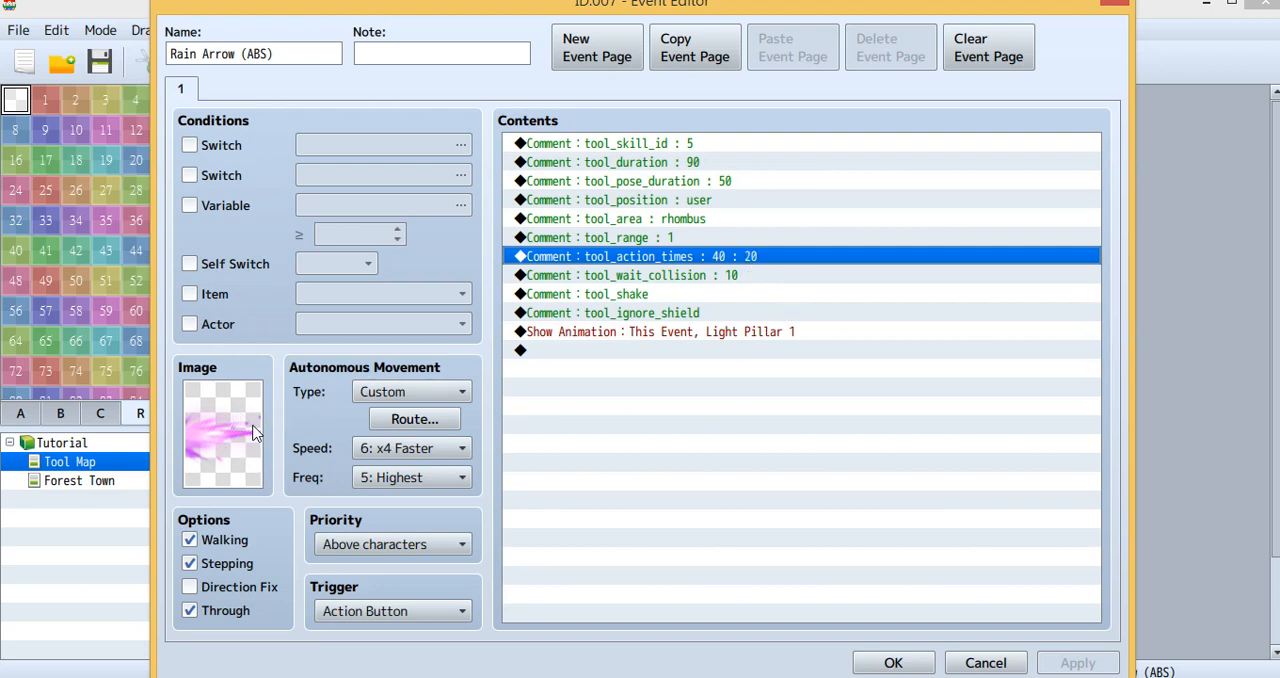
mouse_move(264, 412)
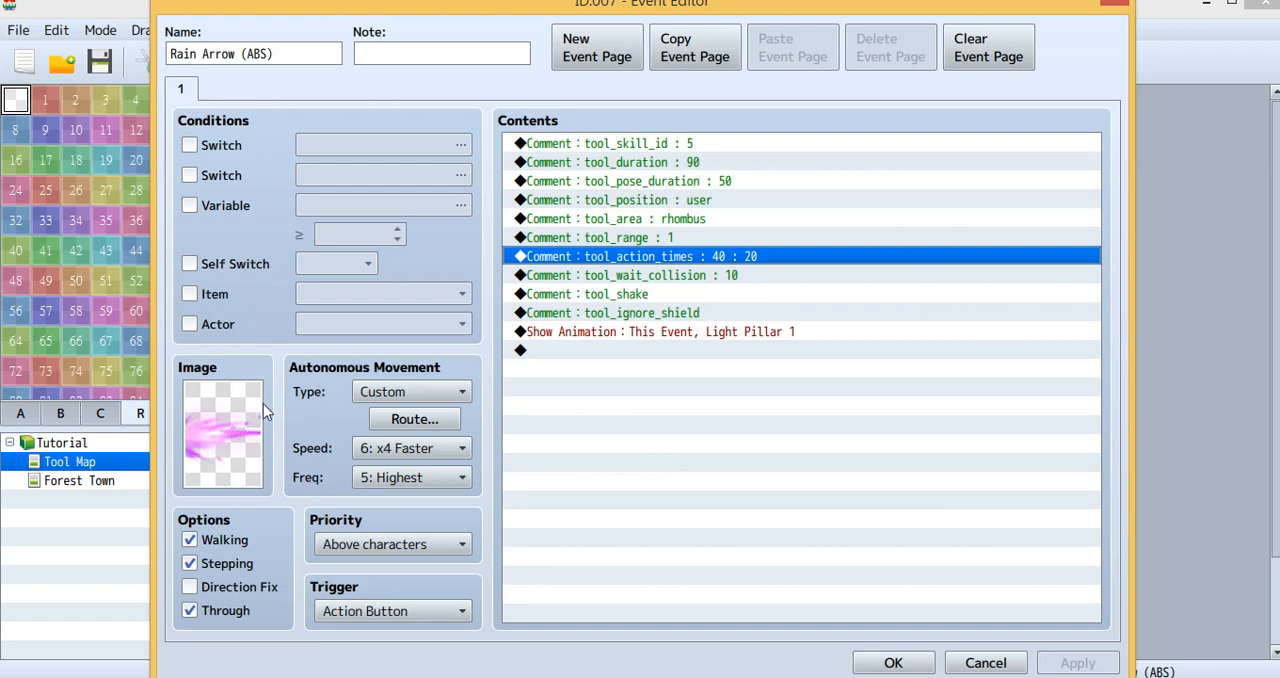
mouse_move(242, 438)
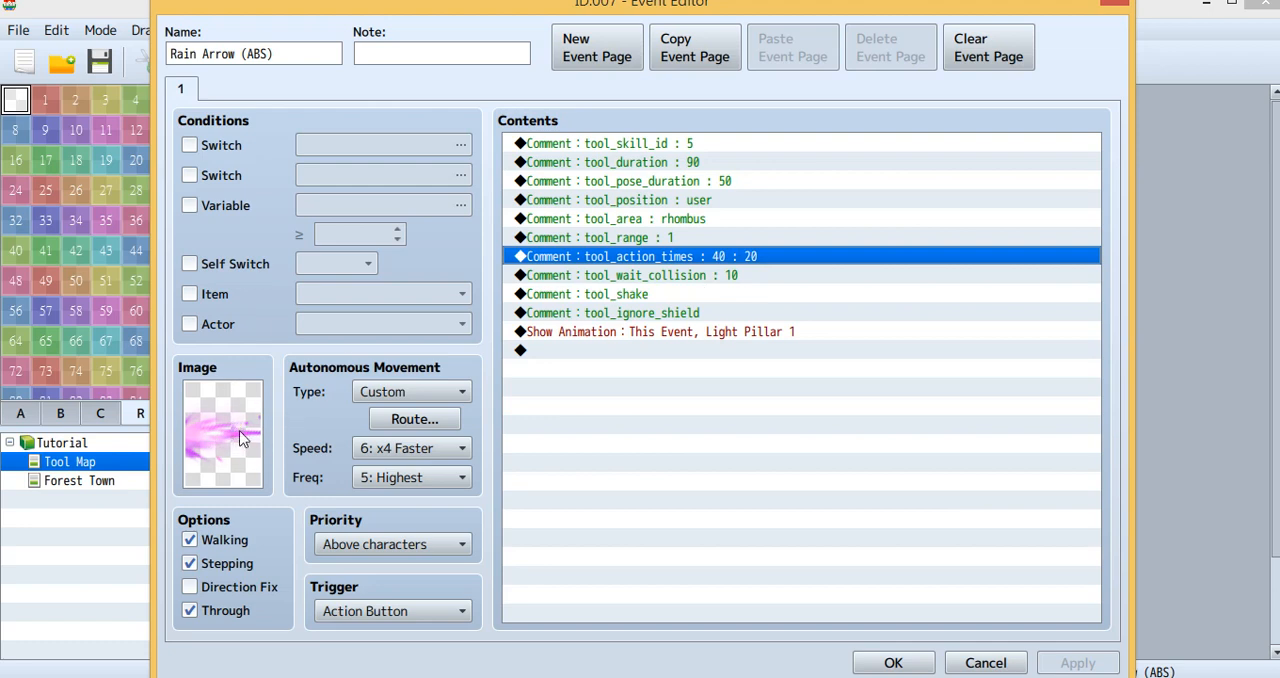
mouse_move(248, 448)
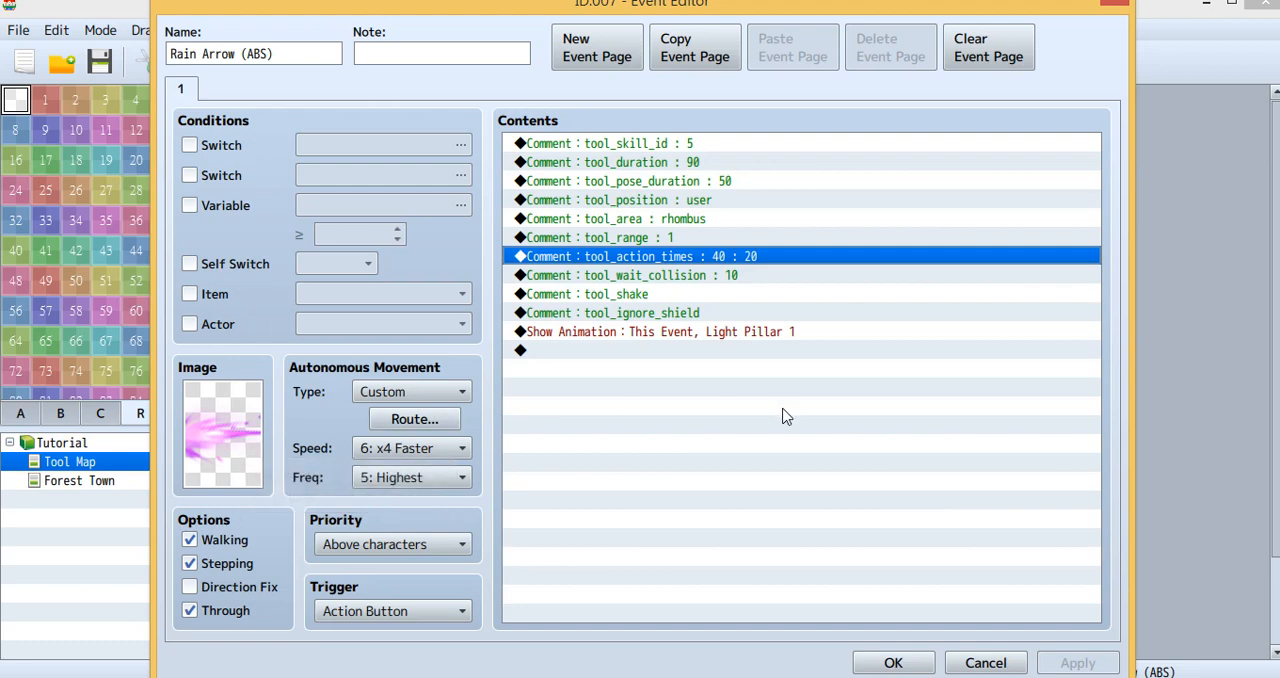
click(648, 294)
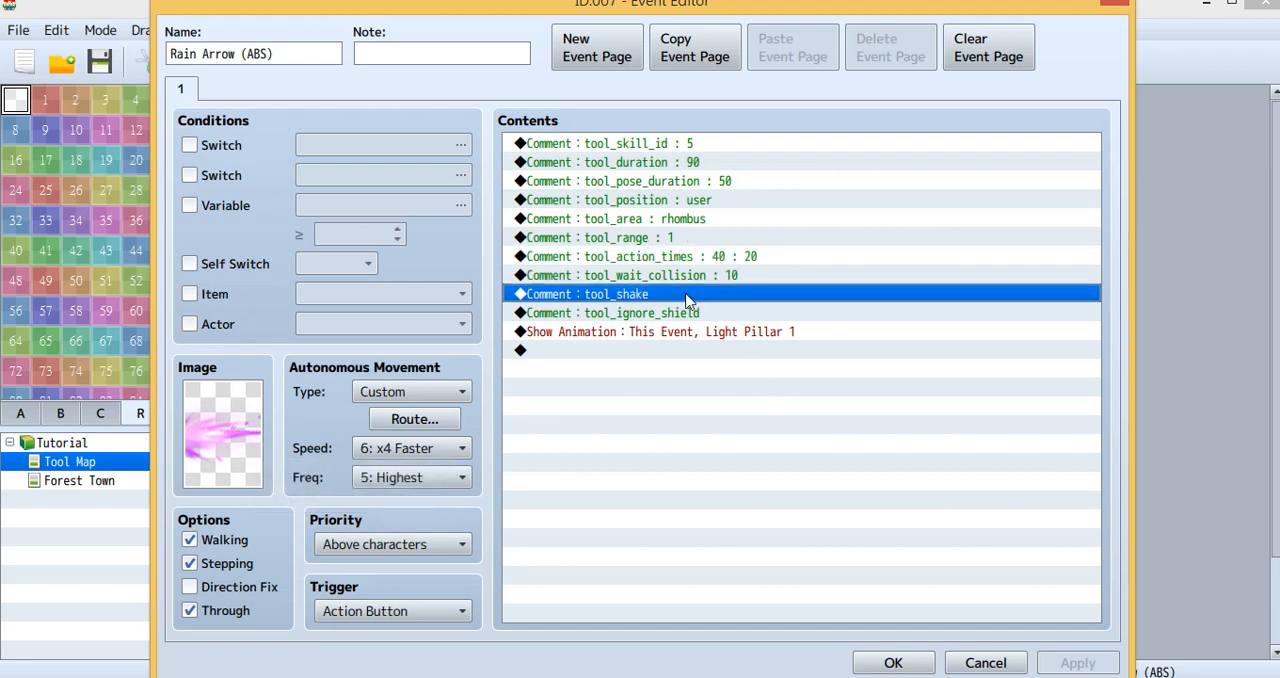
mouse_move(608, 302)
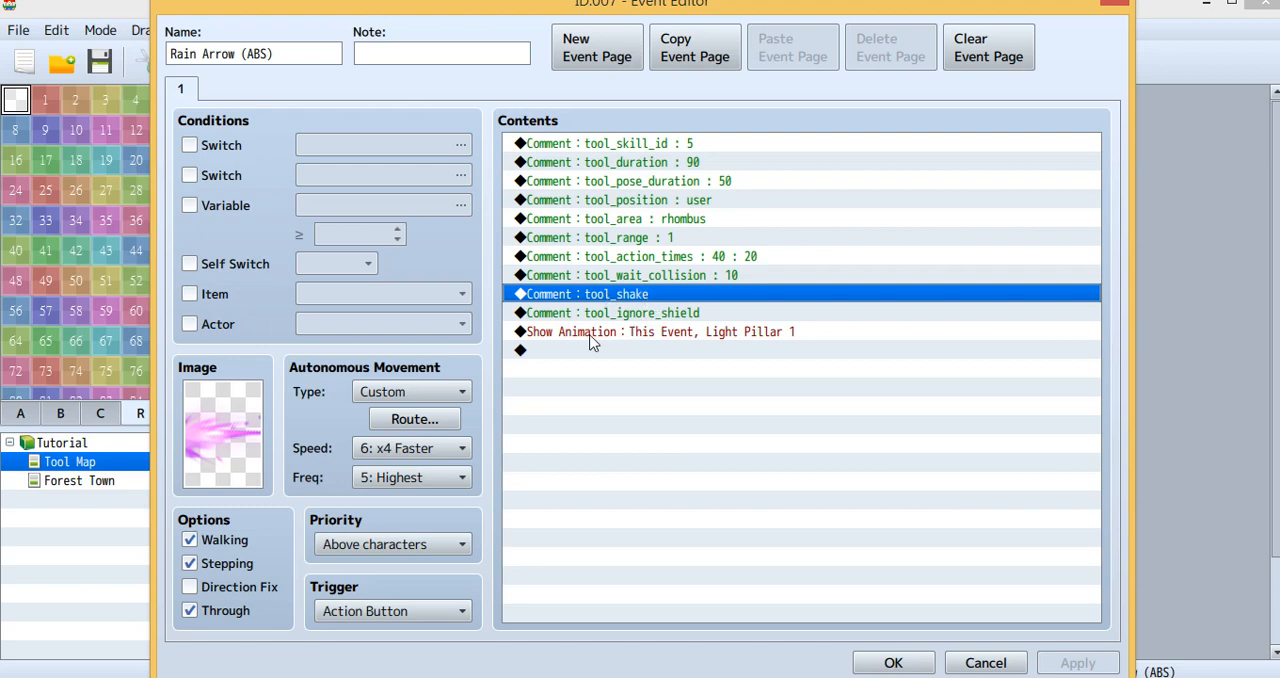
mouse_move(224, 442)
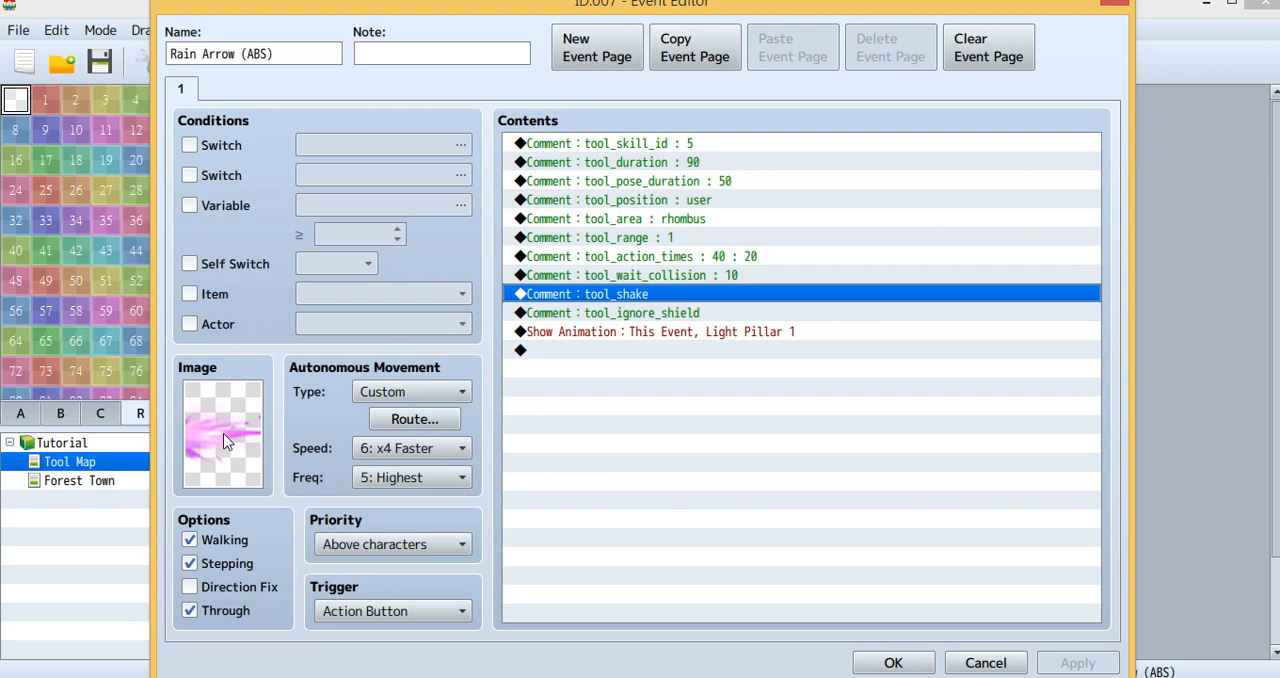
mouse_move(222, 436)
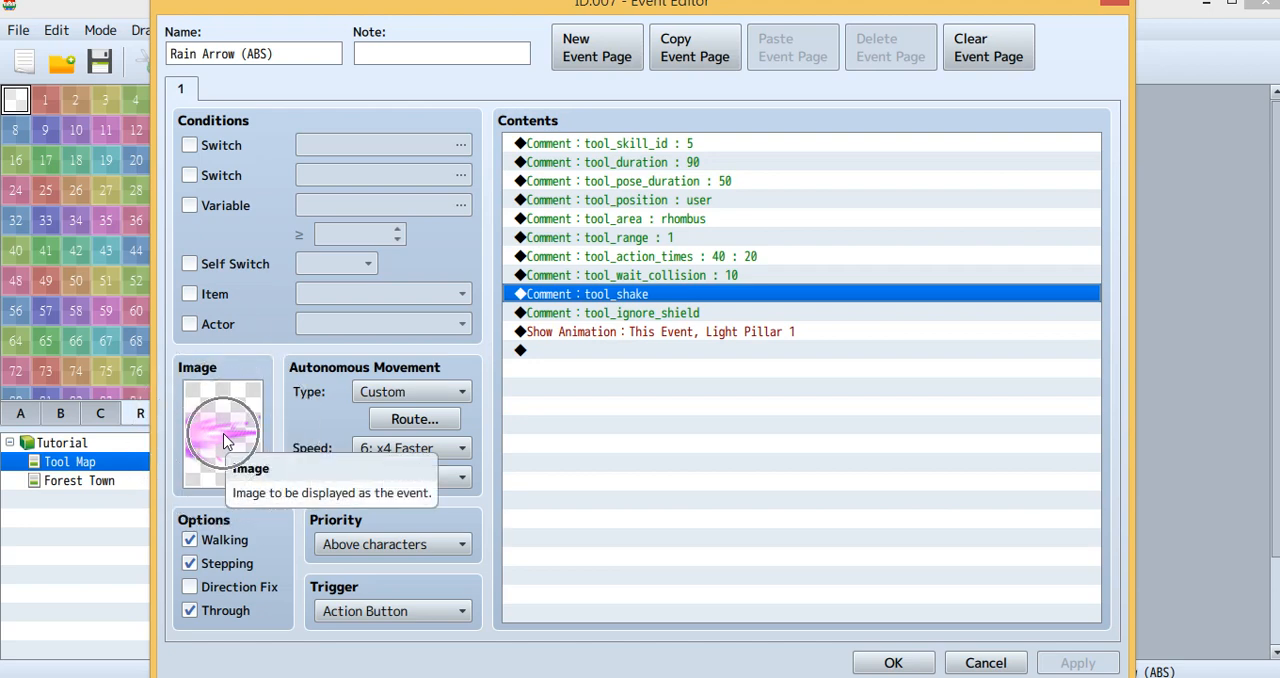
mouse_move(484, 390)
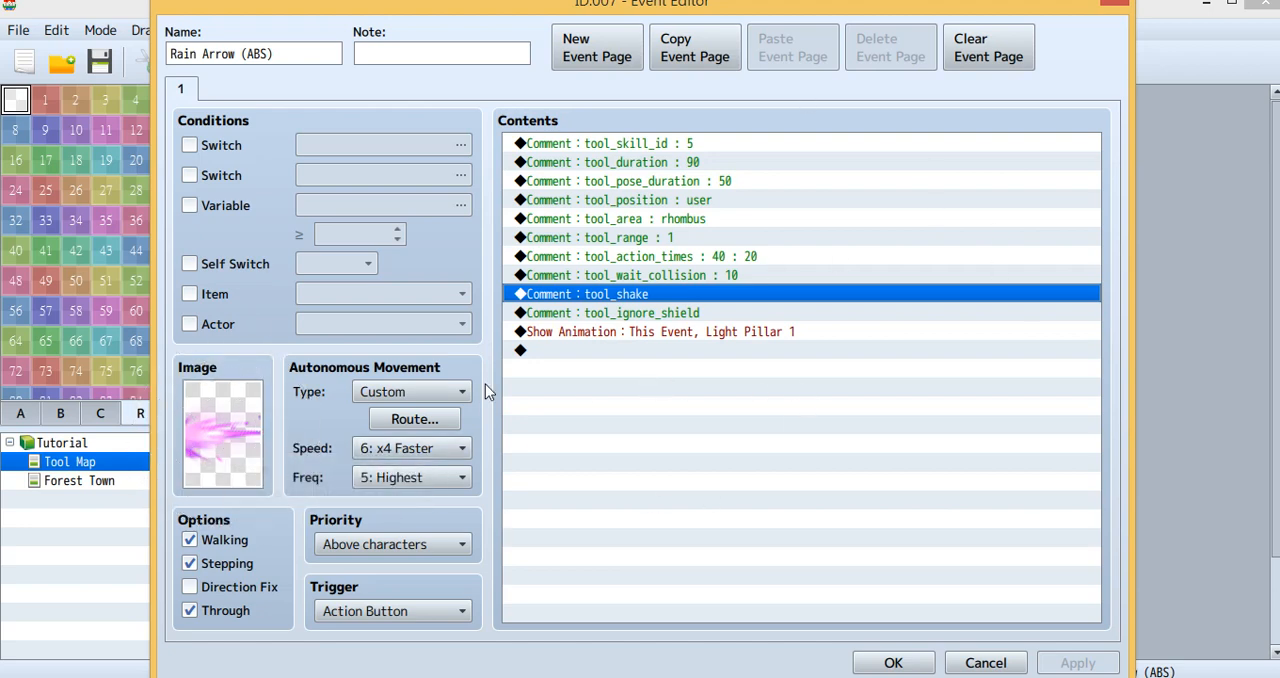
mouse_move(584, 452)
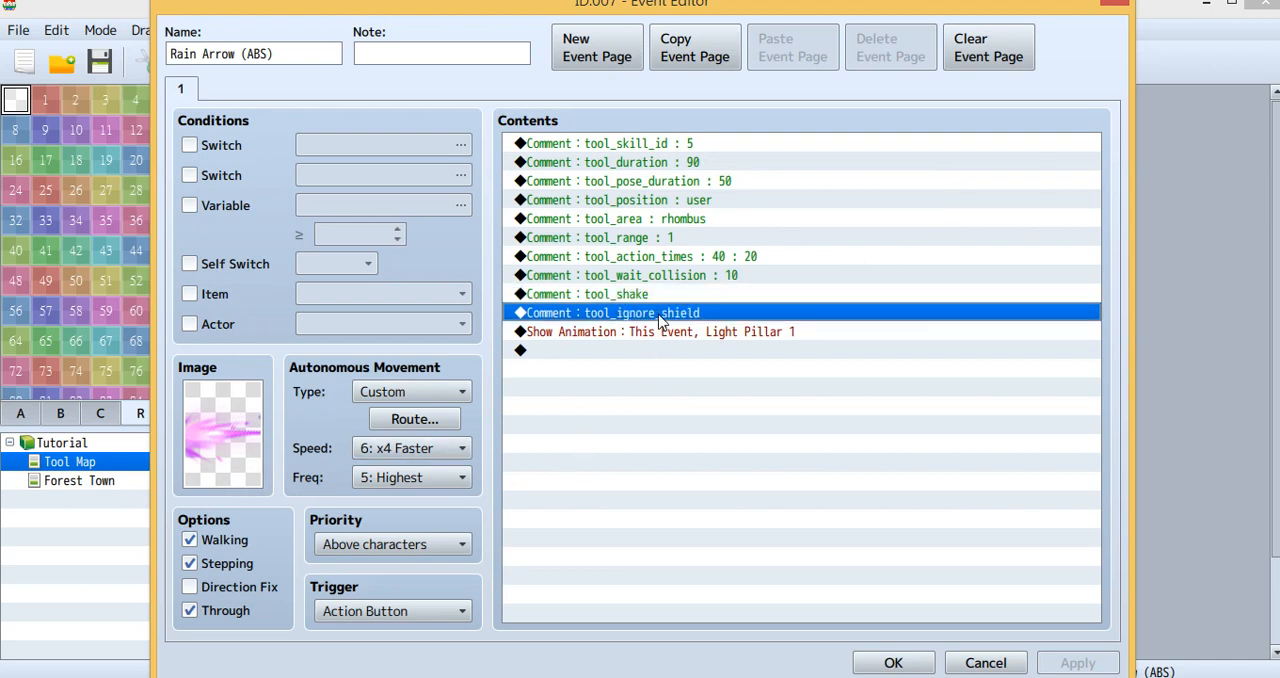
mouse_move(652, 358)
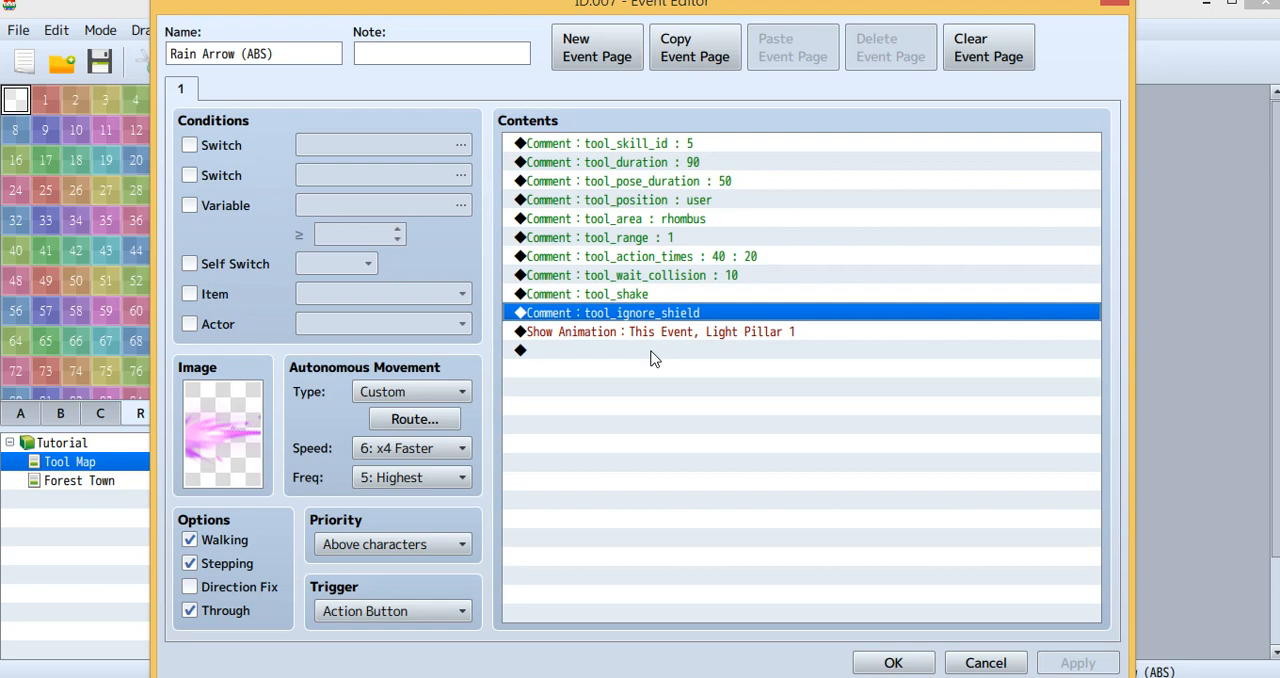
mouse_move(648, 312)
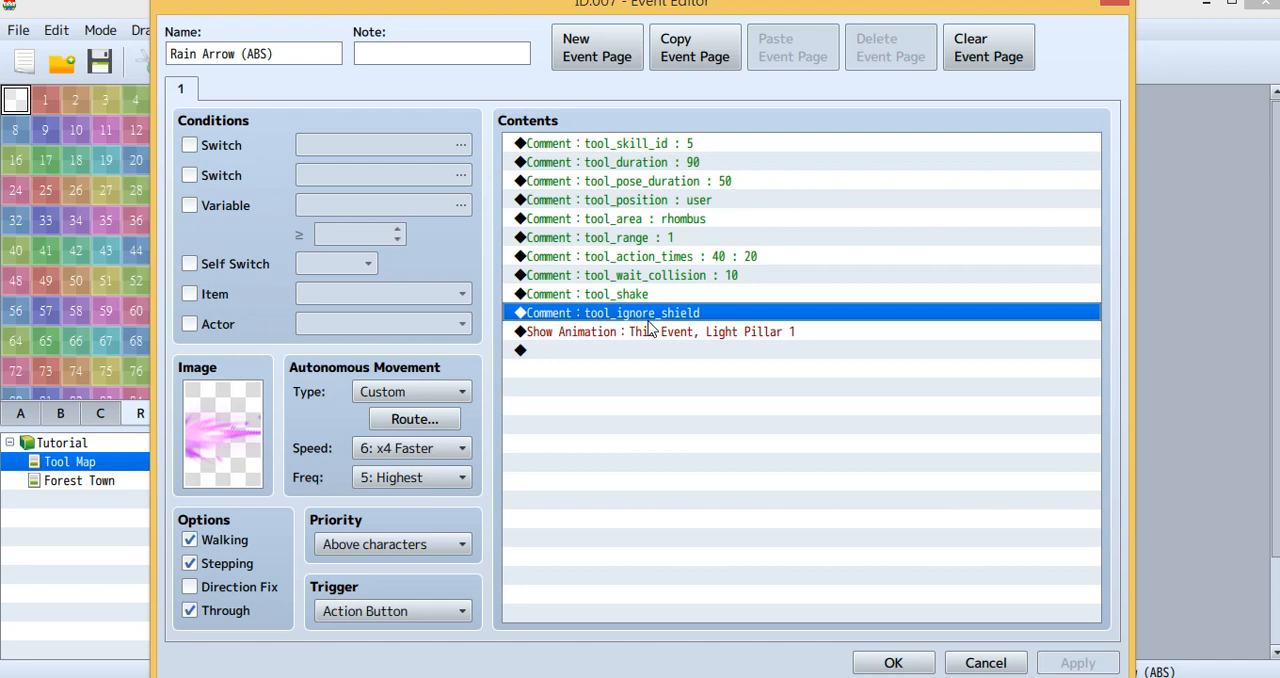
mouse_move(224, 456)
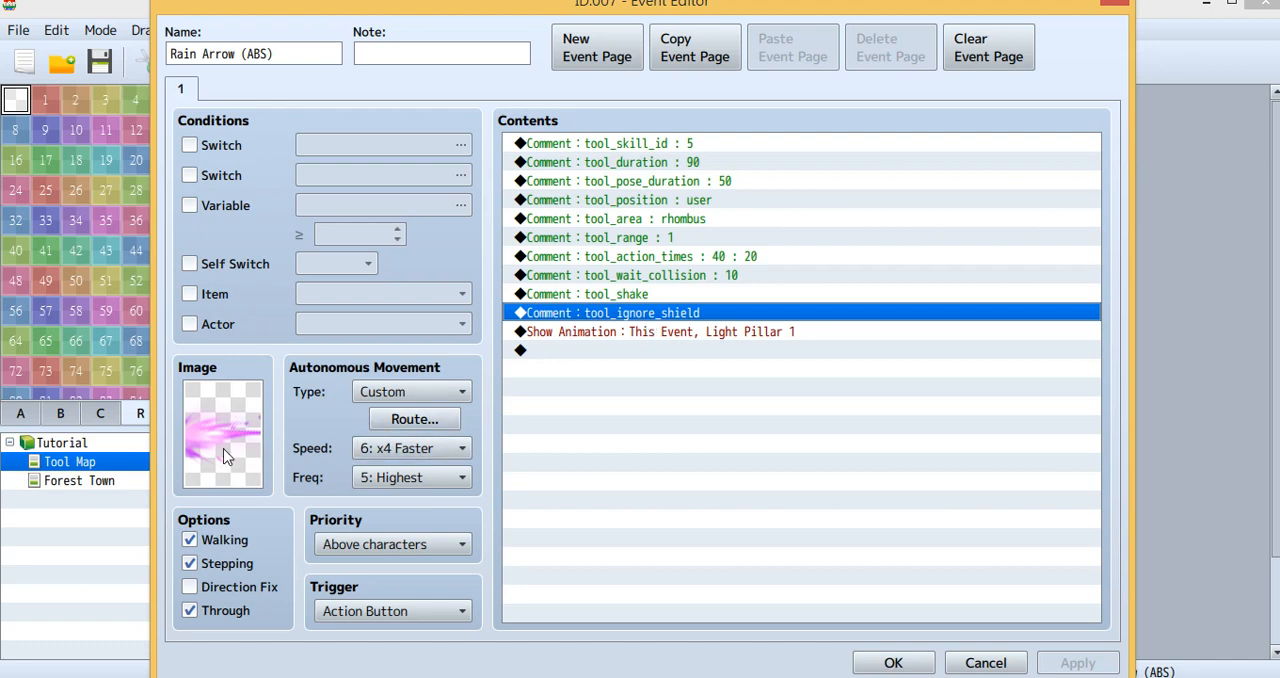
mouse_move(256, 414)
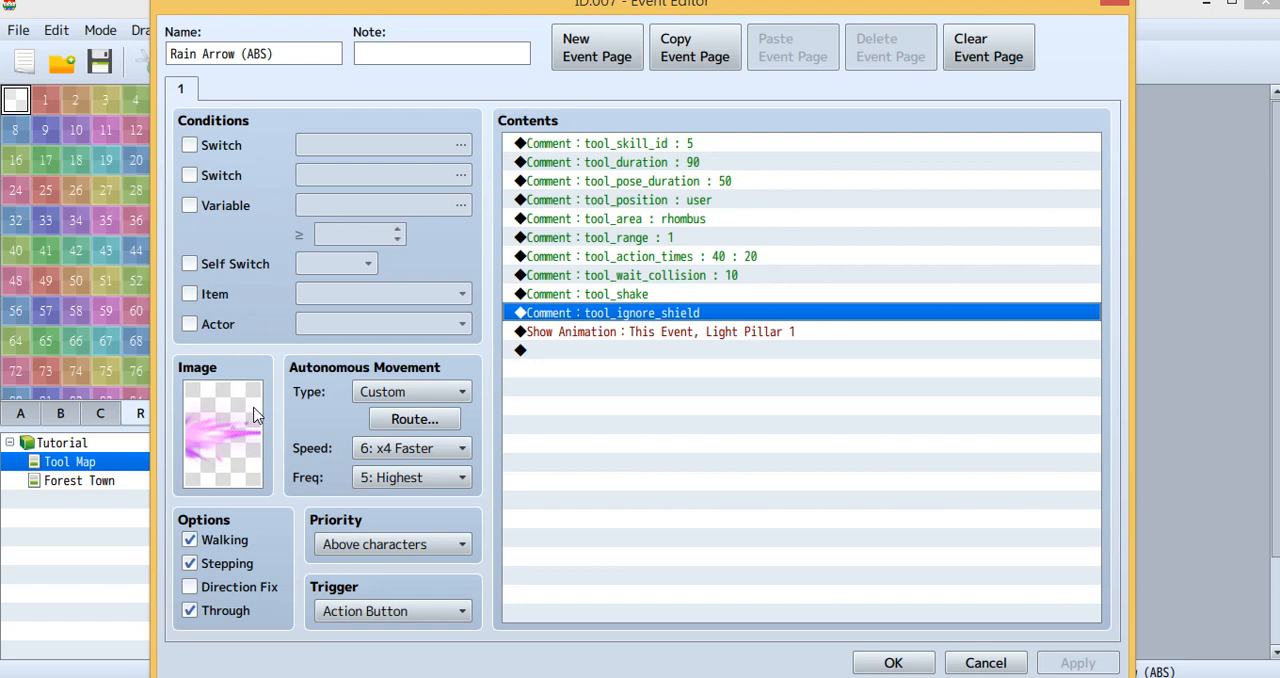
click(656, 332)
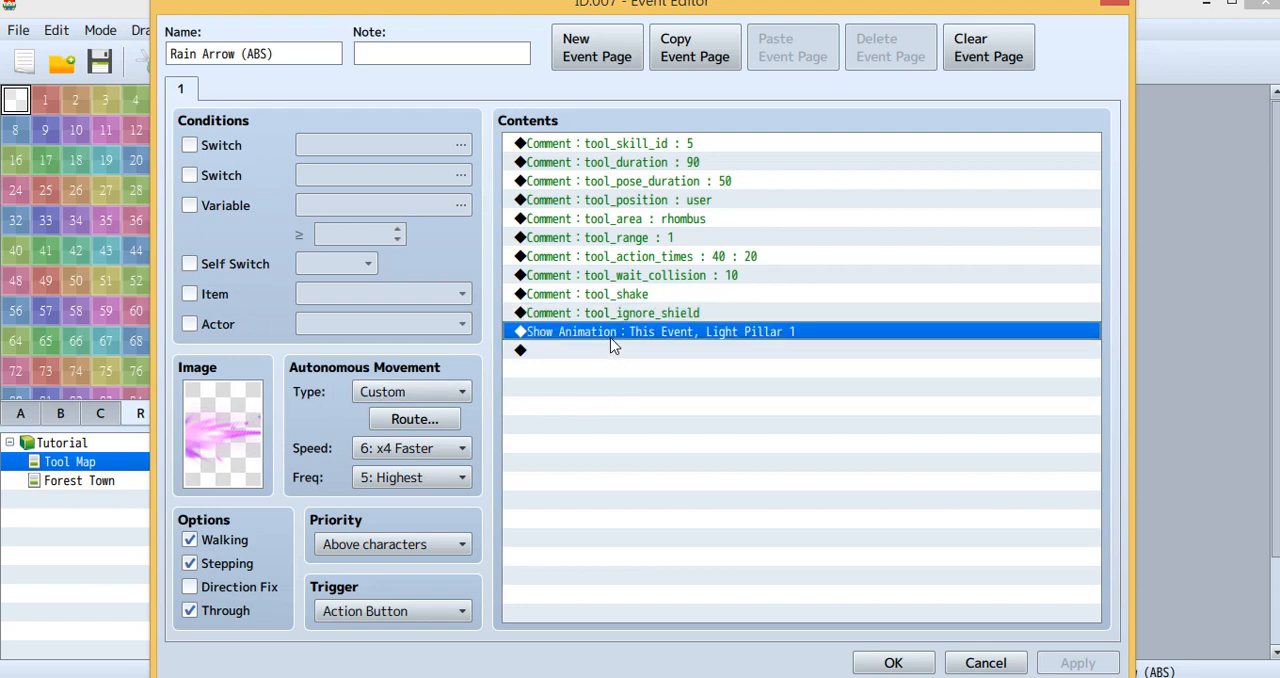
mouse_move(318, 374)
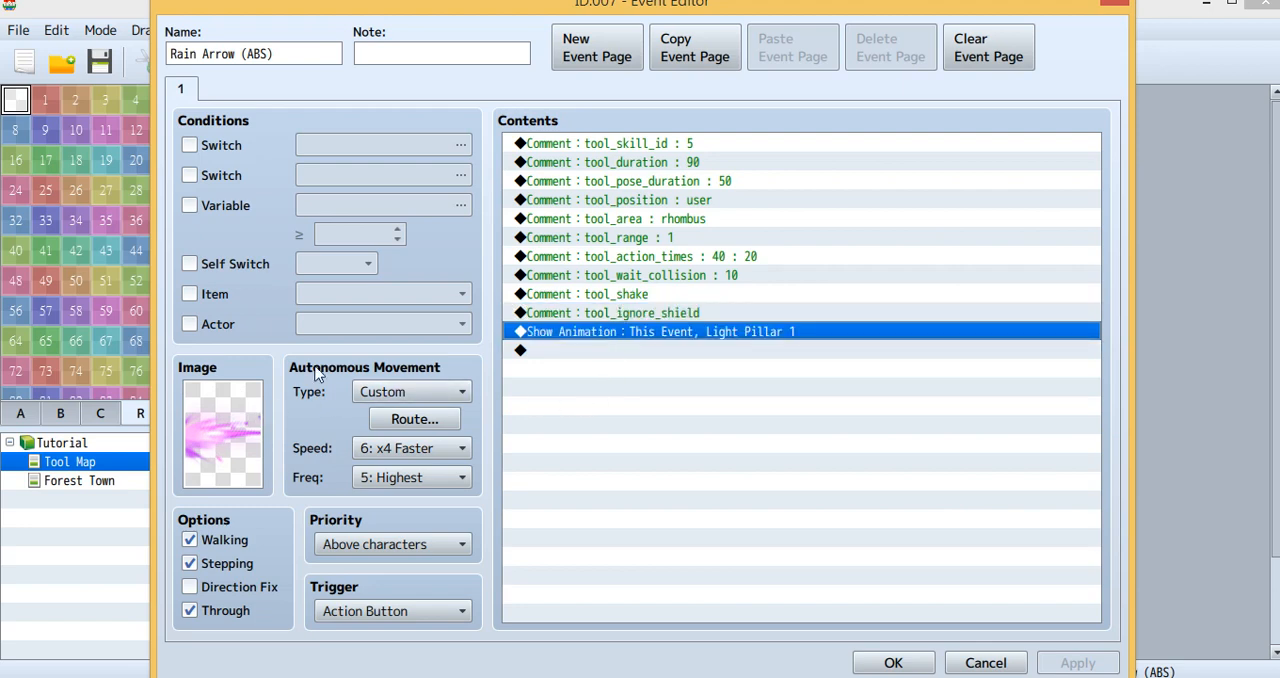
mouse_move(252, 452)
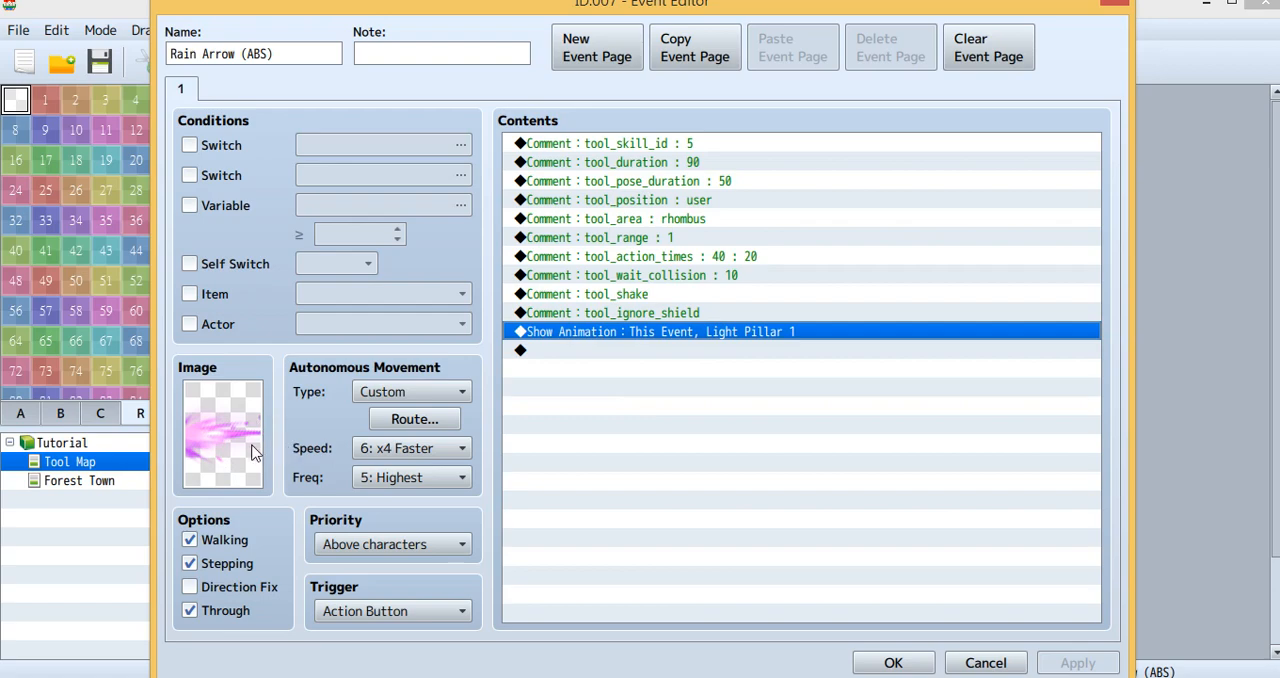
mouse_move(368, 420)
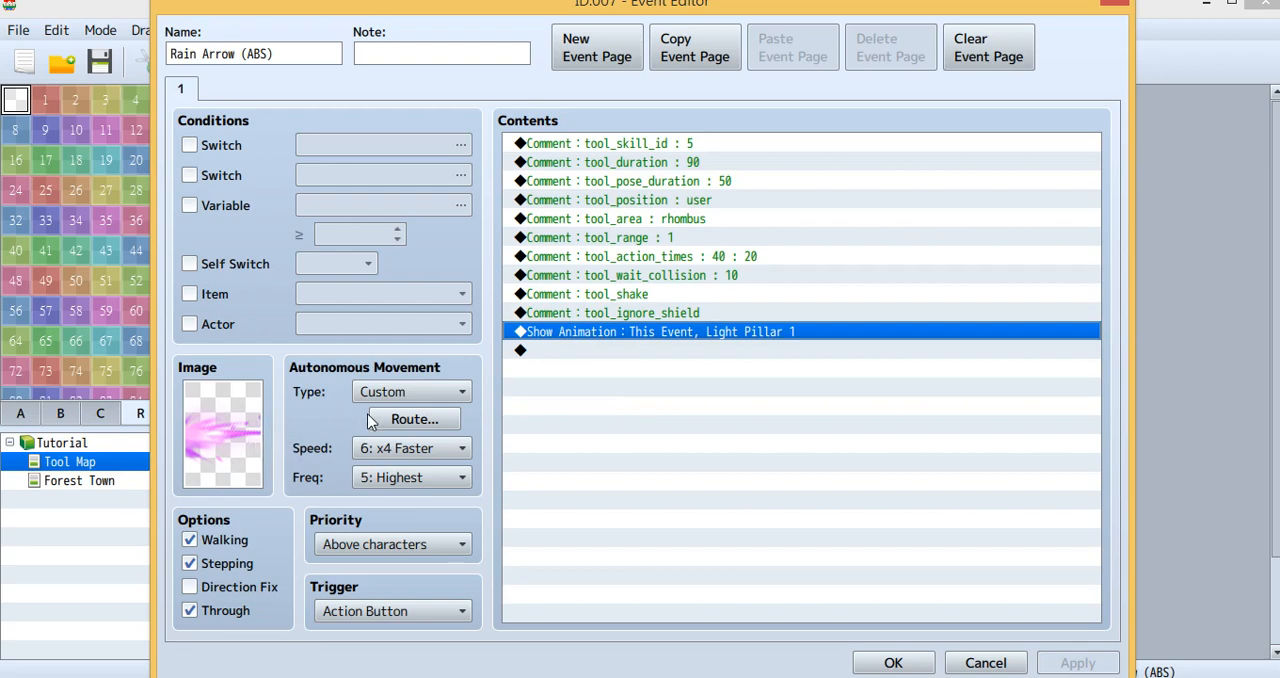
Step: Inspect the teleportRandom(5) script in Rain Arrow's custom movement route, leaving it unchanged
click(414, 420)
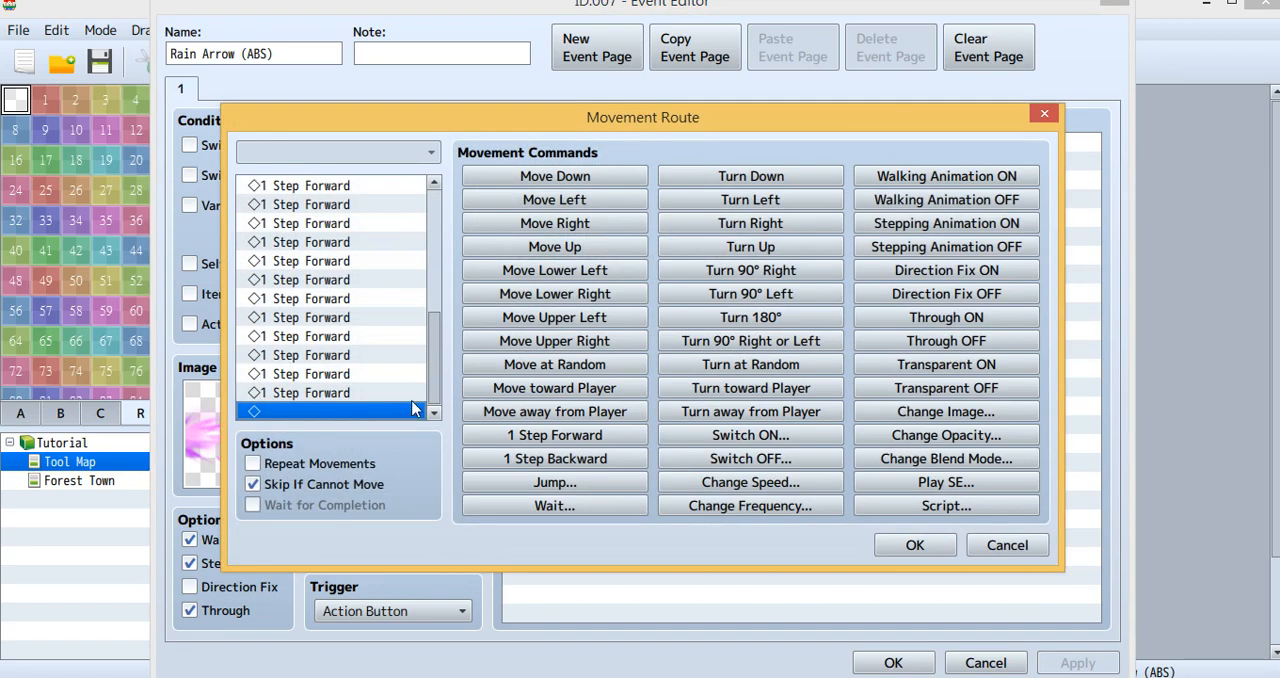
scroll(up, 3)
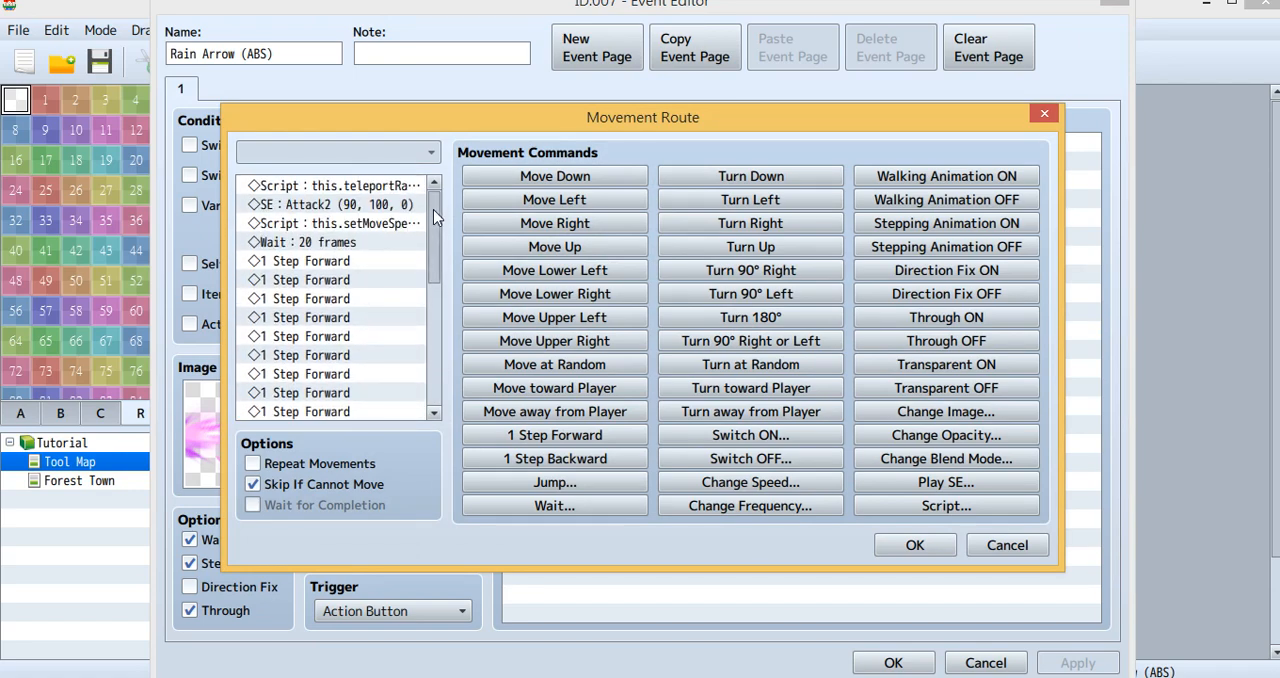
mouse_move(428, 204)
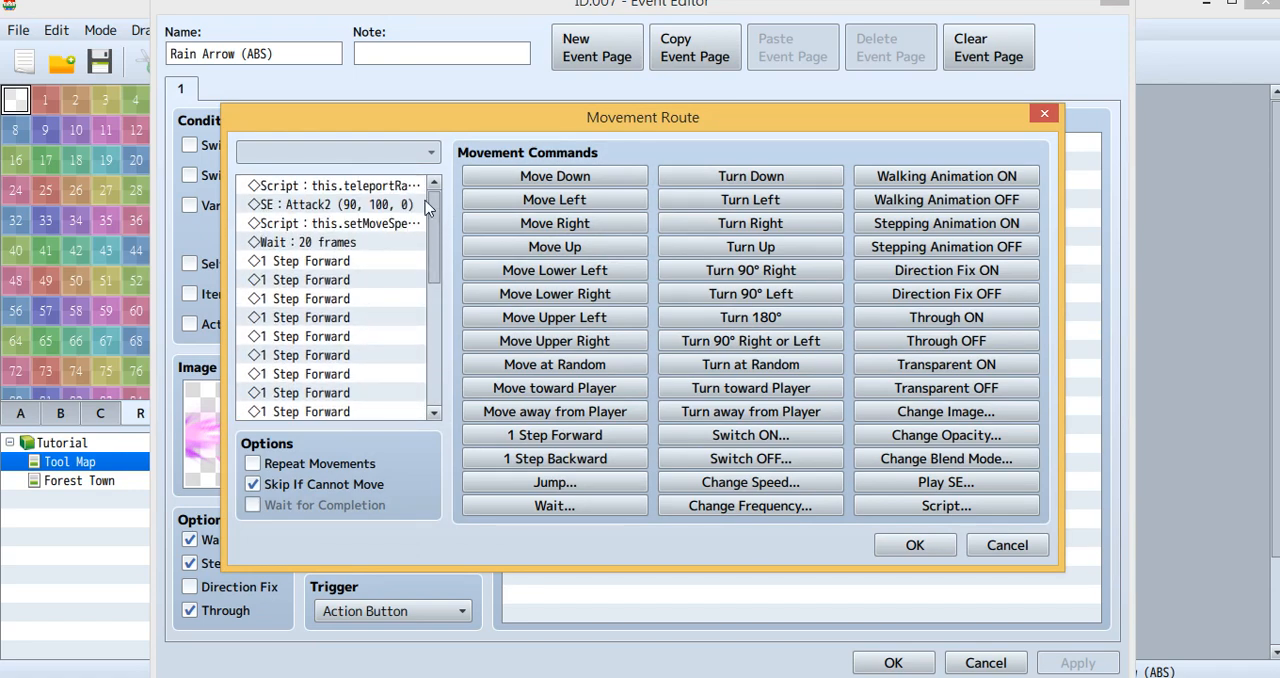
click(332, 184)
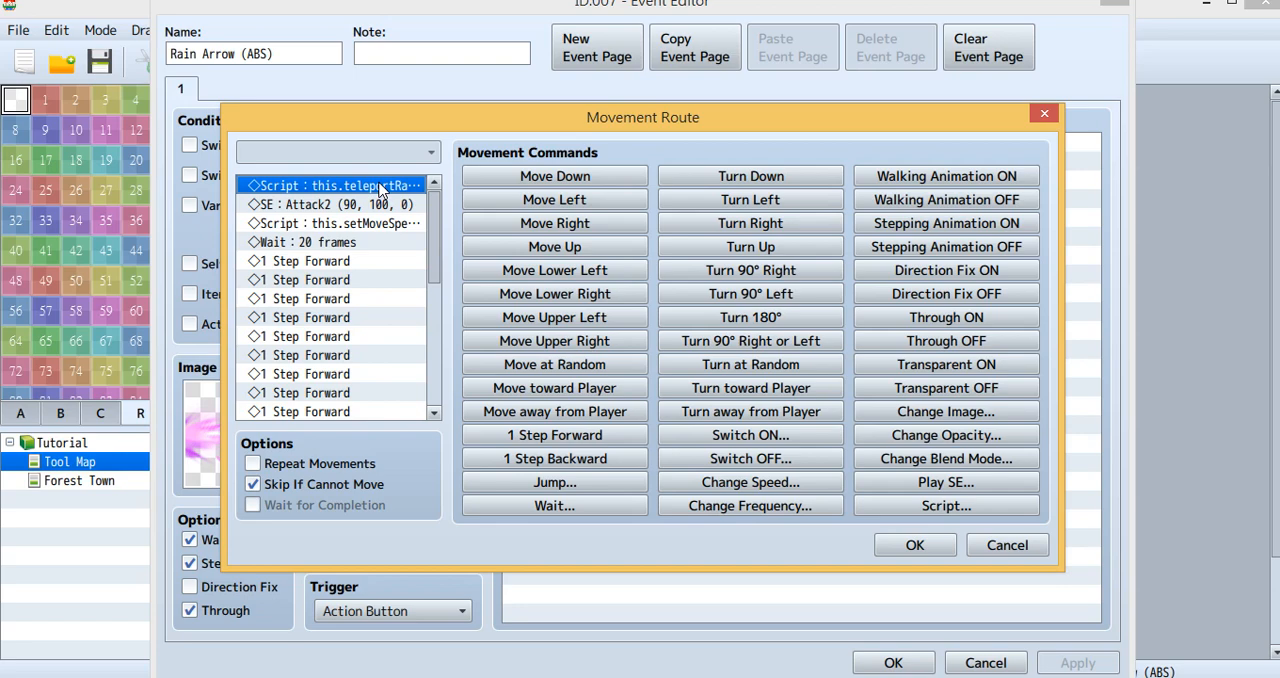
double_click(332, 184)
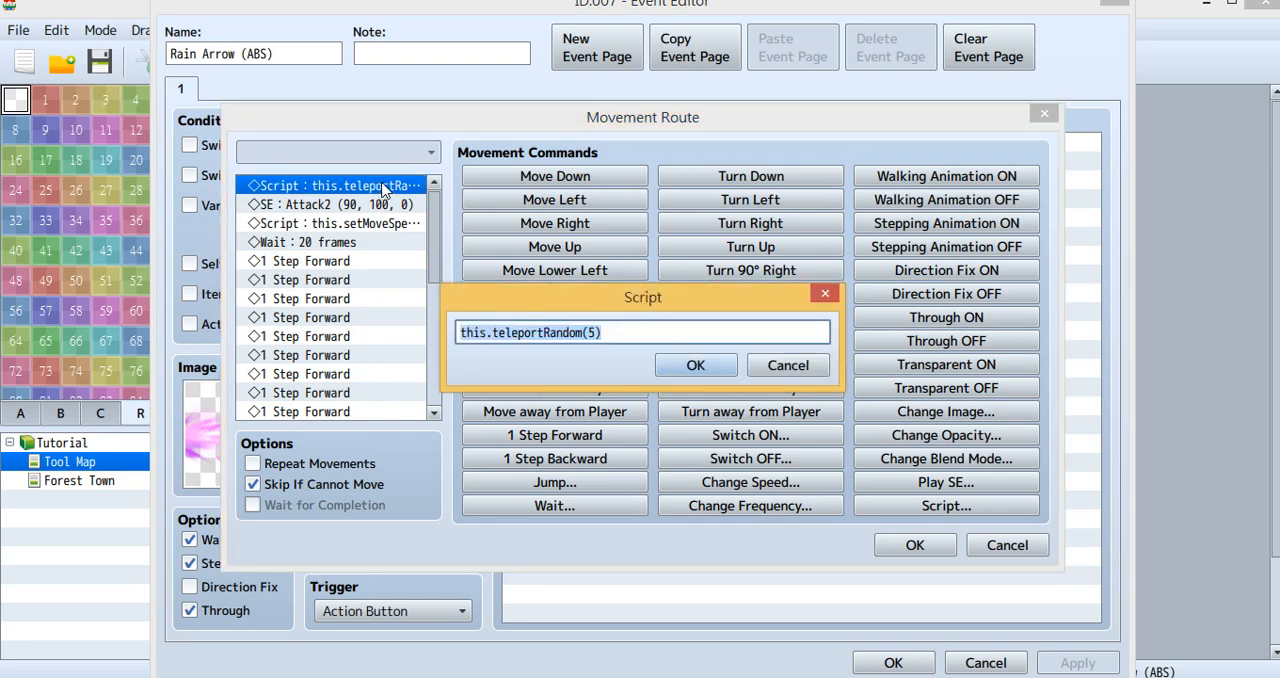
mouse_move(696, 308)
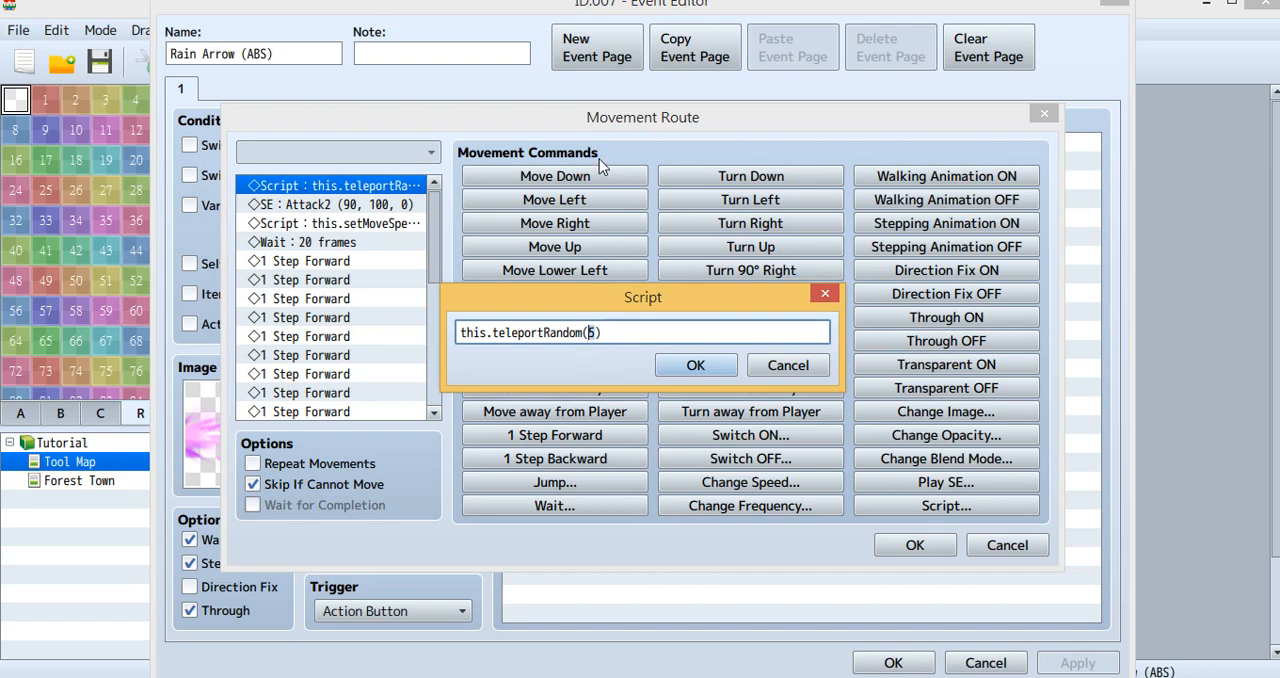
mouse_move(596, 380)
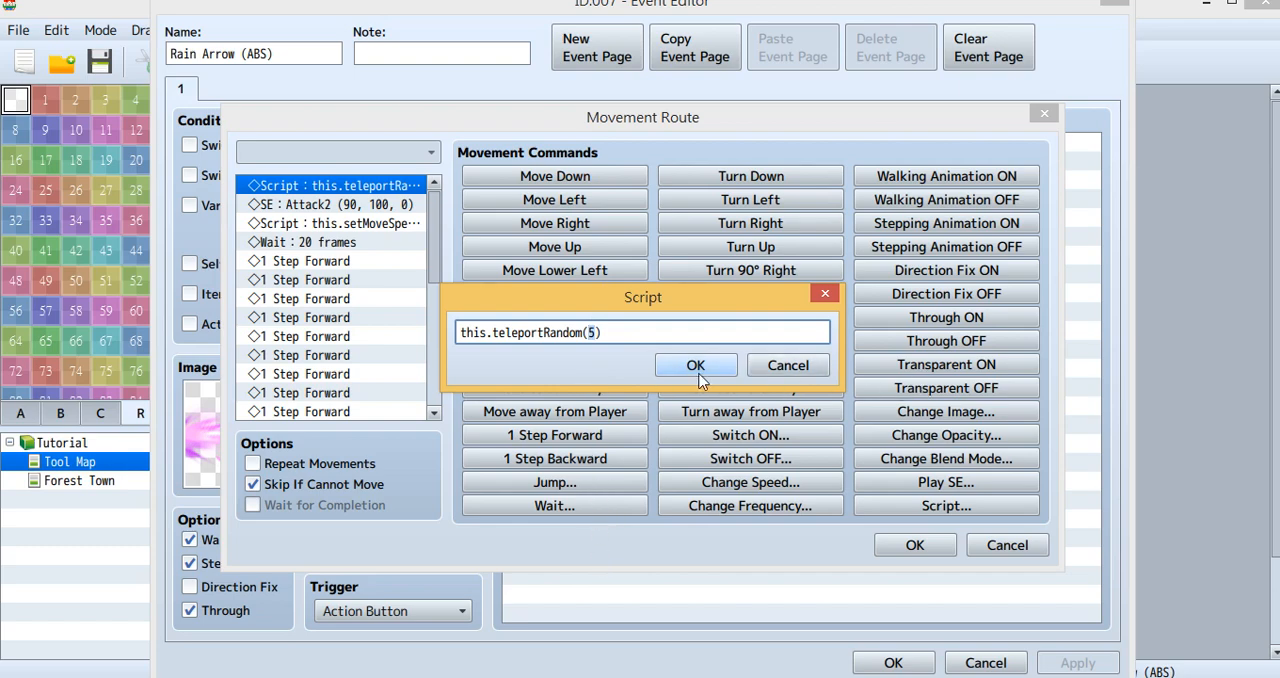
click(696, 364)
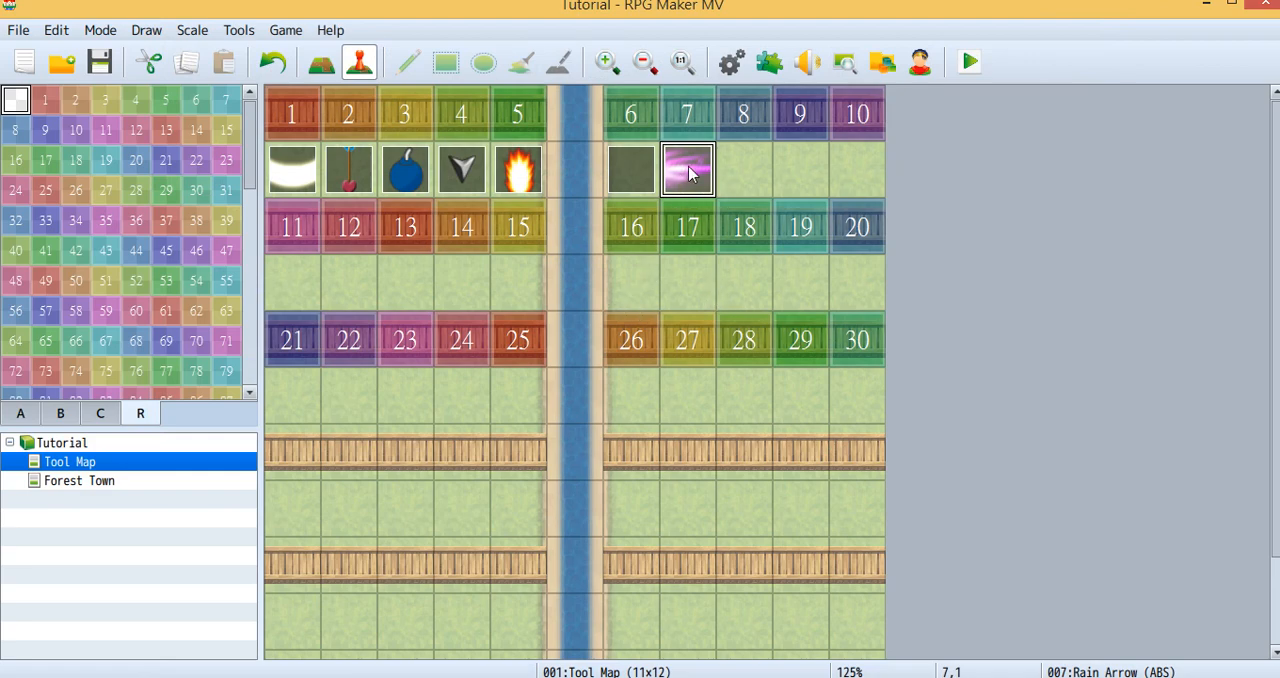
Step: Select event 007 Rain Arrow (ABS) on the Tool Map
click(688, 170)
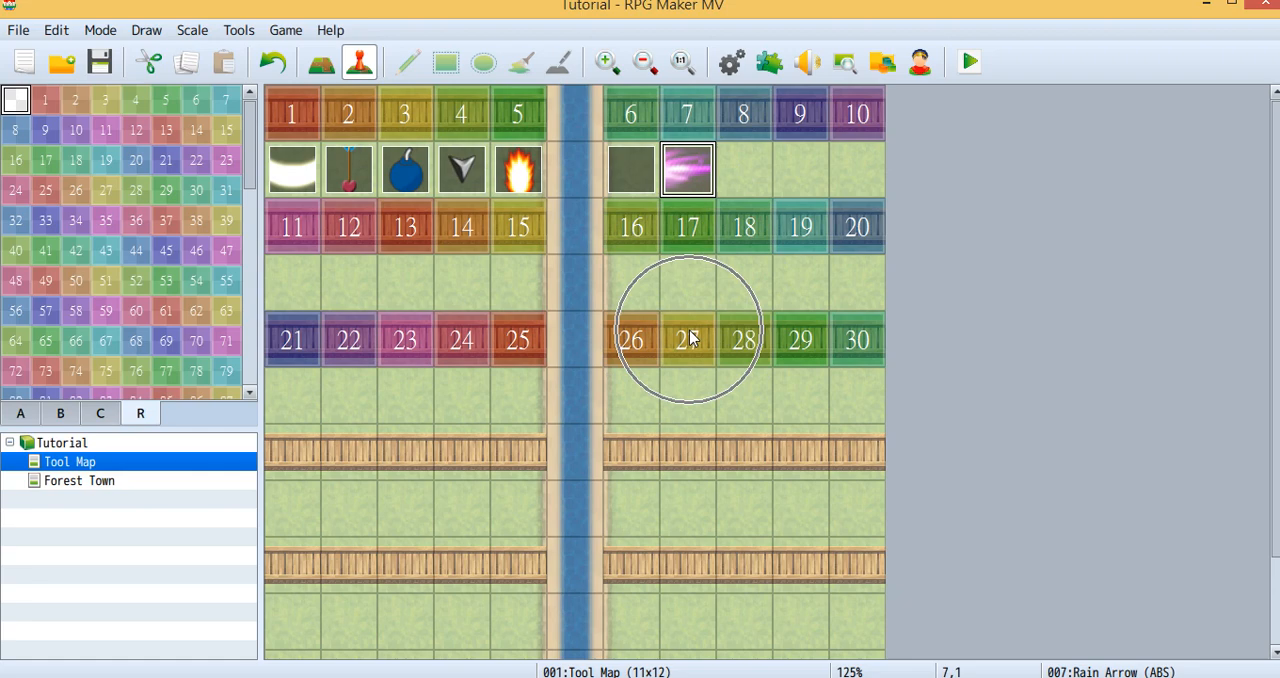
mouse_move(696, 478)
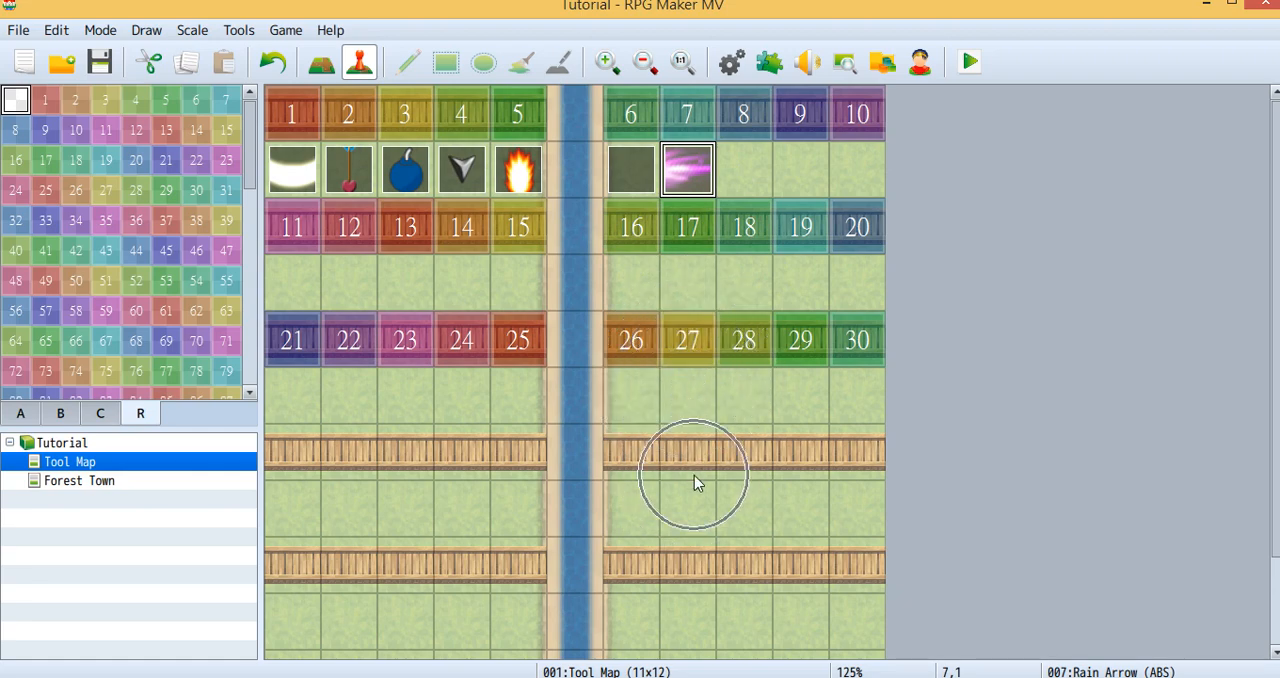
mouse_move(640, 182)
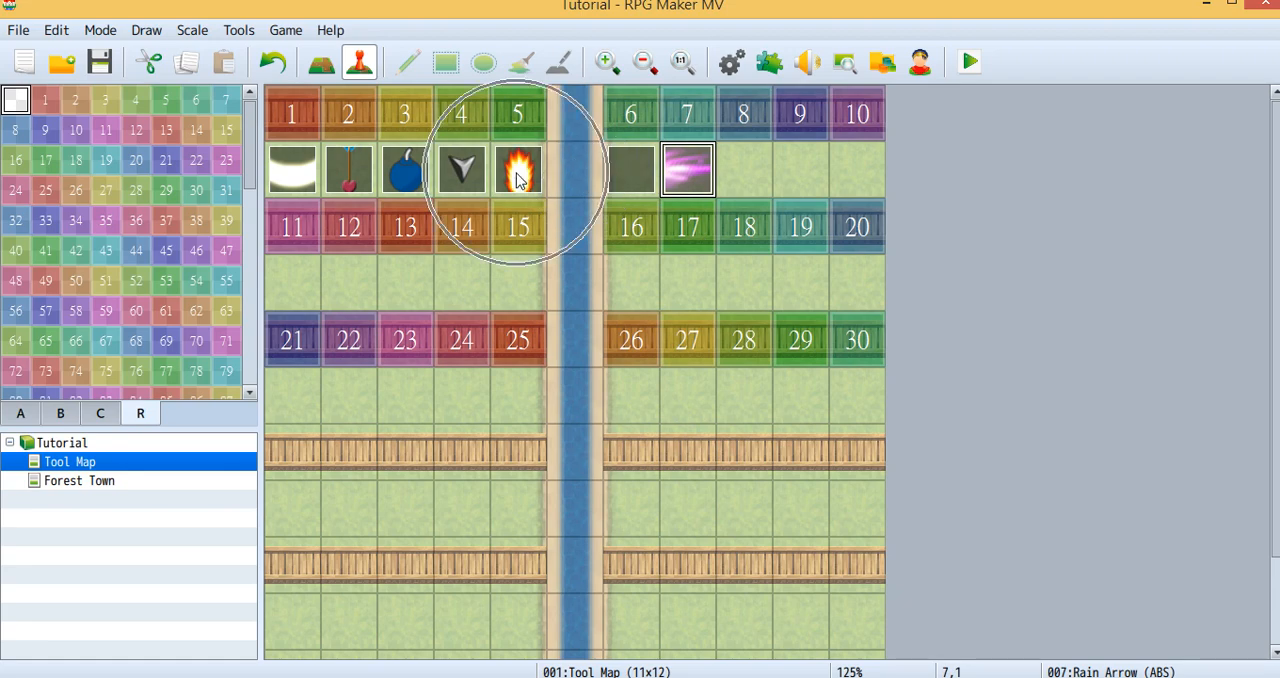
mouse_move(404, 170)
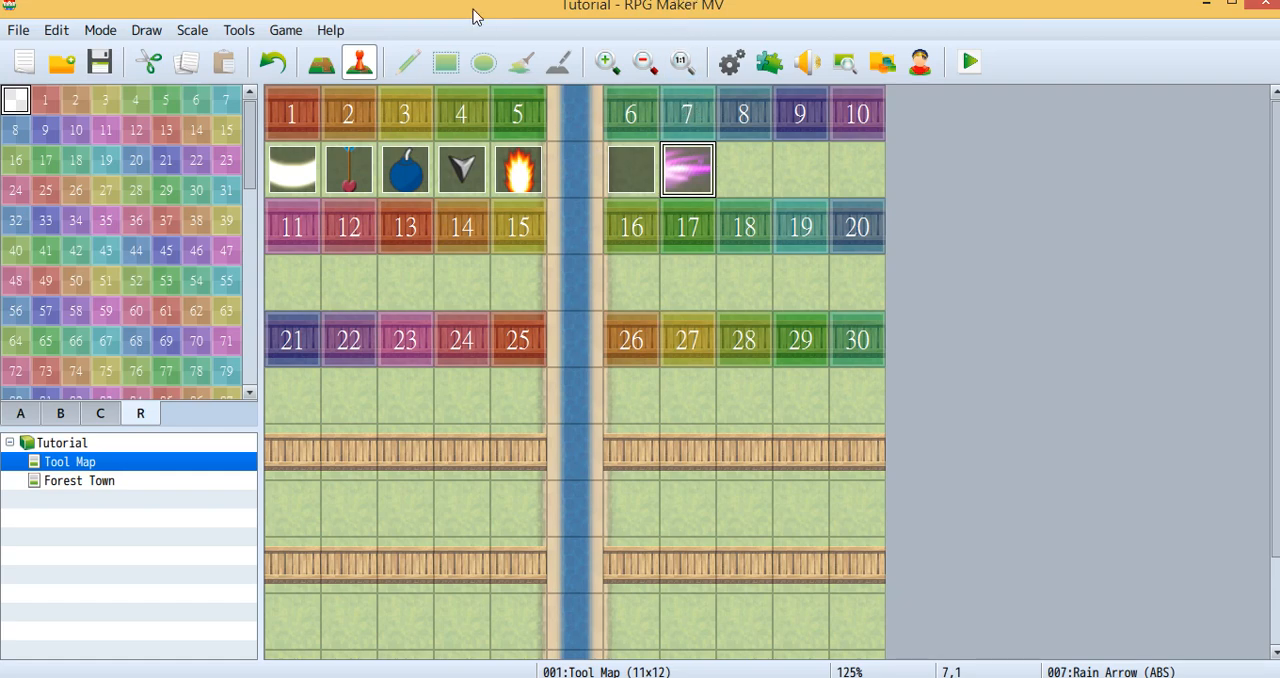
mouse_move(996, 266)
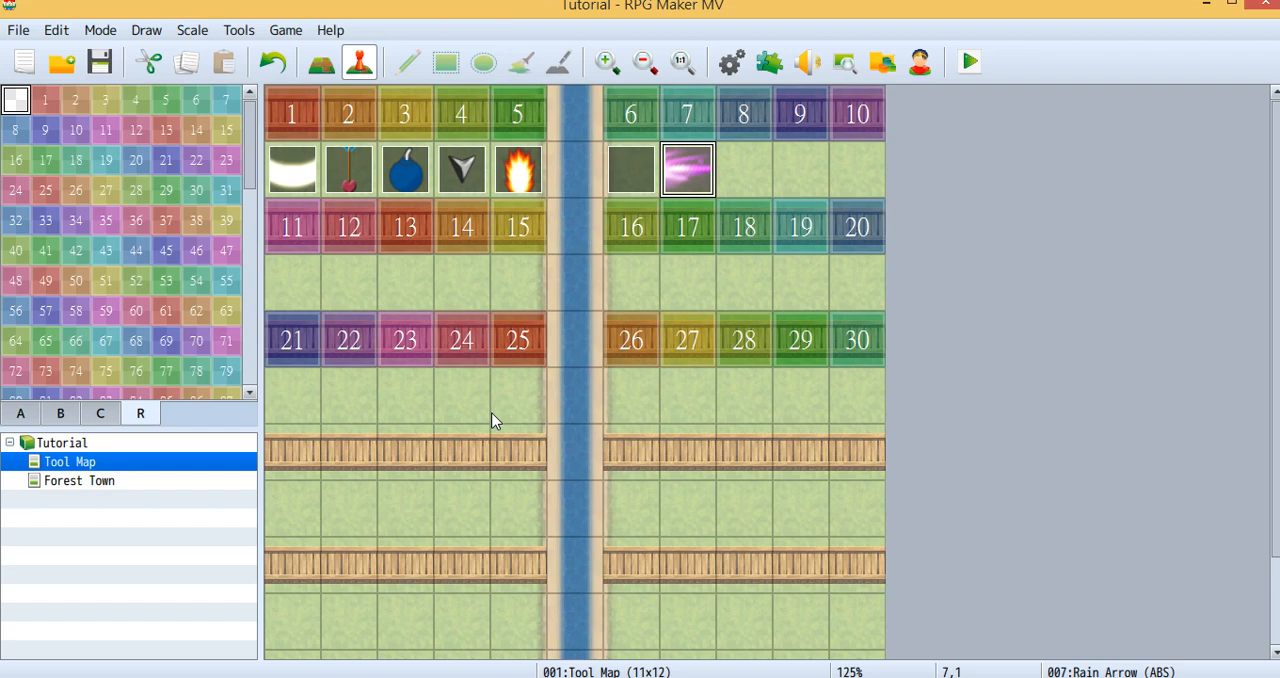
mouse_move(702, 182)
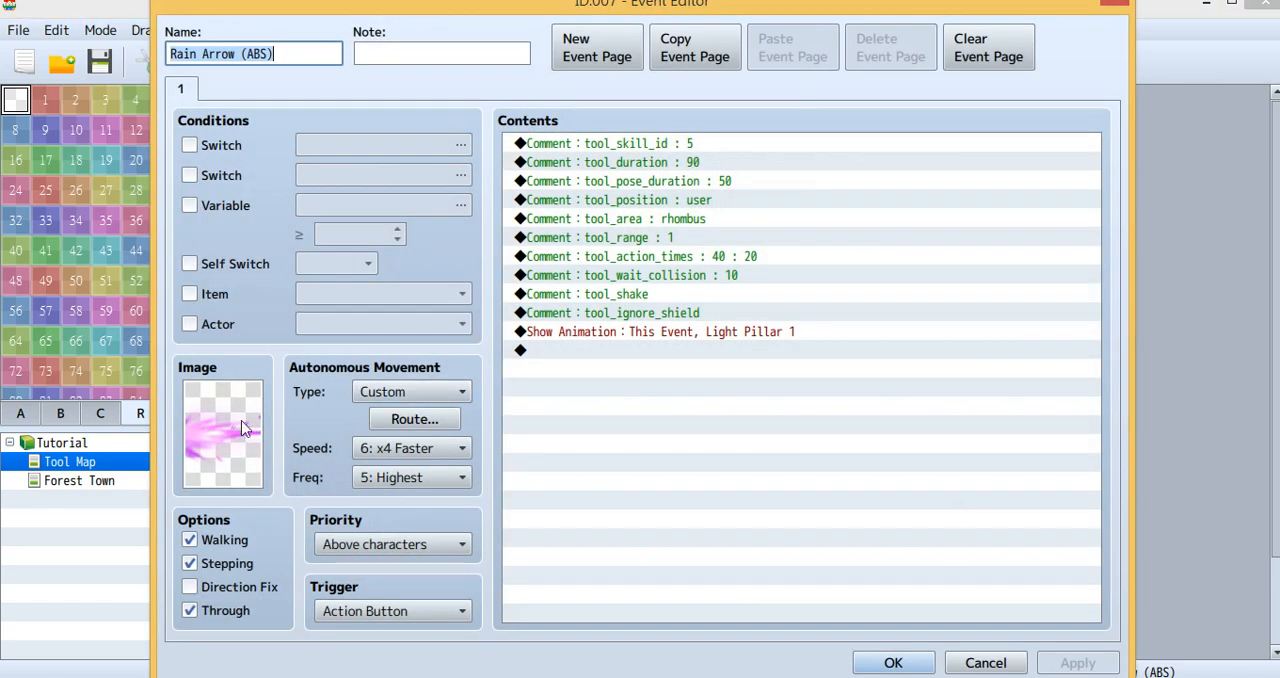
Step: Inspect the setMoveSpeed(7) script at the top of Rain Arrow's movement route
click(414, 418)
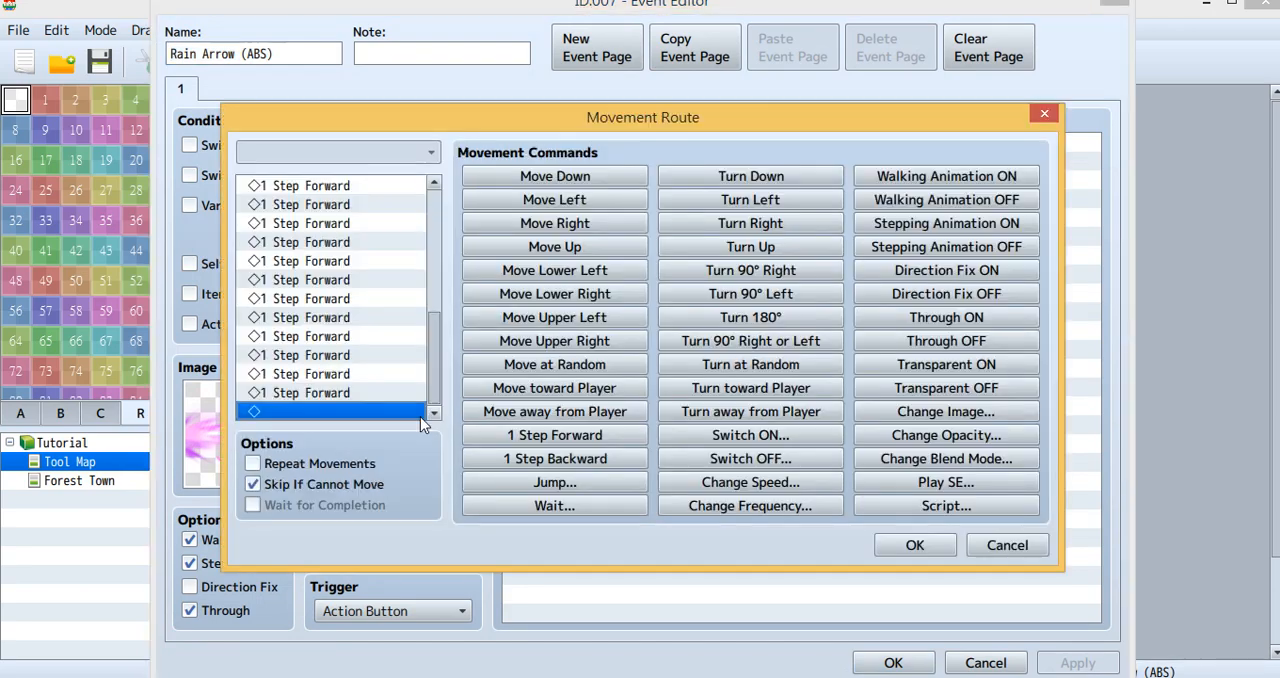
scroll(up, 3)
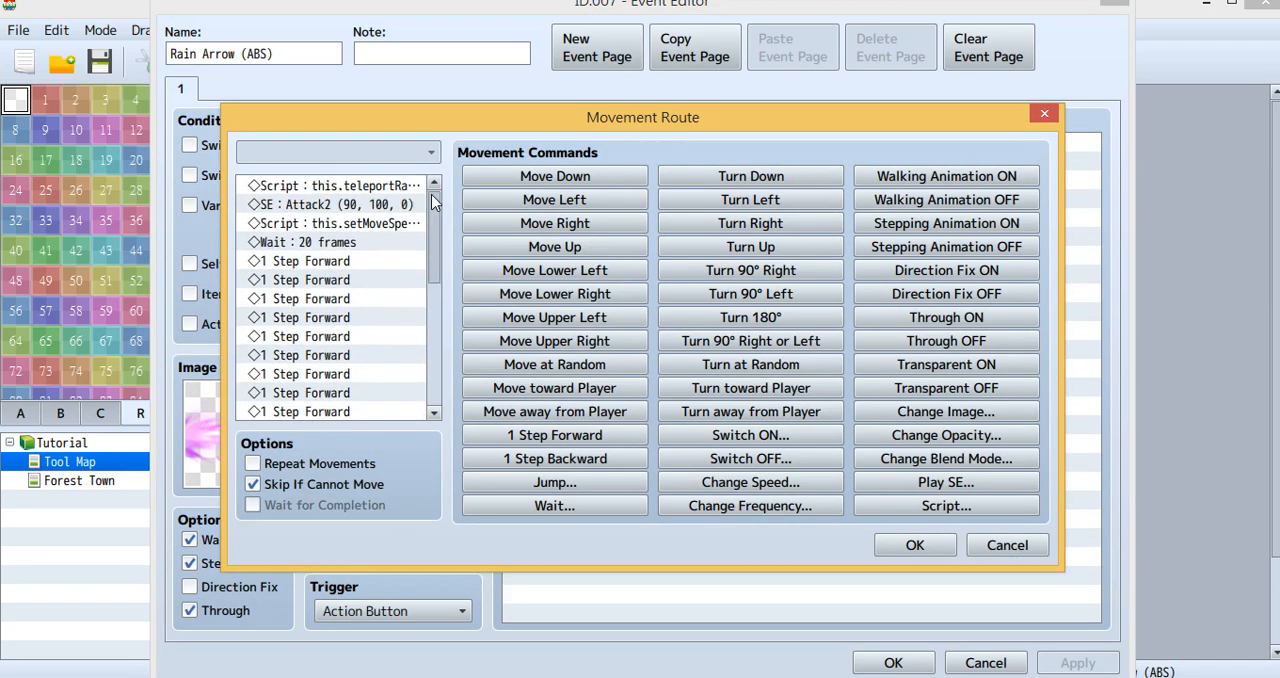
mouse_move(378, 560)
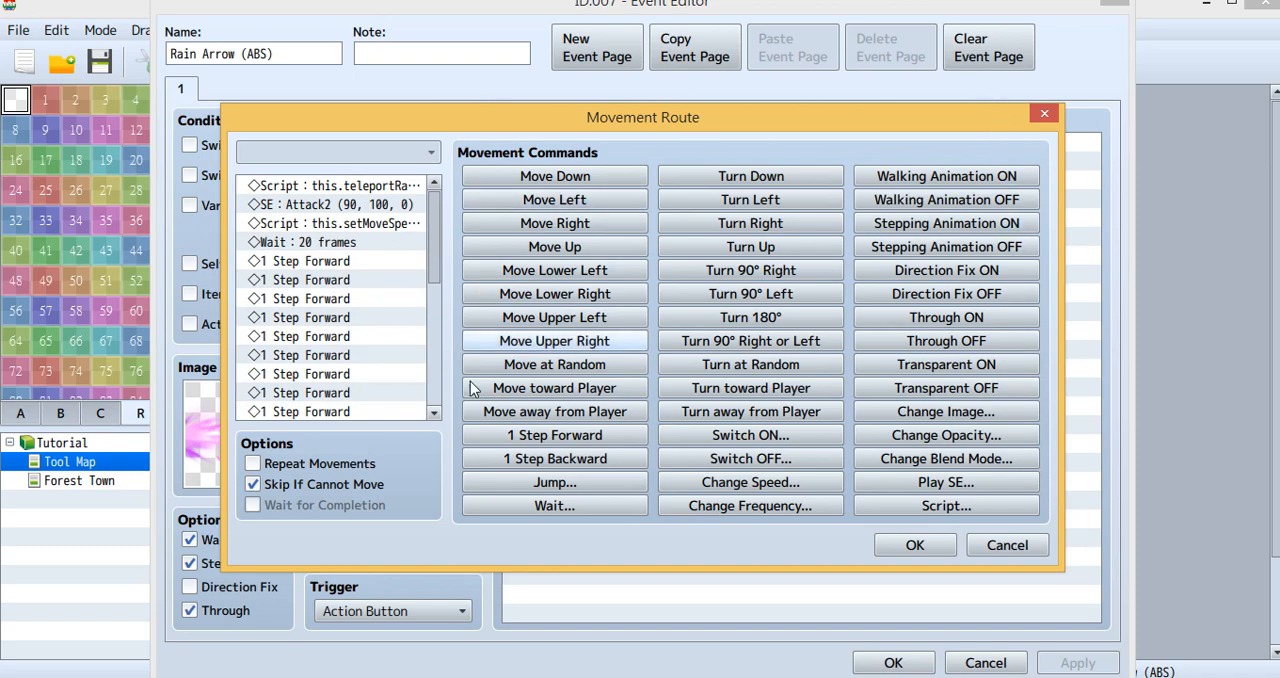
mouse_move(418, 94)
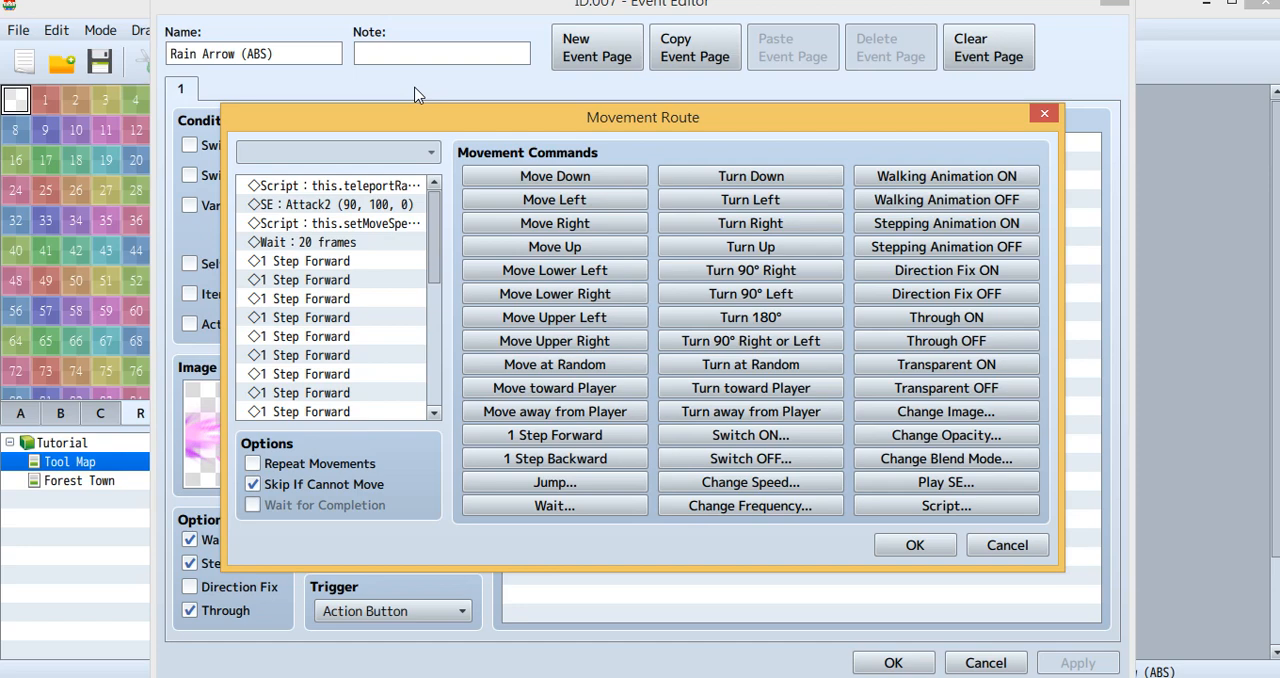
mouse_move(450, 190)
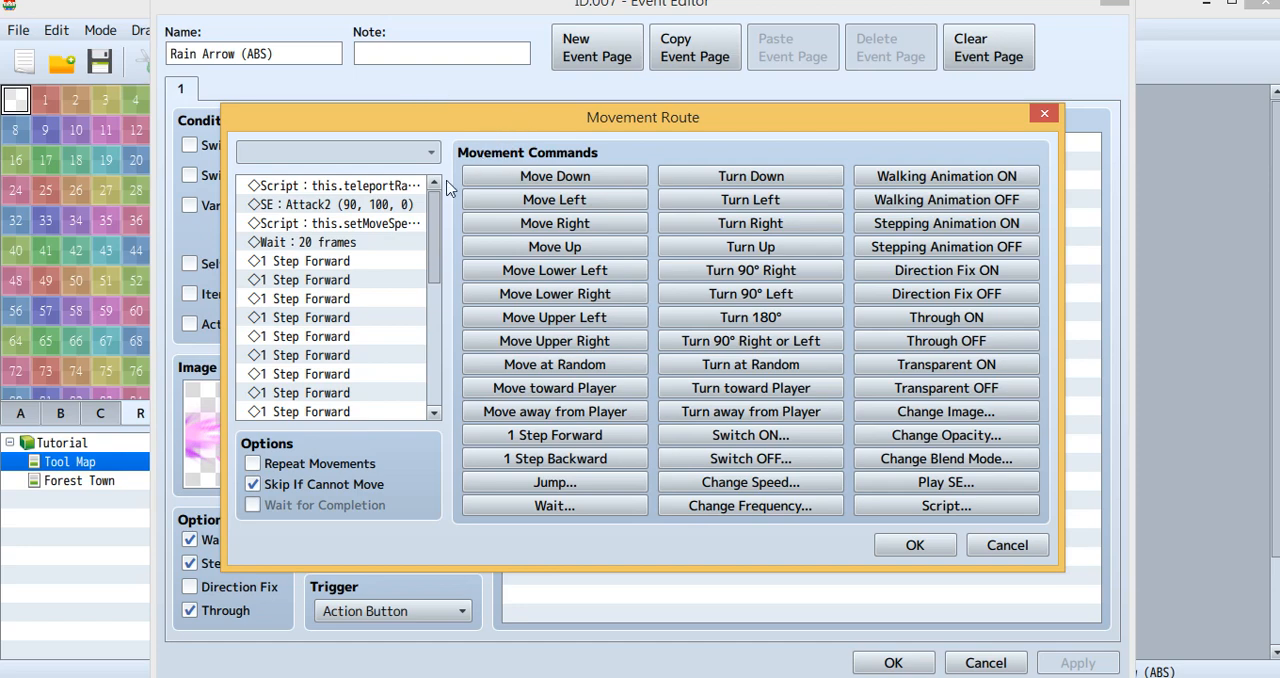
click(332, 222)
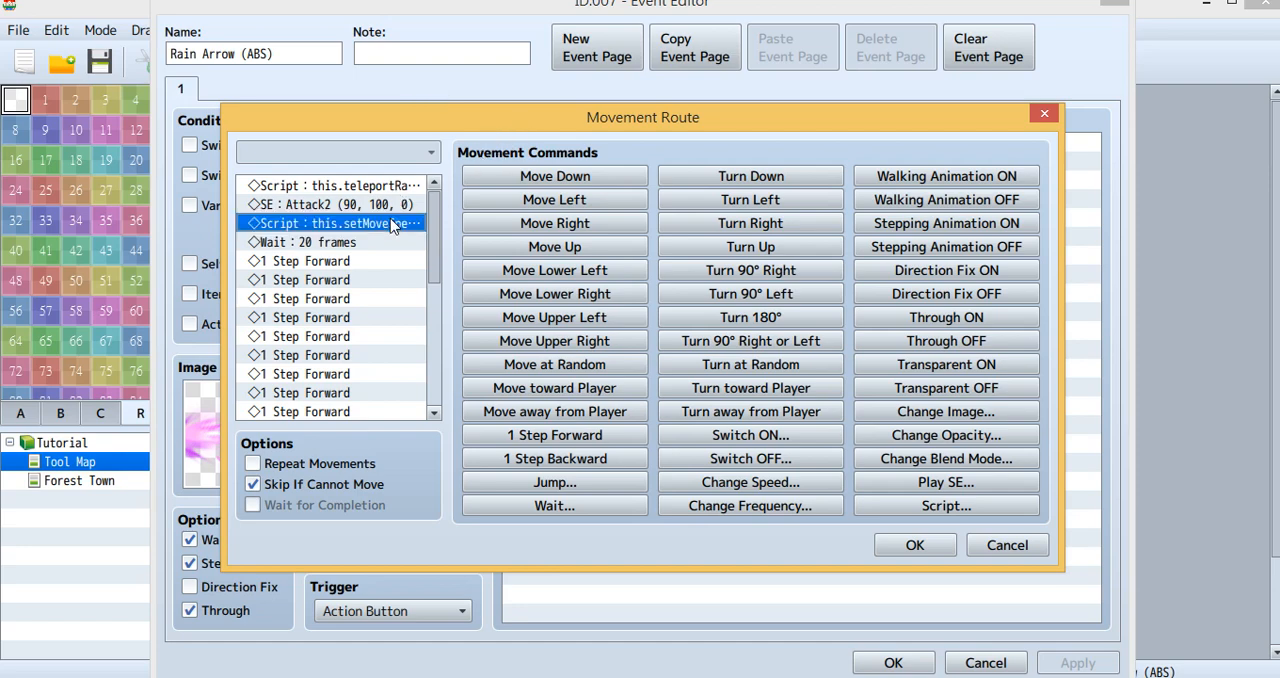
double_click(332, 222)
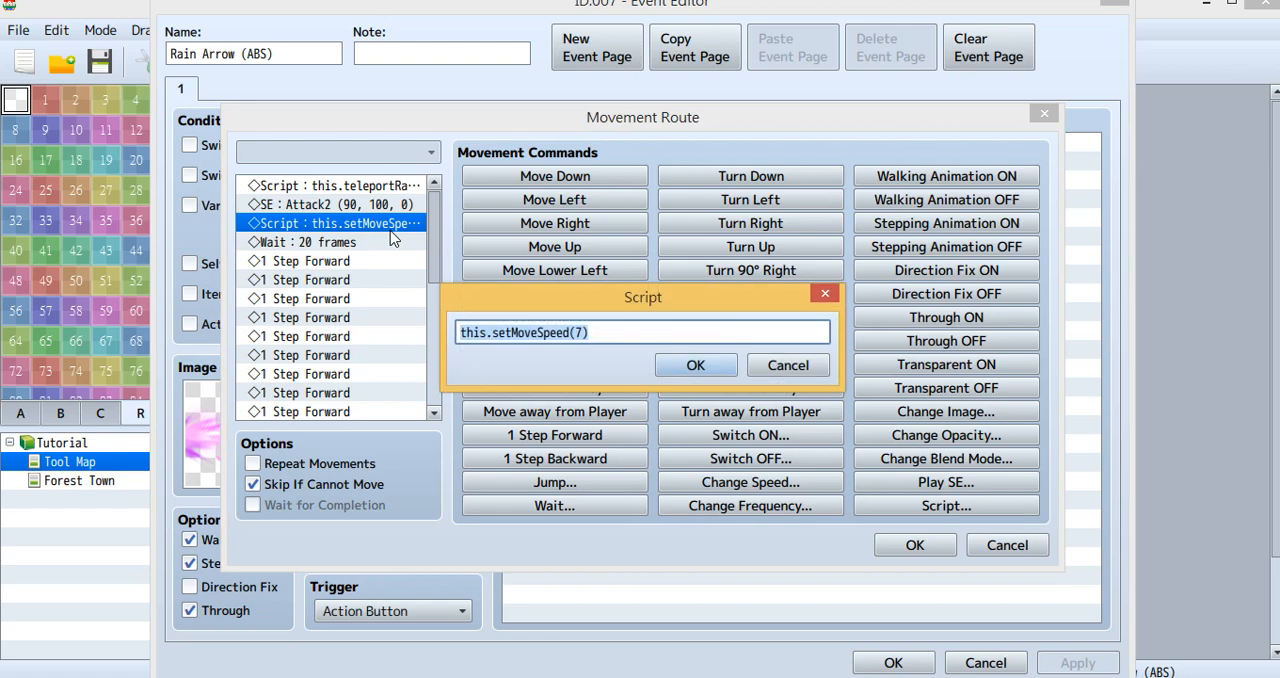
mouse_move(530, 312)
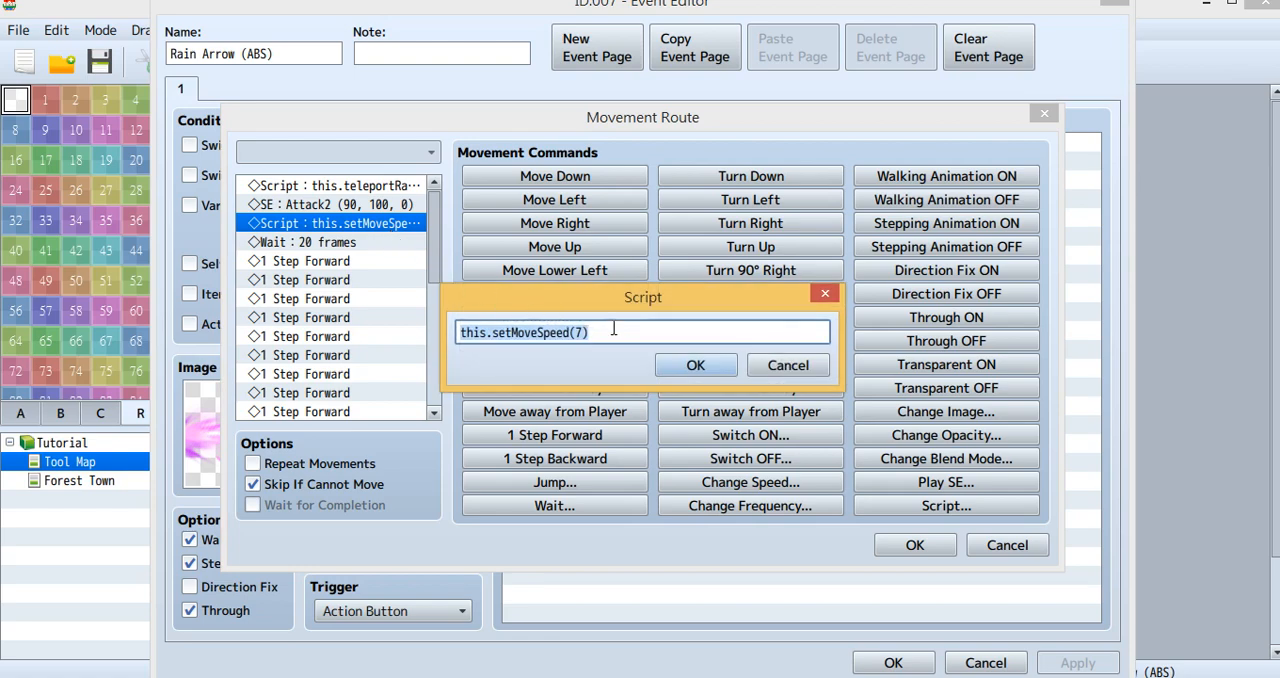
mouse_move(504, 344)
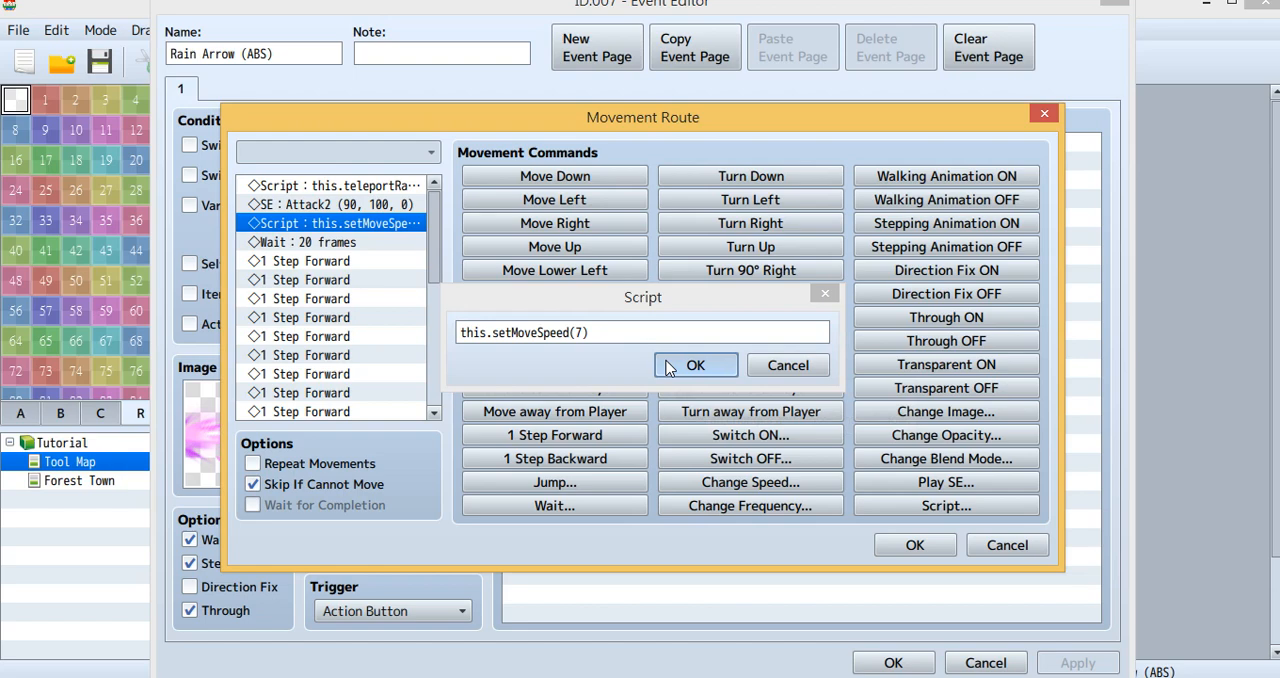
click(696, 364)
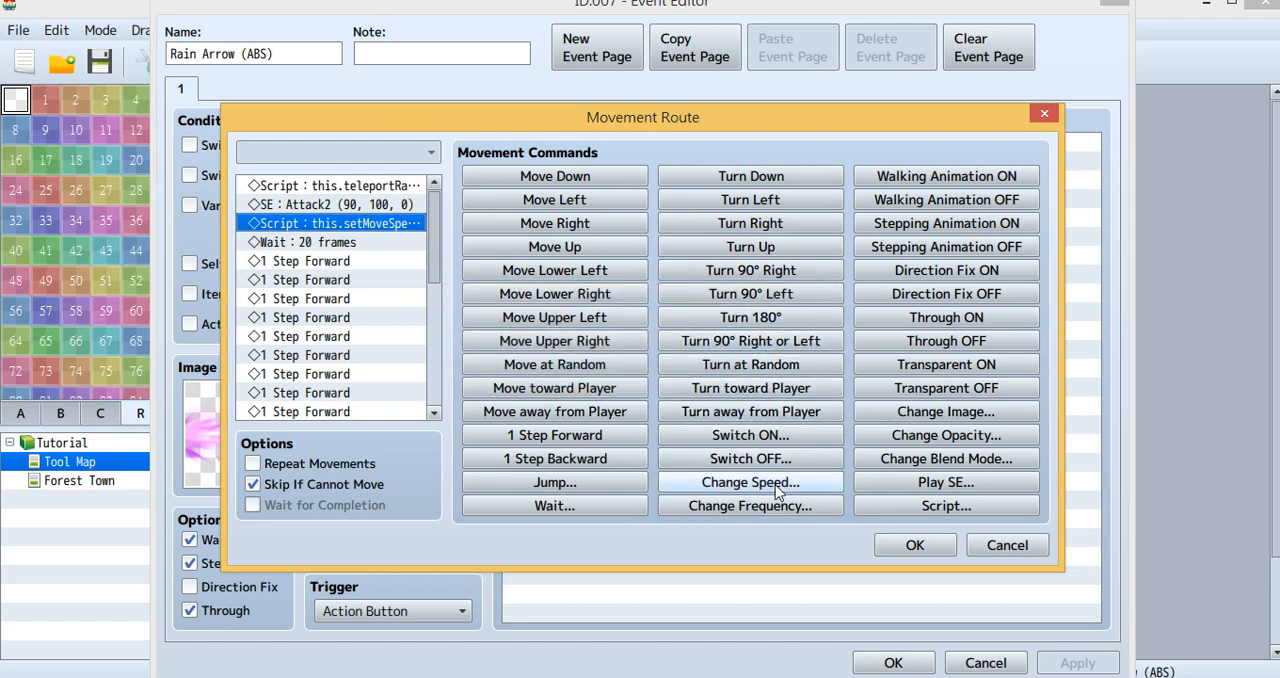
Step: Review the Change Speed options and 1 Step Forward commands, then accept the movement route
click(750, 482)
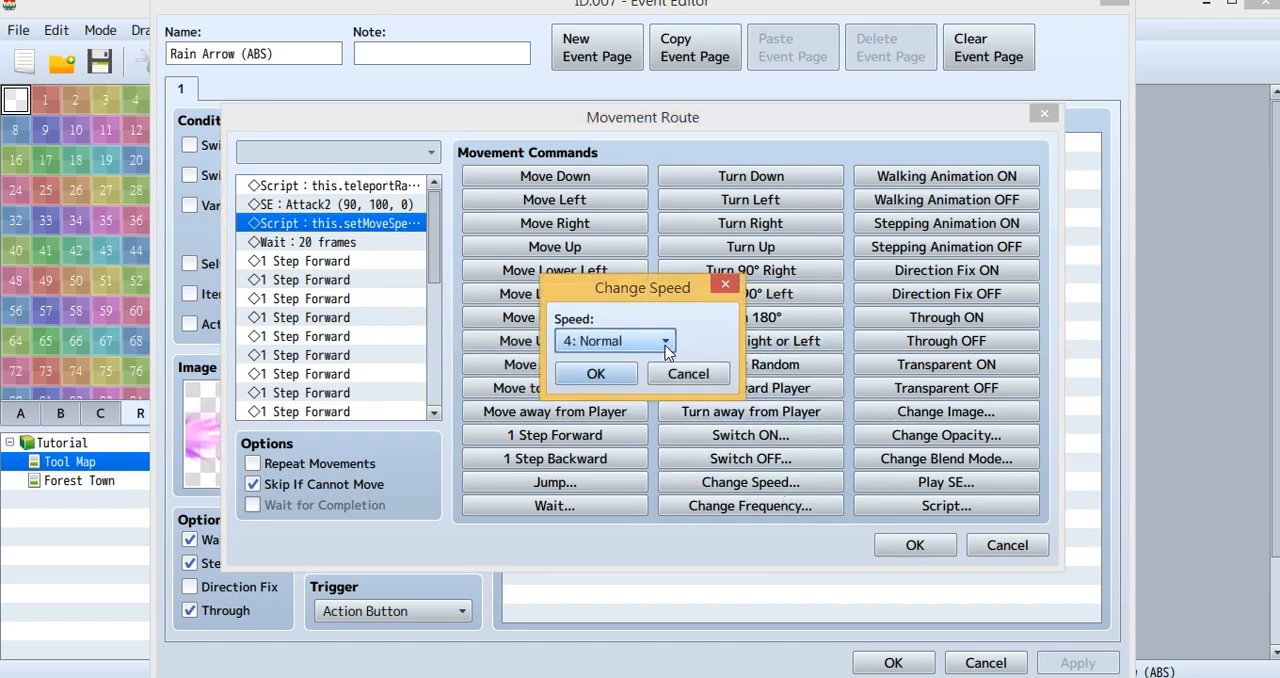
click(664, 340)
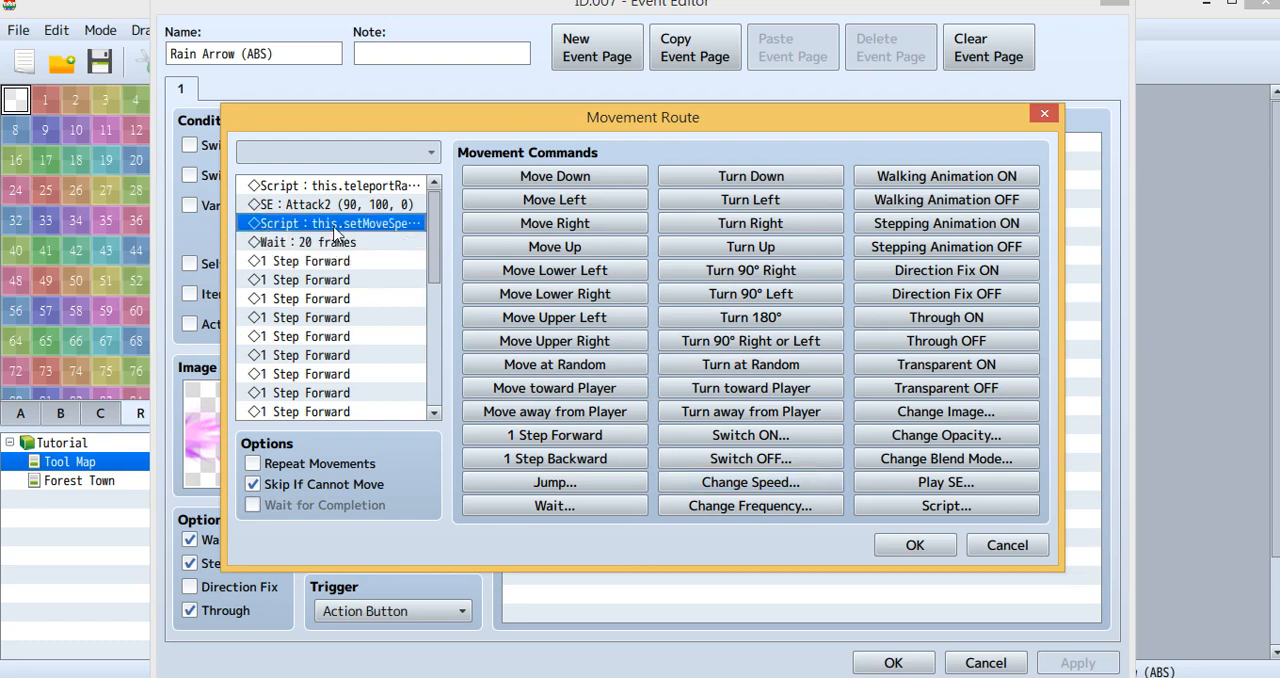
mouse_move(390, 236)
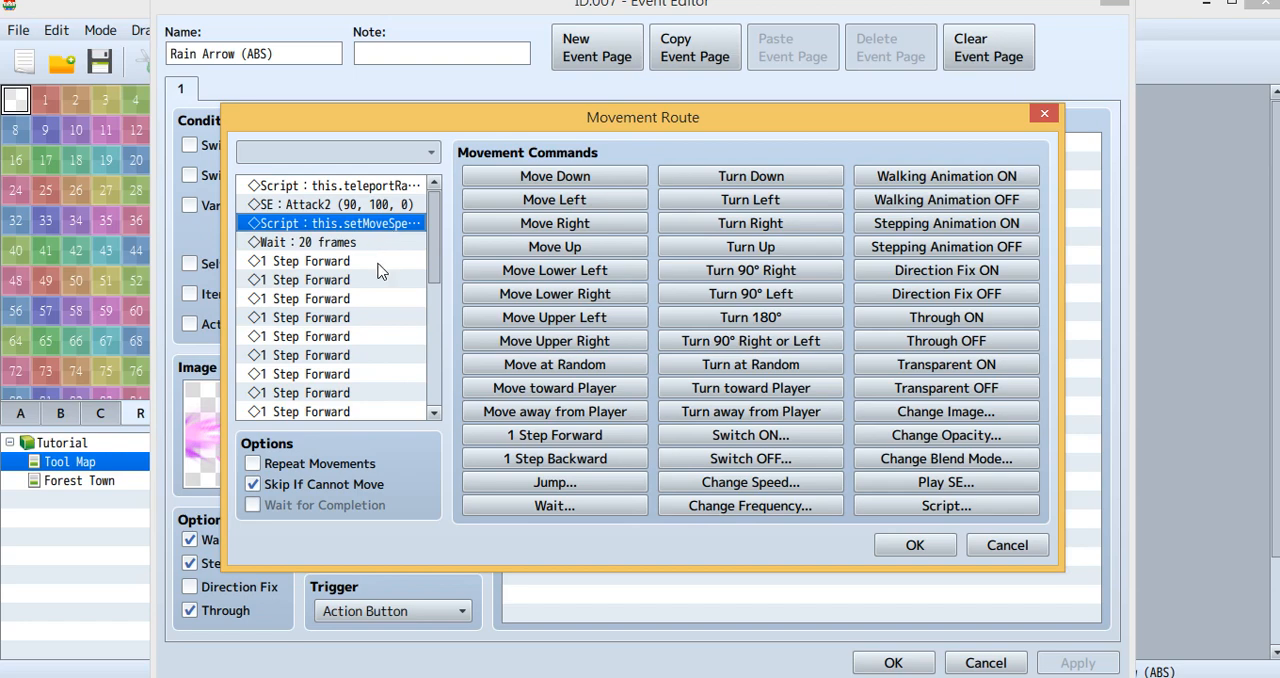
click(316, 316)
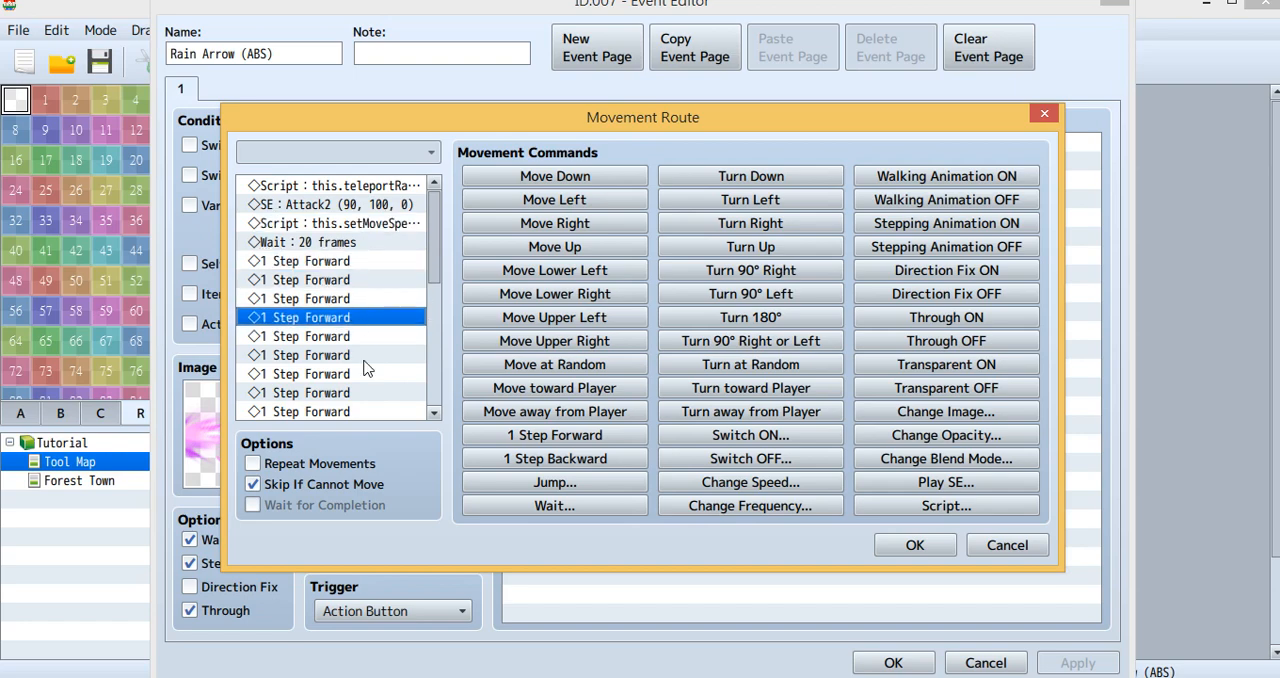
click(304, 372)
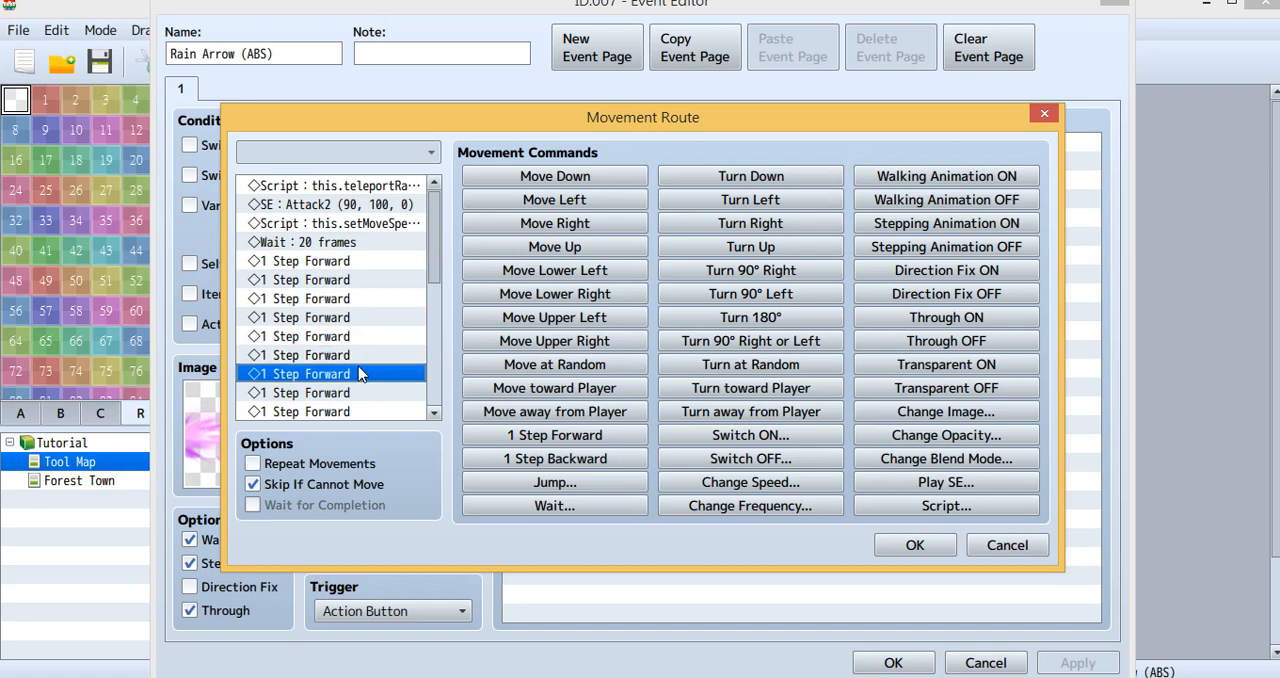
scroll(down, 3)
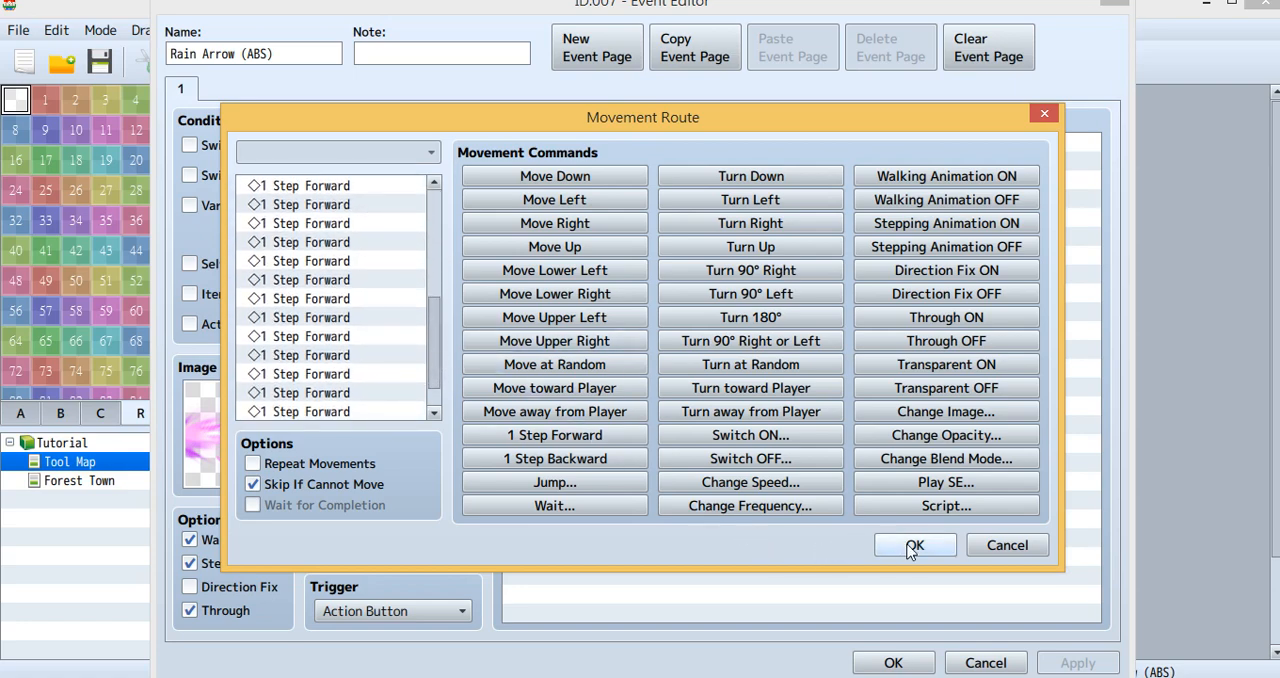
click(914, 544)
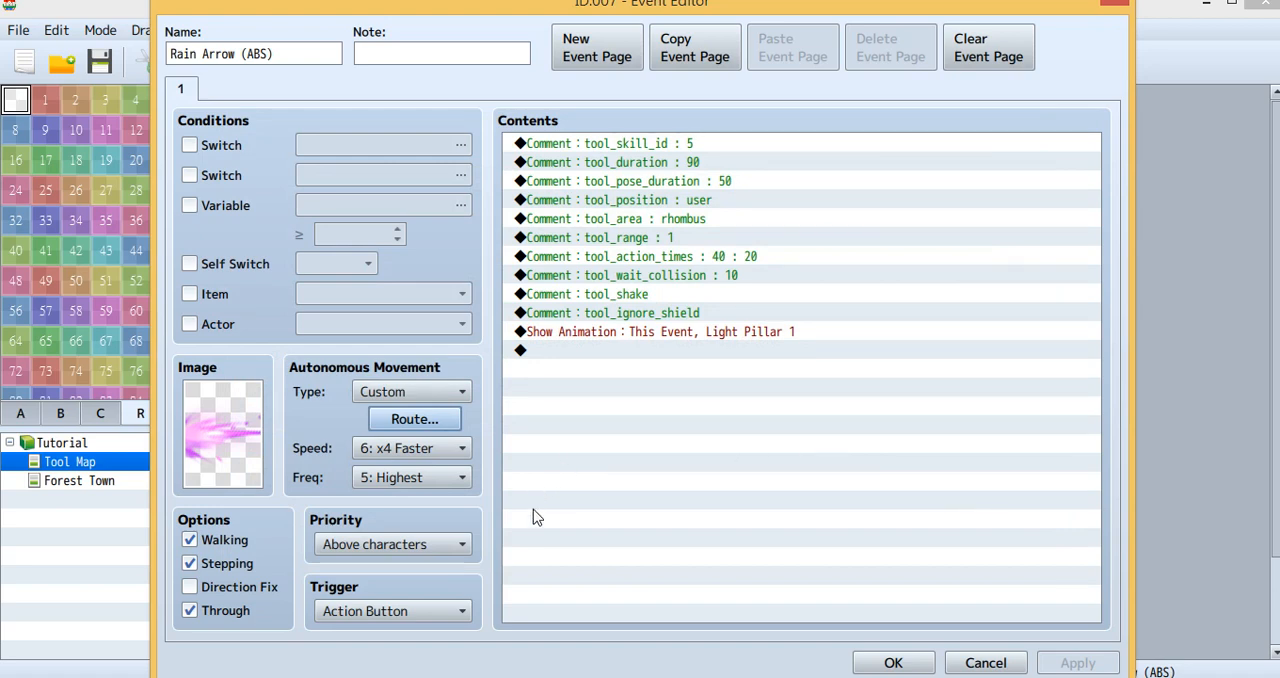
mouse_move(504, 560)
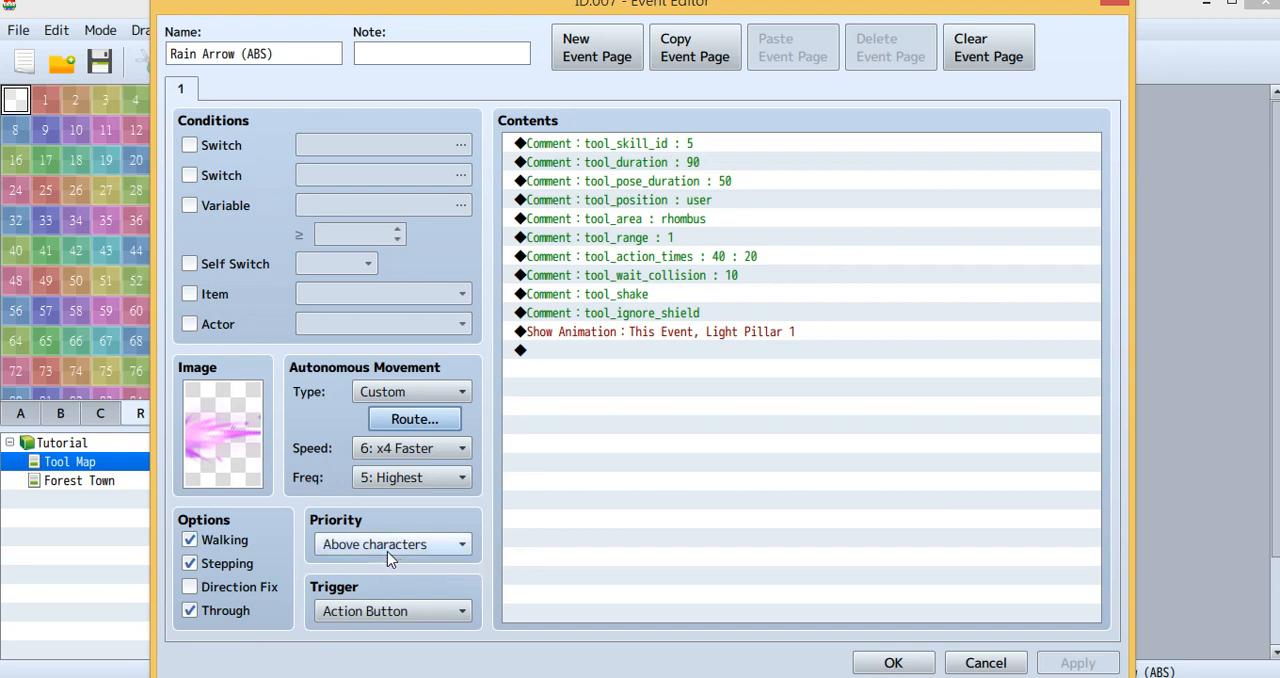
mouse_move(448, 512)
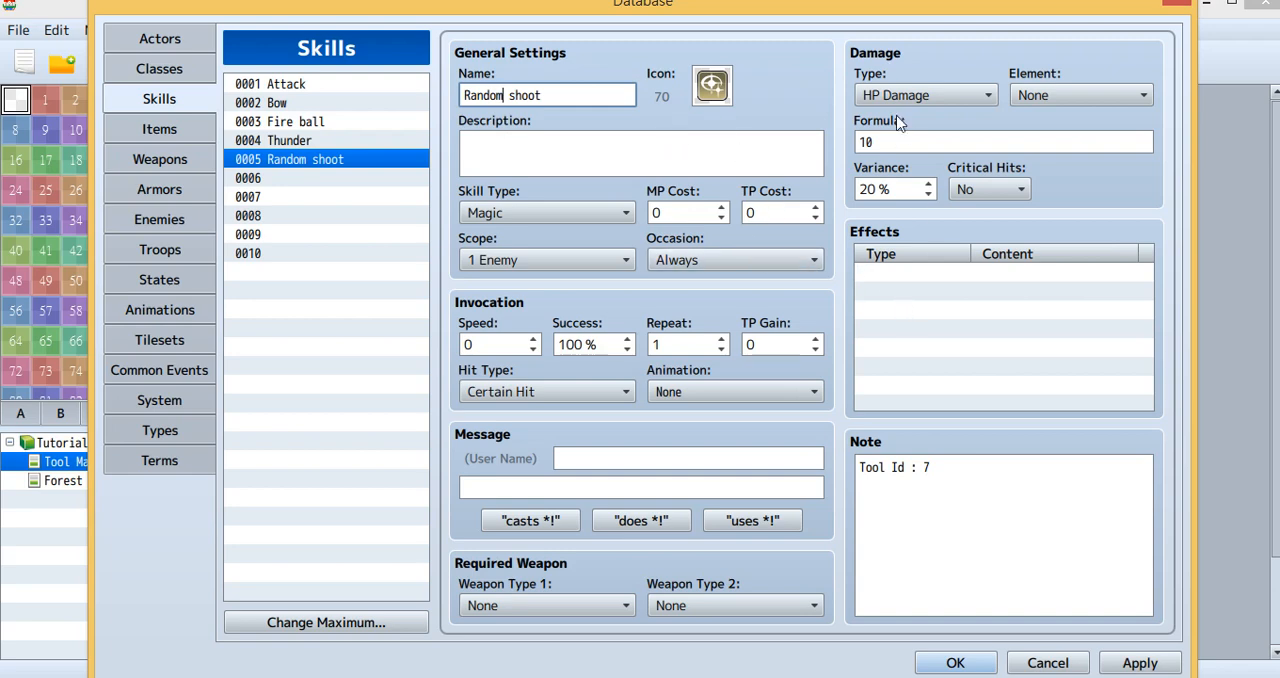
mouse_move(896, 120)
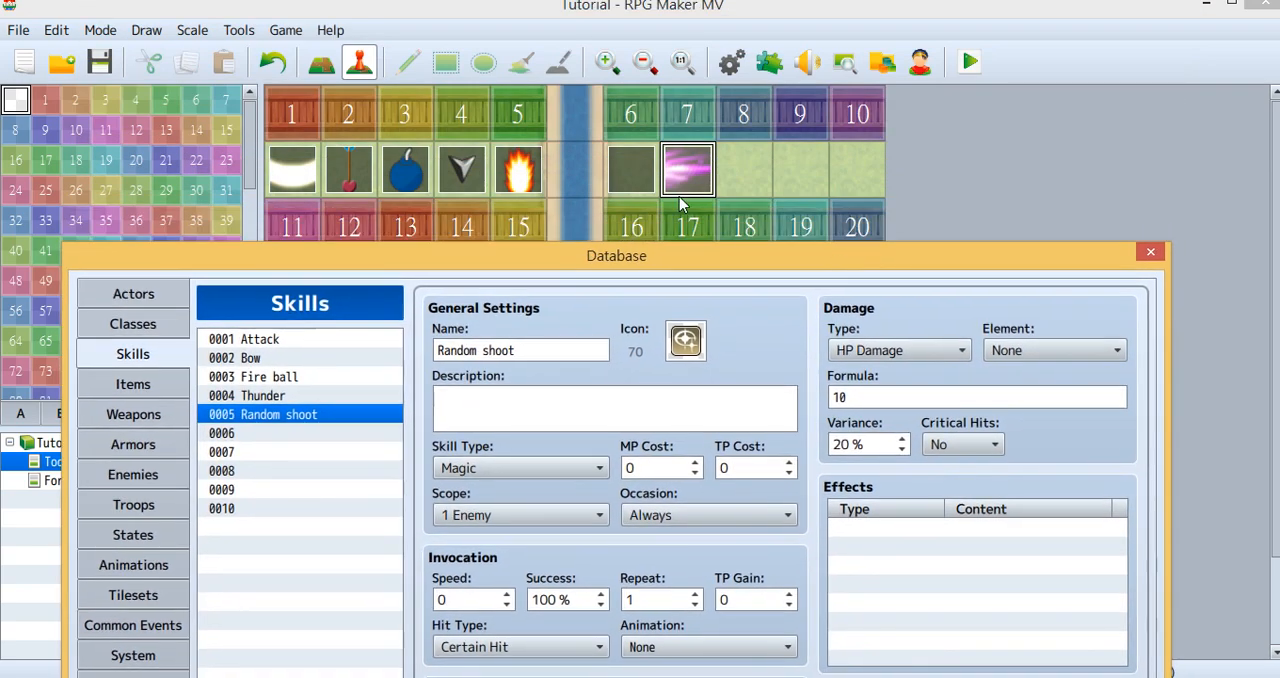
mouse_move(696, 144)
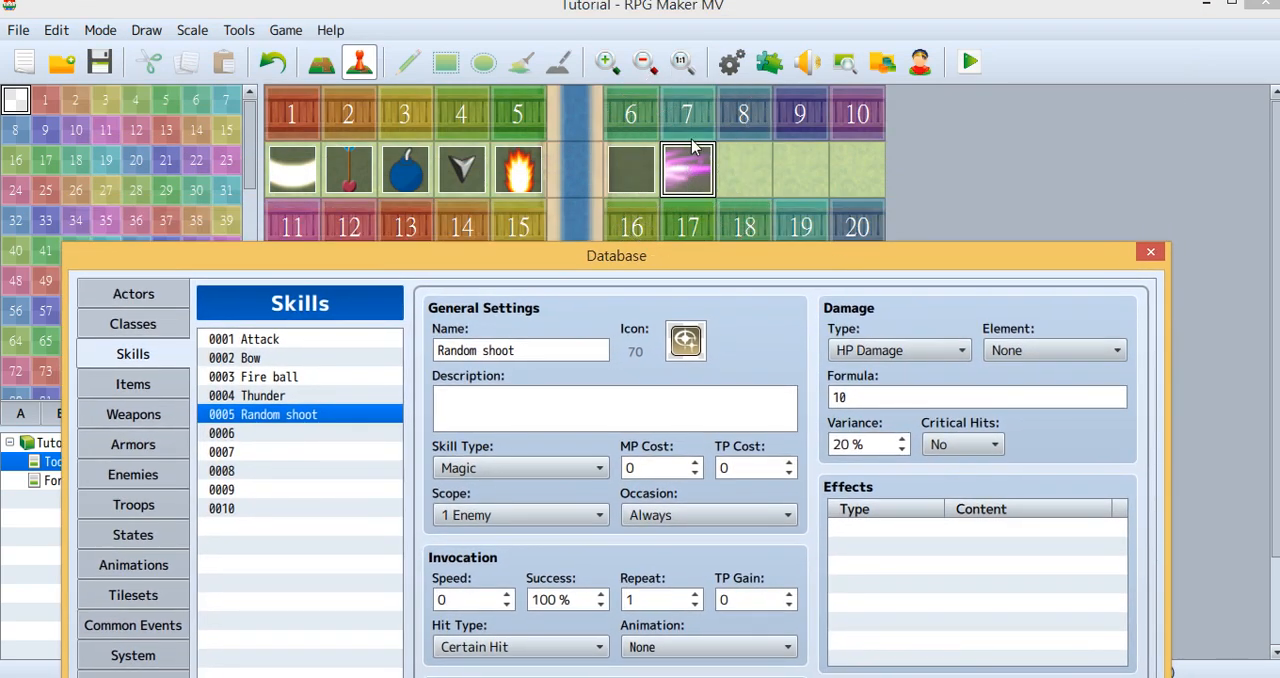
mouse_move(776, 256)
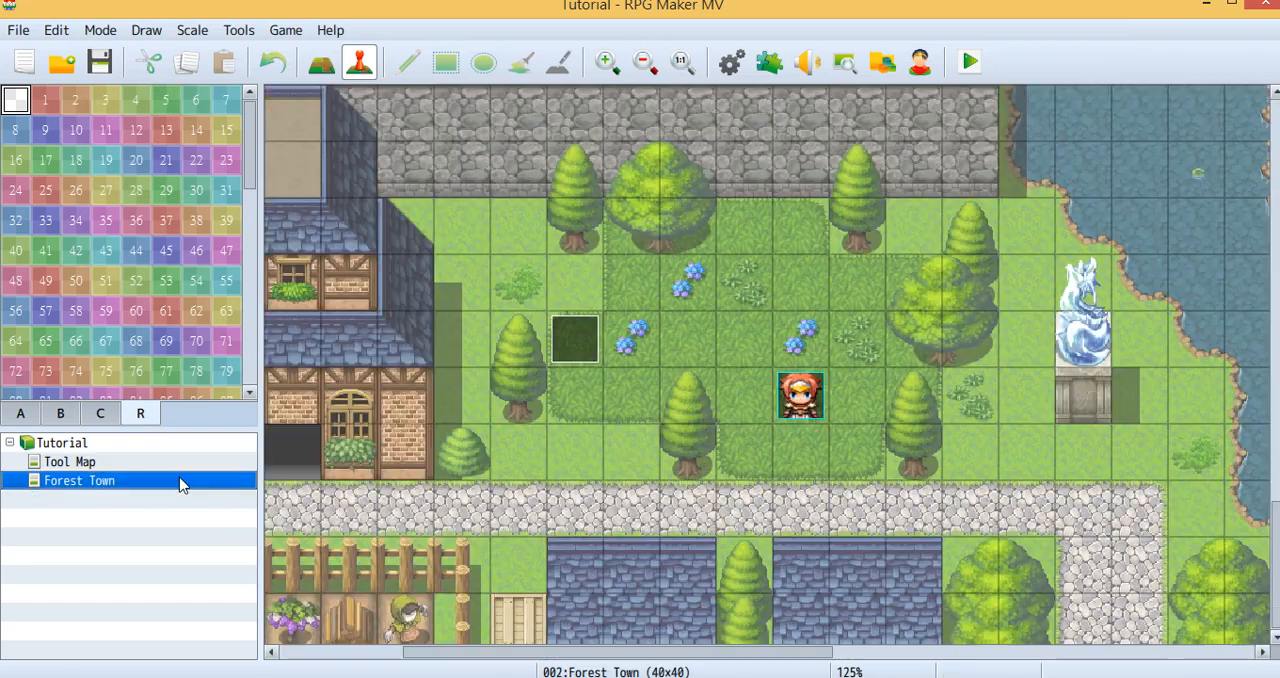
click(576, 340)
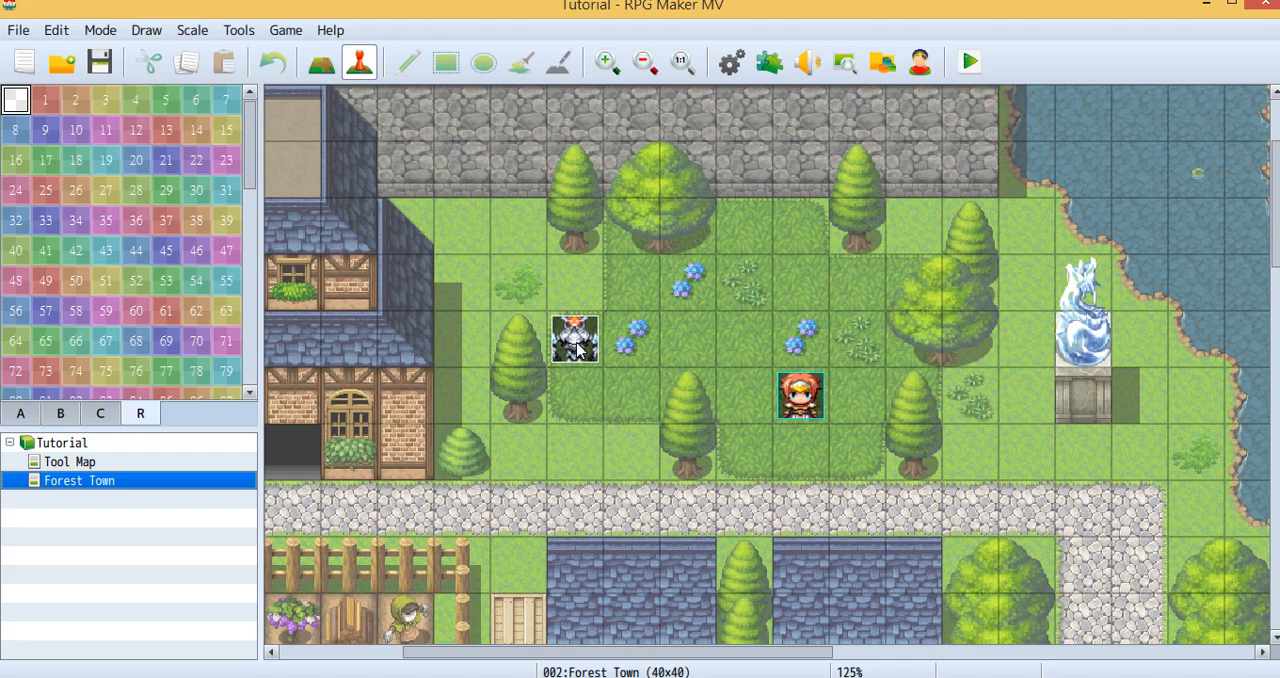
double_click(574, 338)
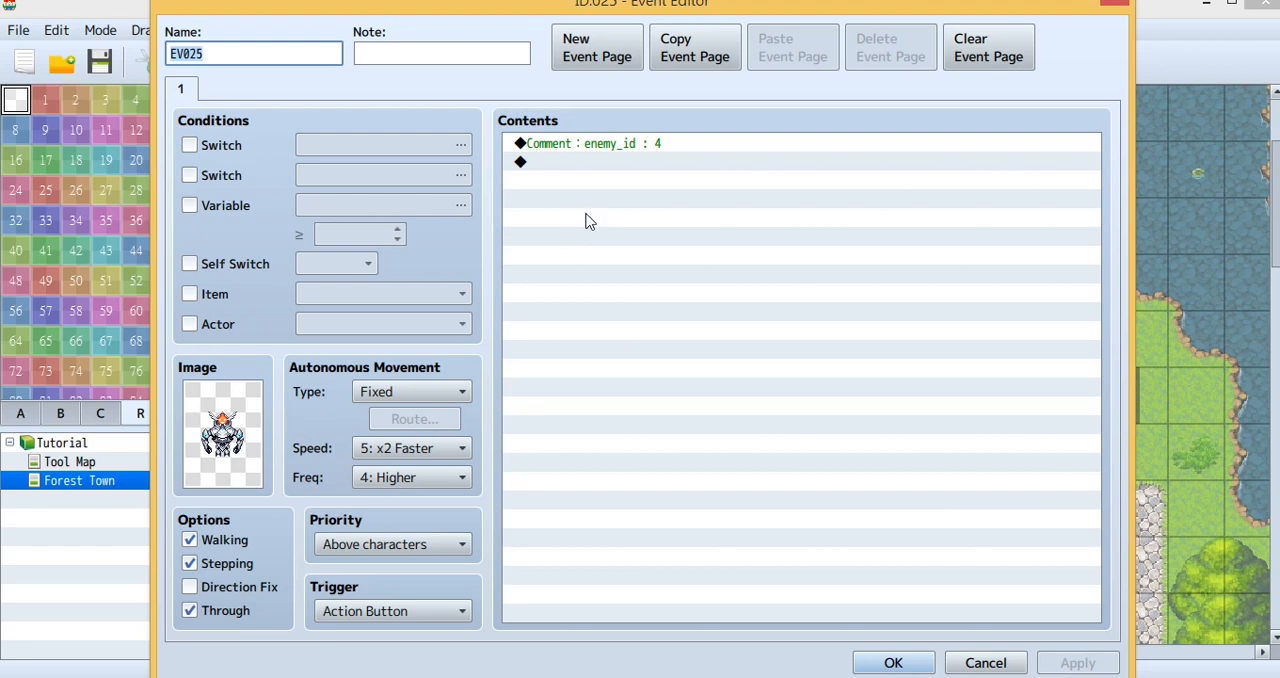
mouse_move(568, 166)
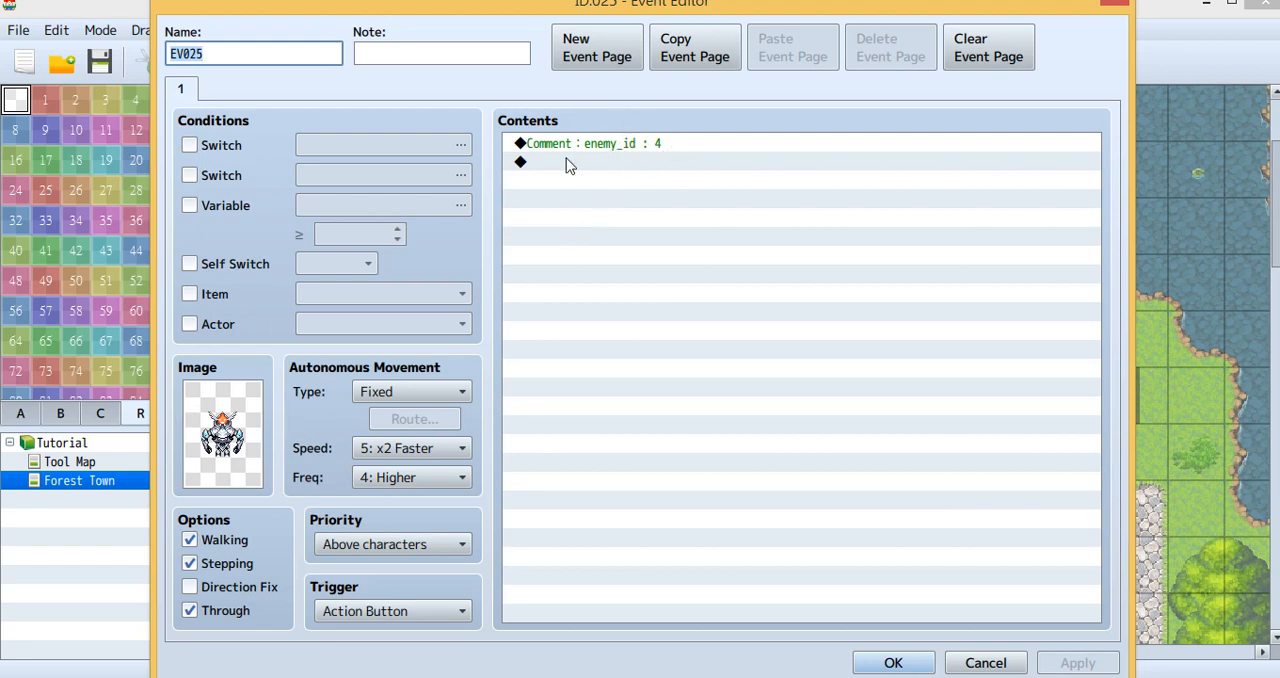
mouse_move(690, 136)
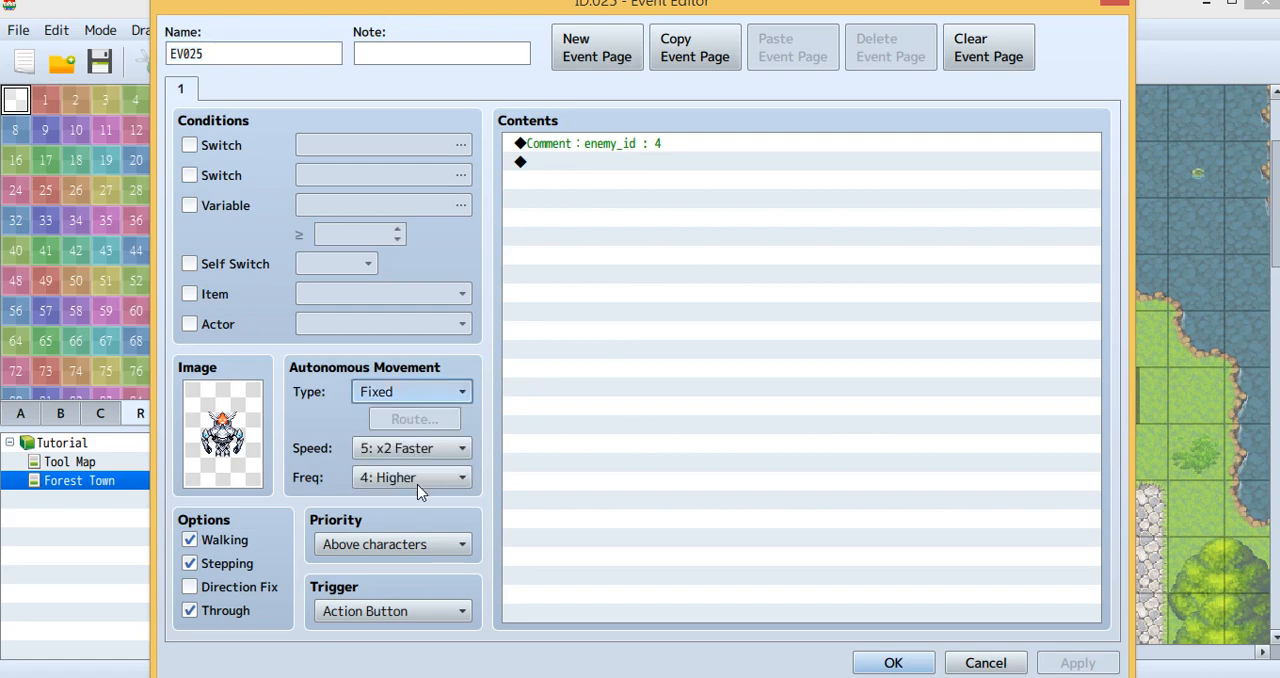
Step: Set the enemy to a custom movement route and inspect its first setMoveSpeed script
click(412, 392)
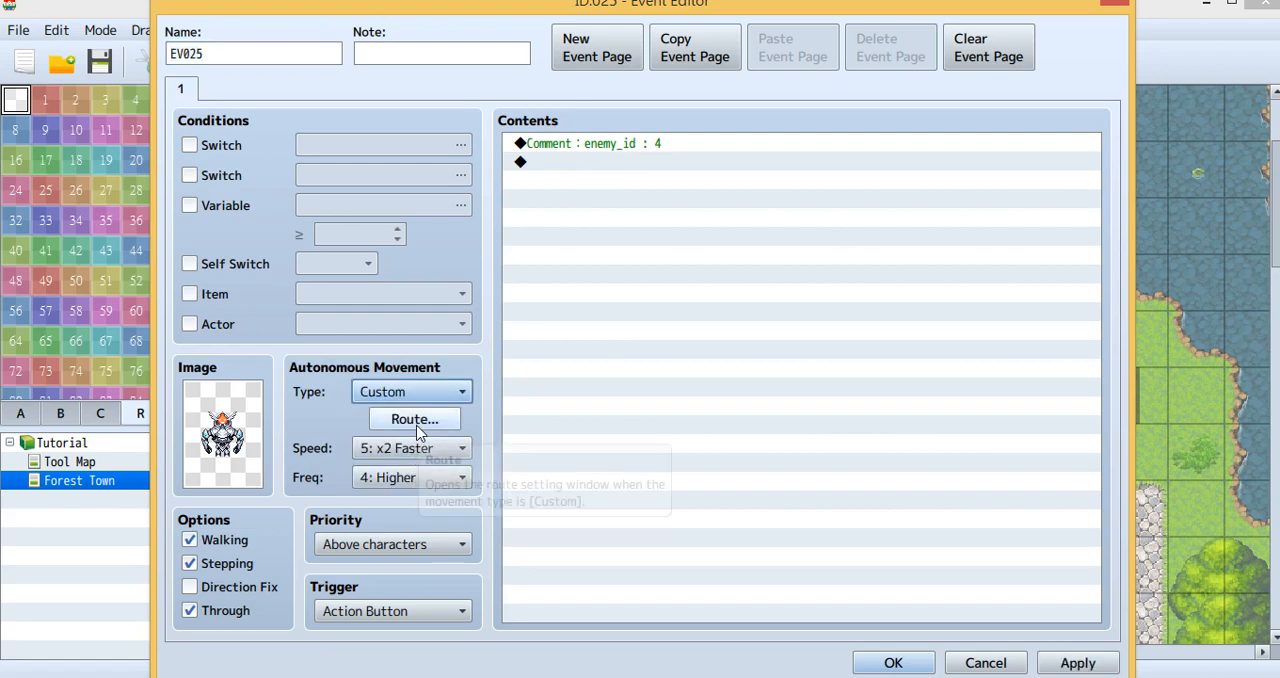
click(414, 418)
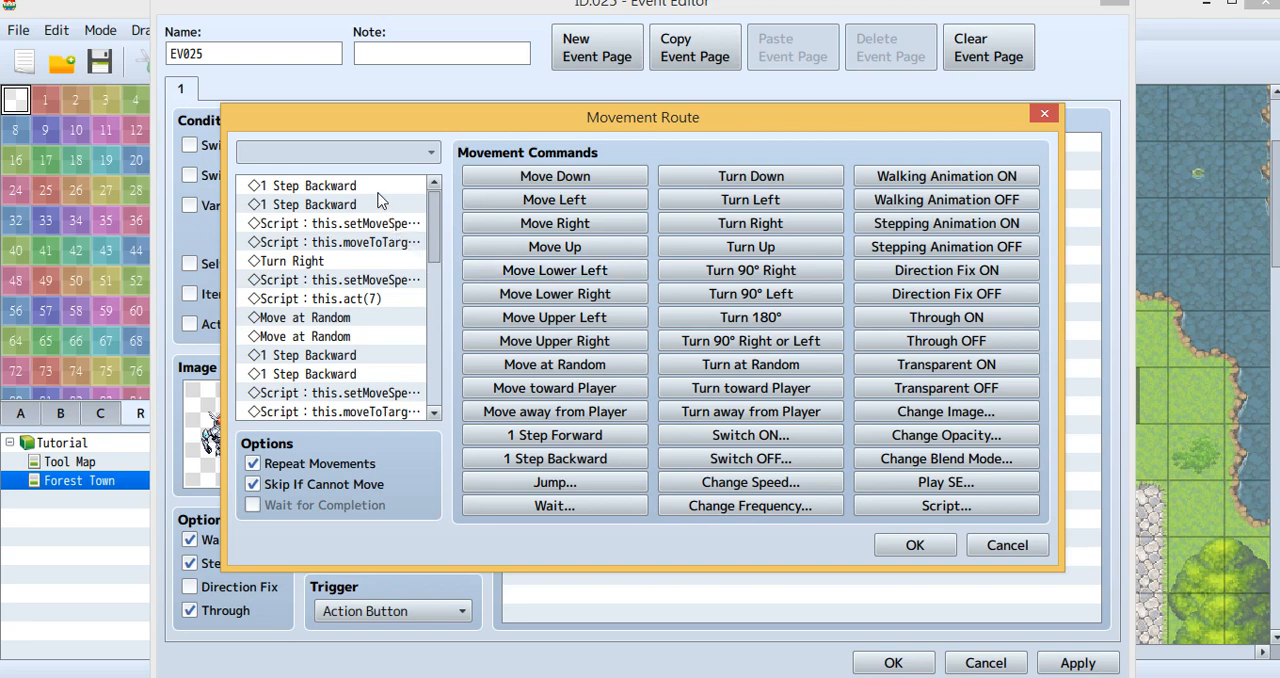
click(310, 204)
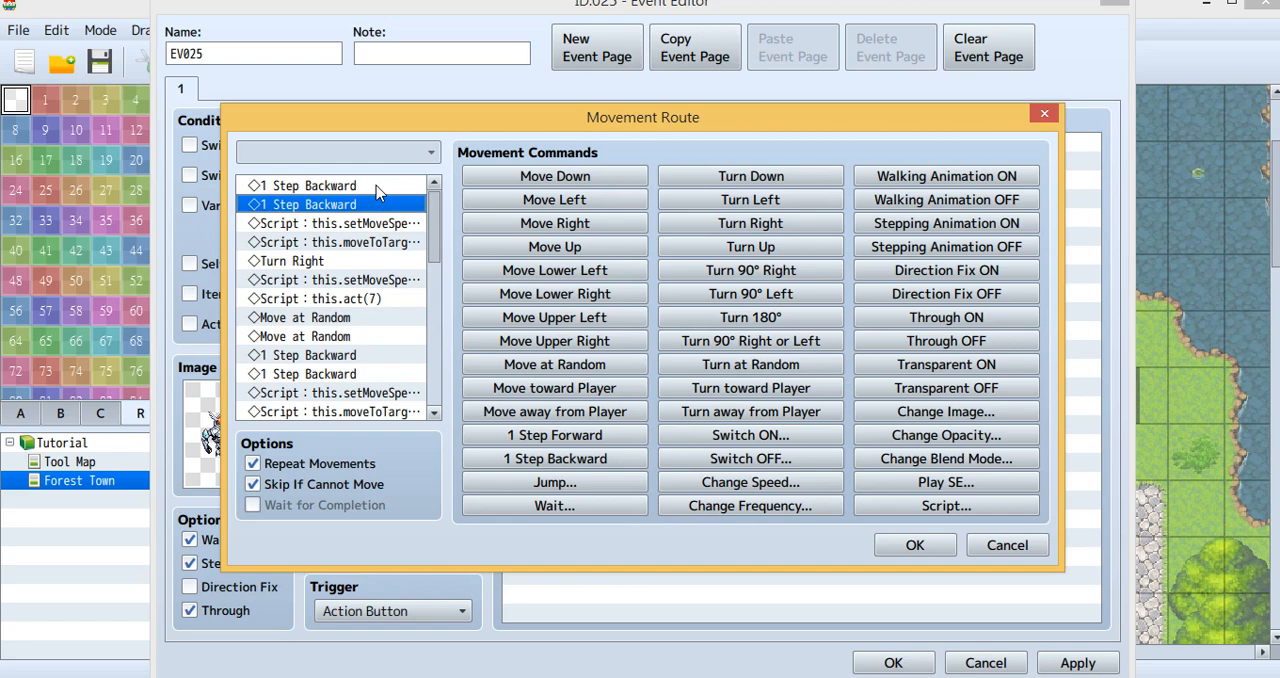
click(330, 222)
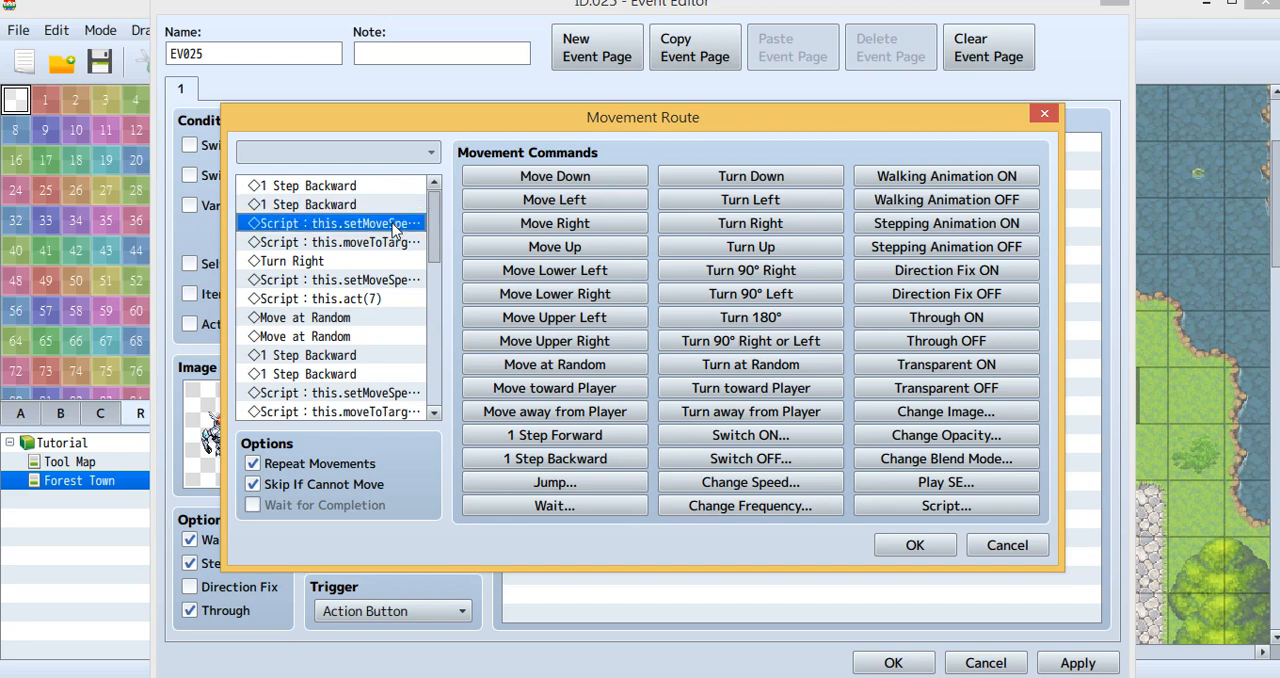
double_click(332, 222)
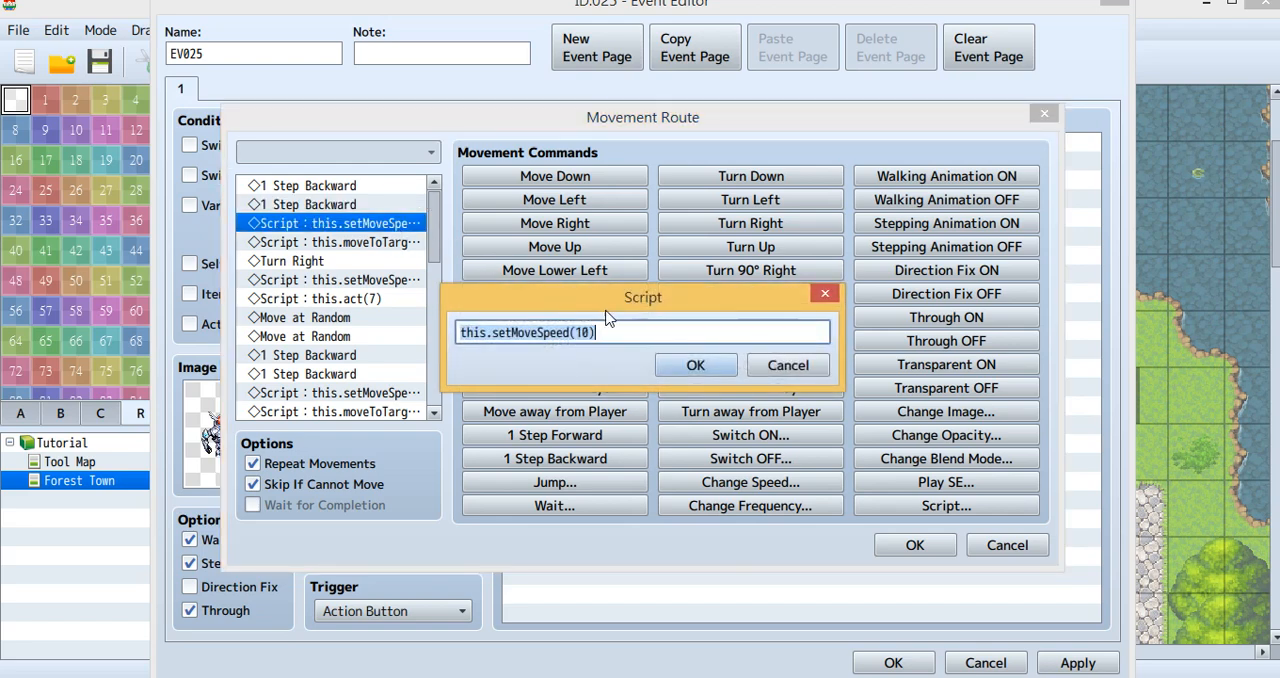
click(696, 364)
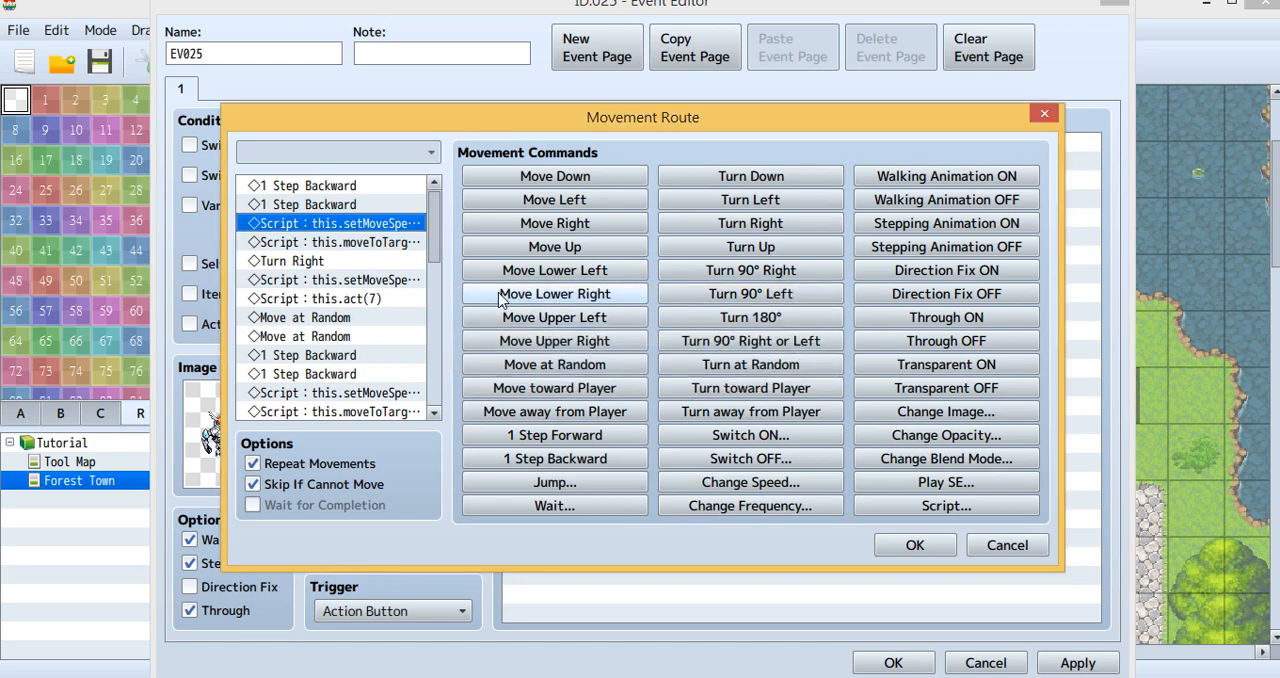
Step: Remove the minus sign from the first moveToTarget offset and review the Turn Right and act(7) steps
double_click(330, 242)
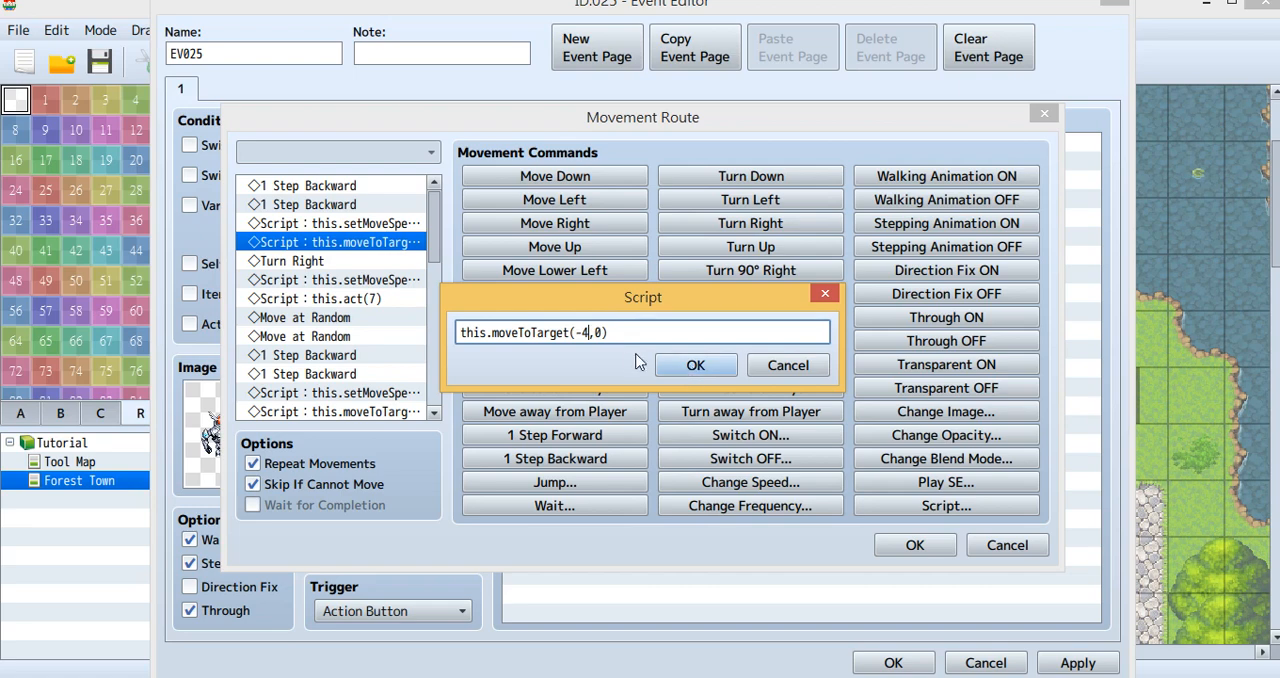
mouse_move(510, 402)
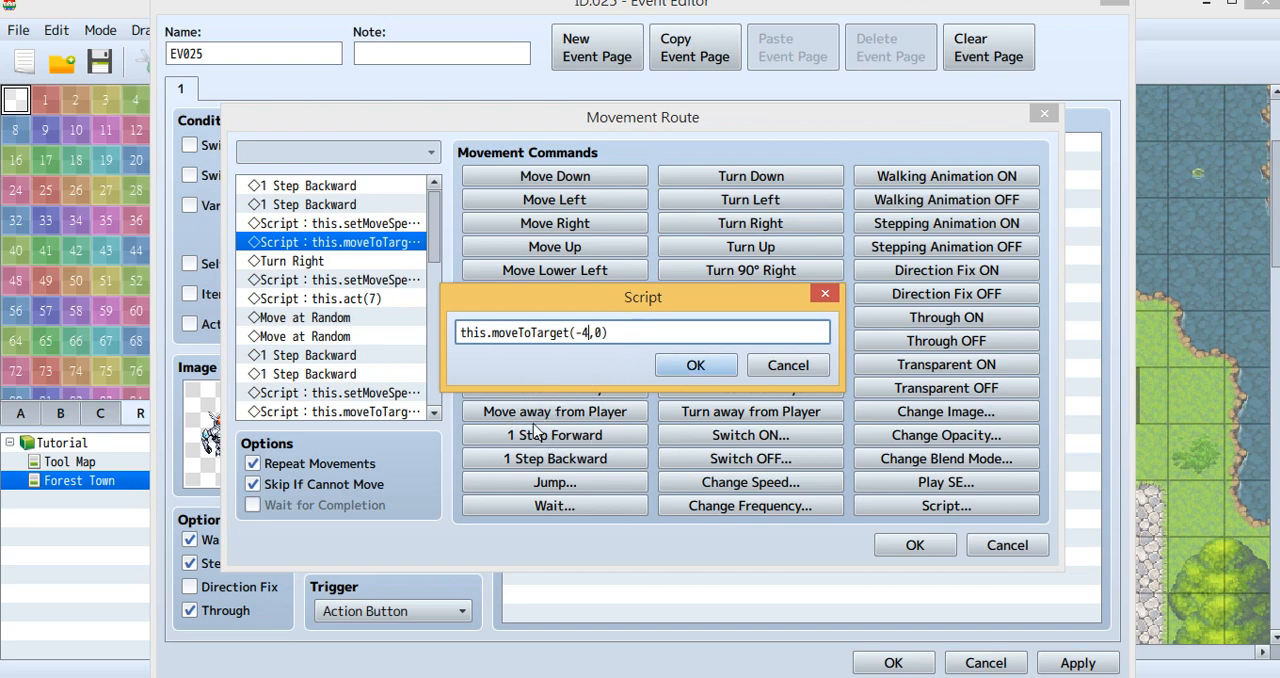
mouse_move(164, 476)
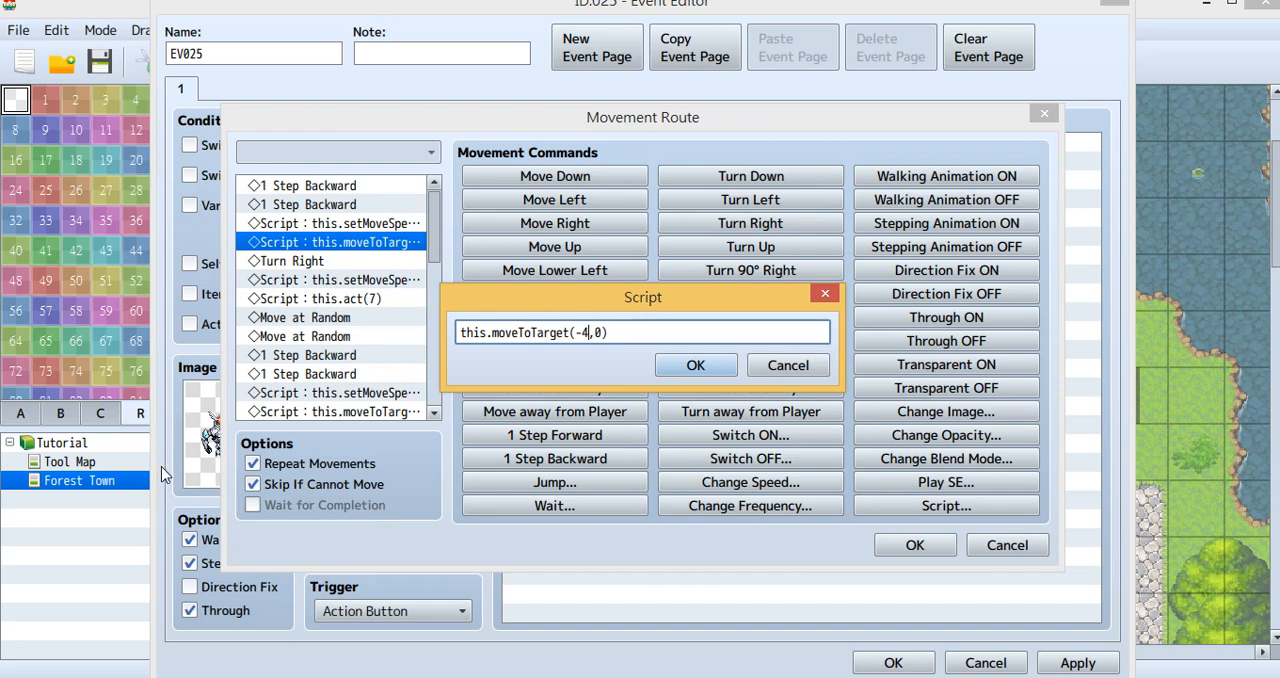
key(Backspace)
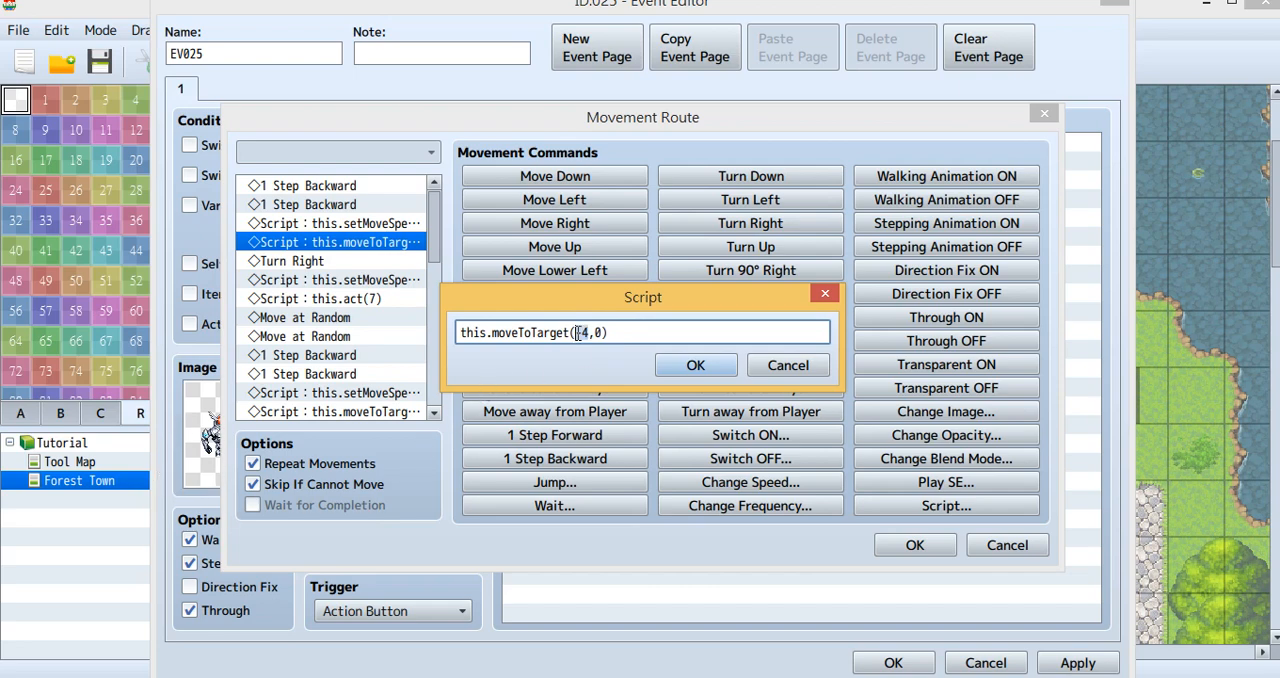
click(696, 364)
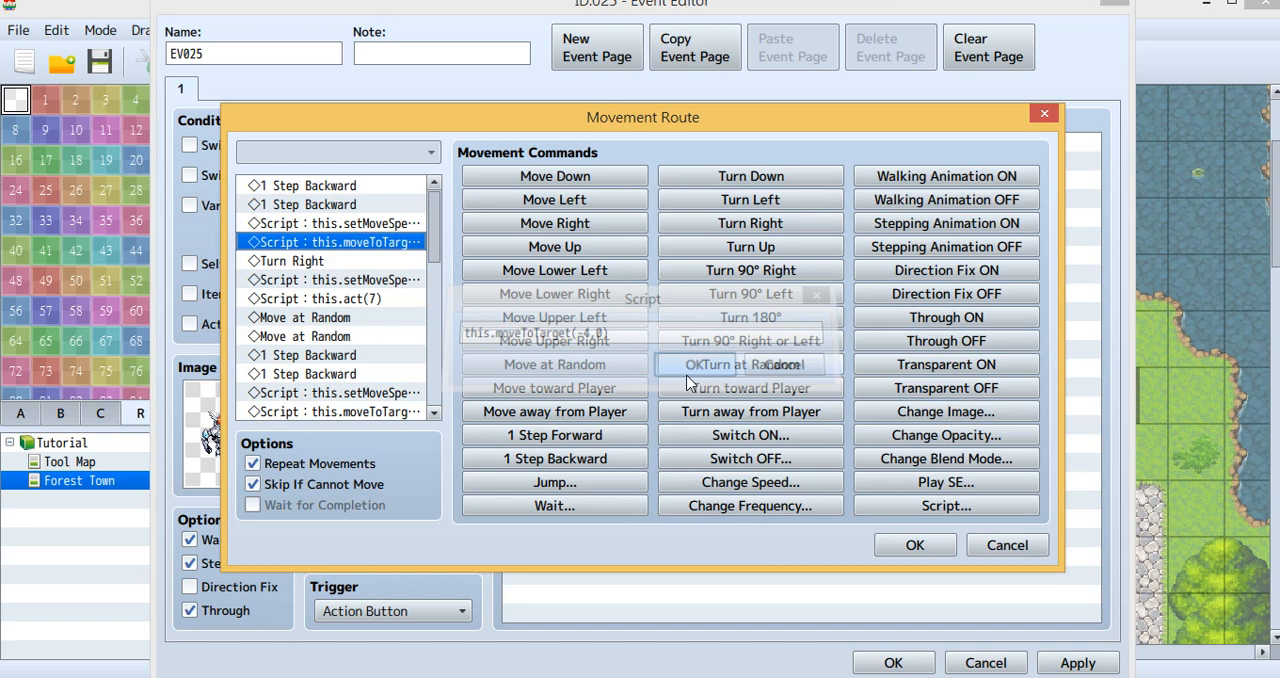
click(292, 260)
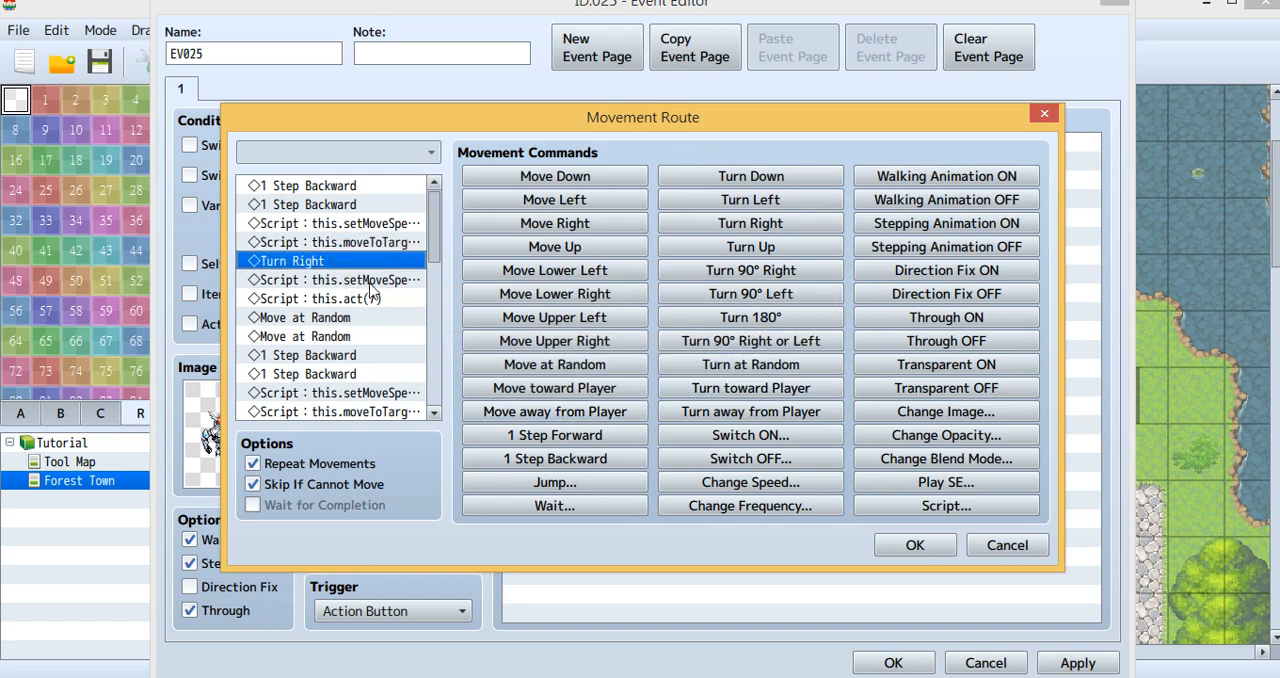
click(332, 280)
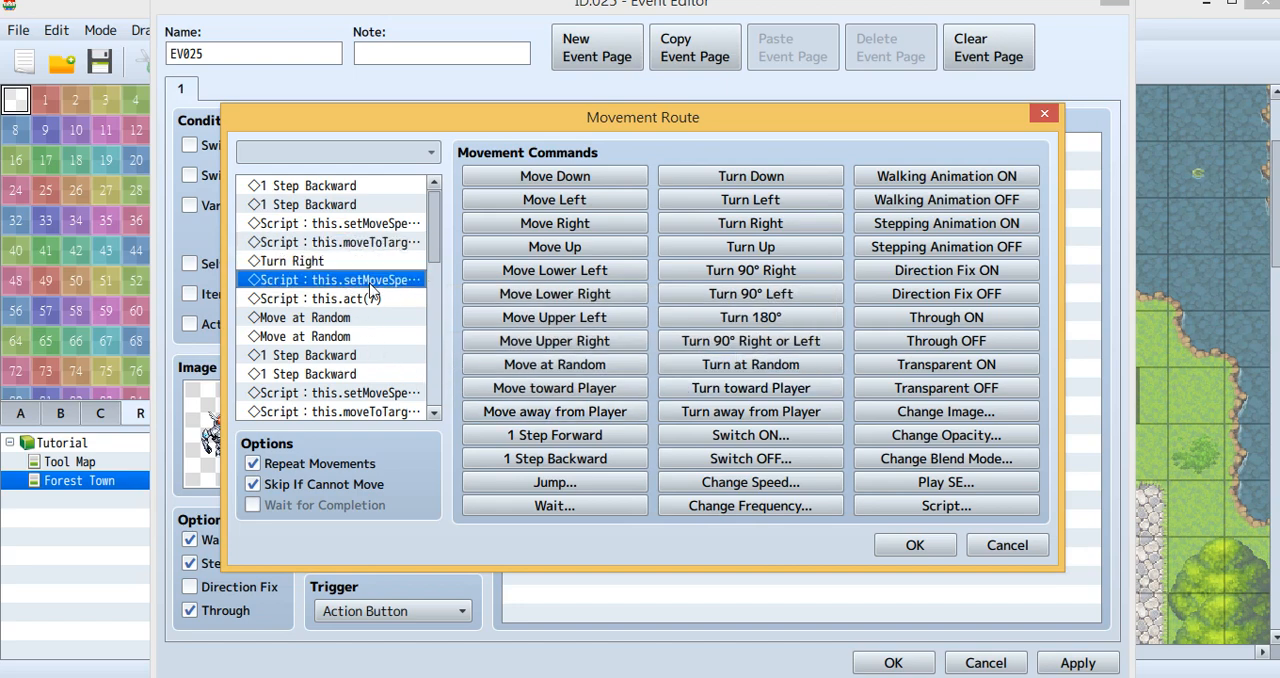
click(336, 298)
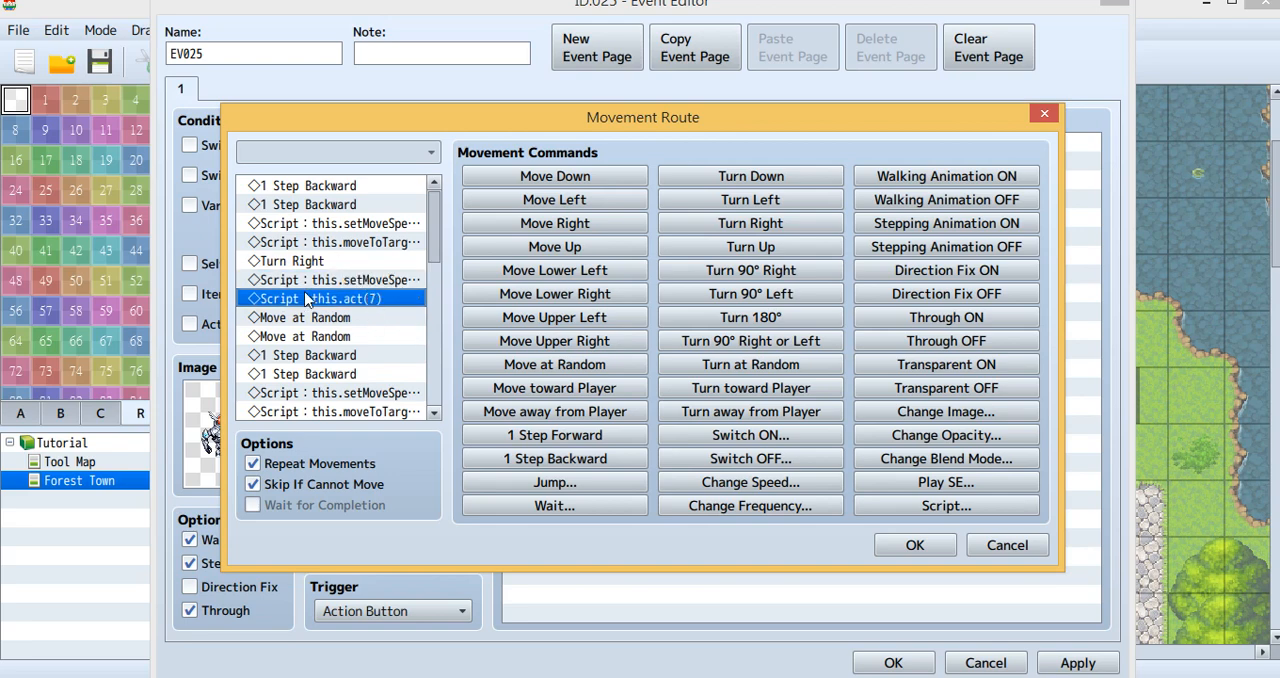
mouse_move(356, 304)
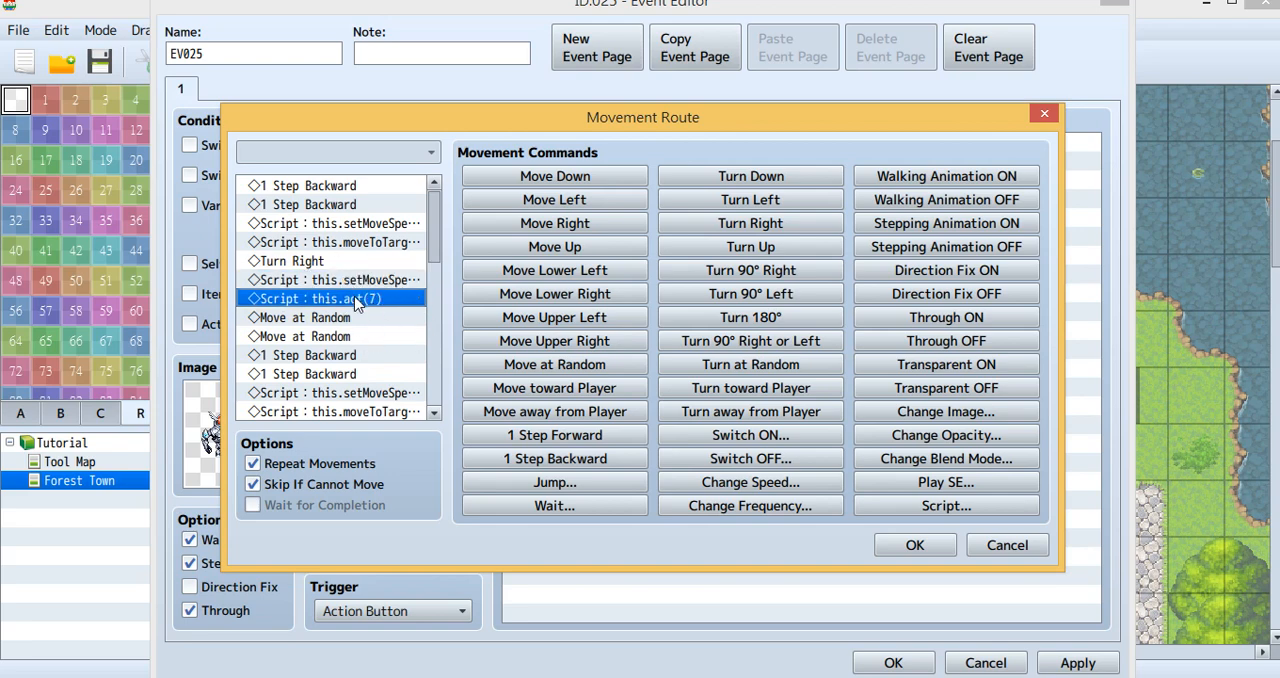
Step: Confirm the later moveToTarget scripts with offsets (0,4), (4,0) and (0,-4)
scroll(down, 3)
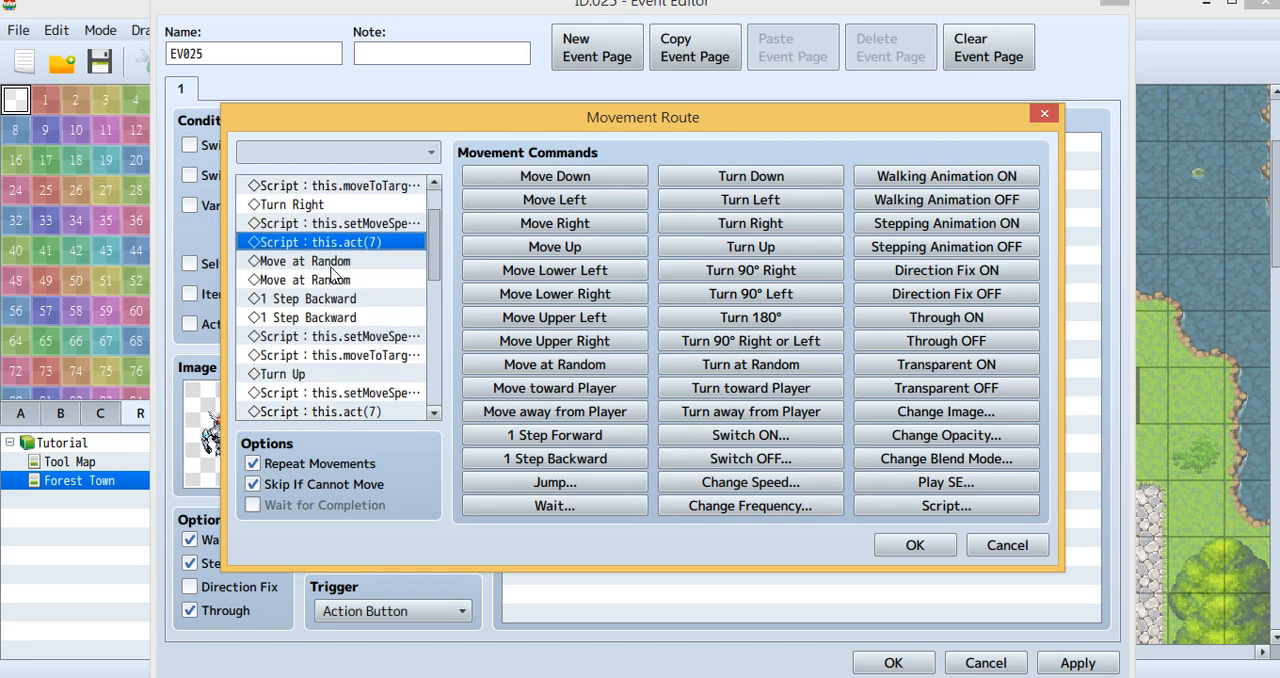
click(330, 280)
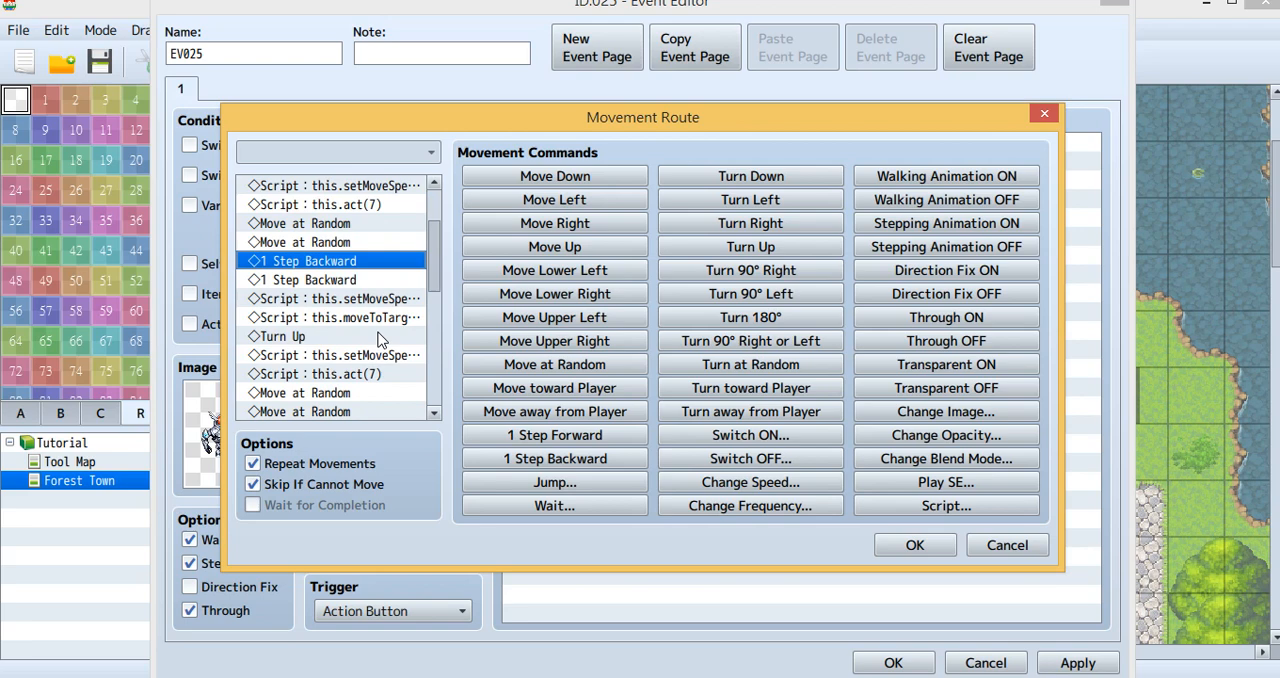
click(336, 316)
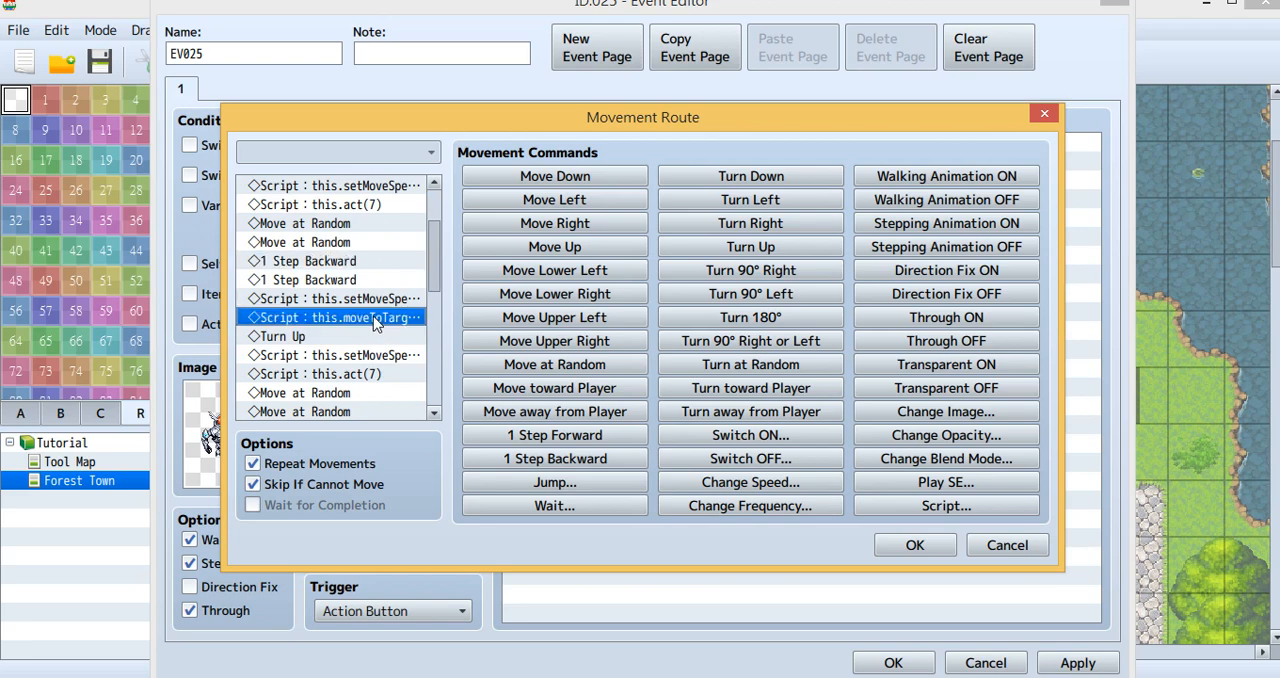
double_click(336, 316)
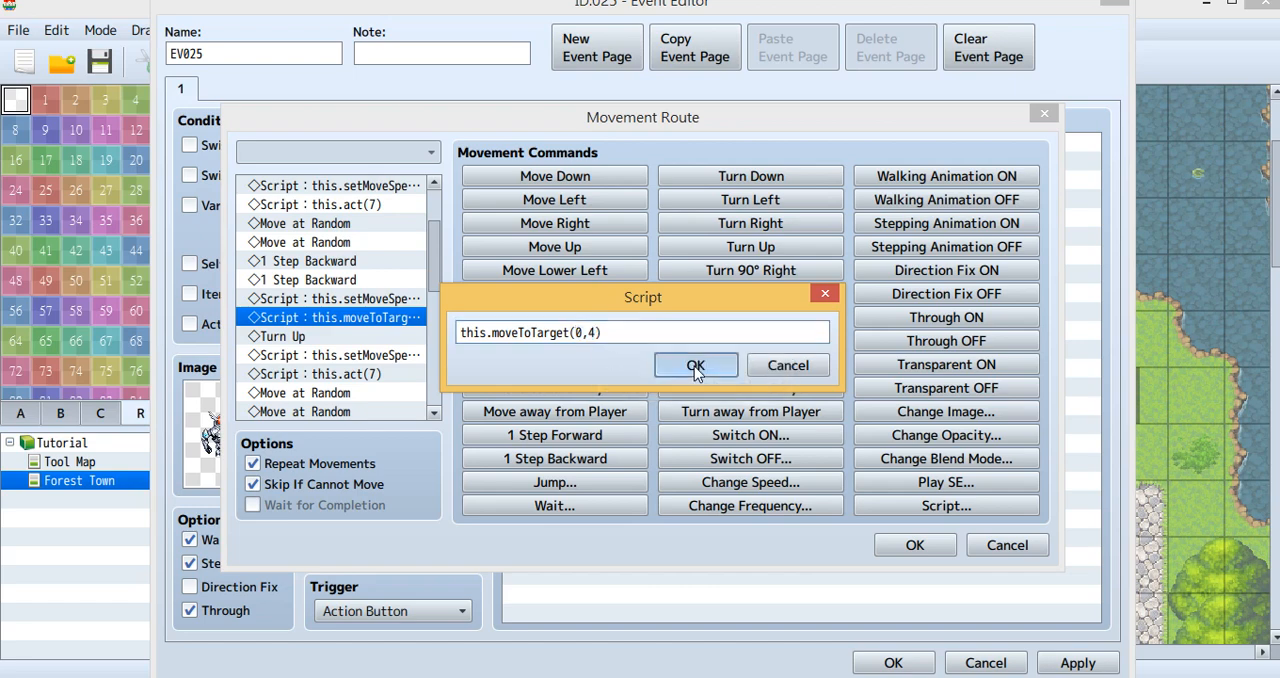
click(696, 364)
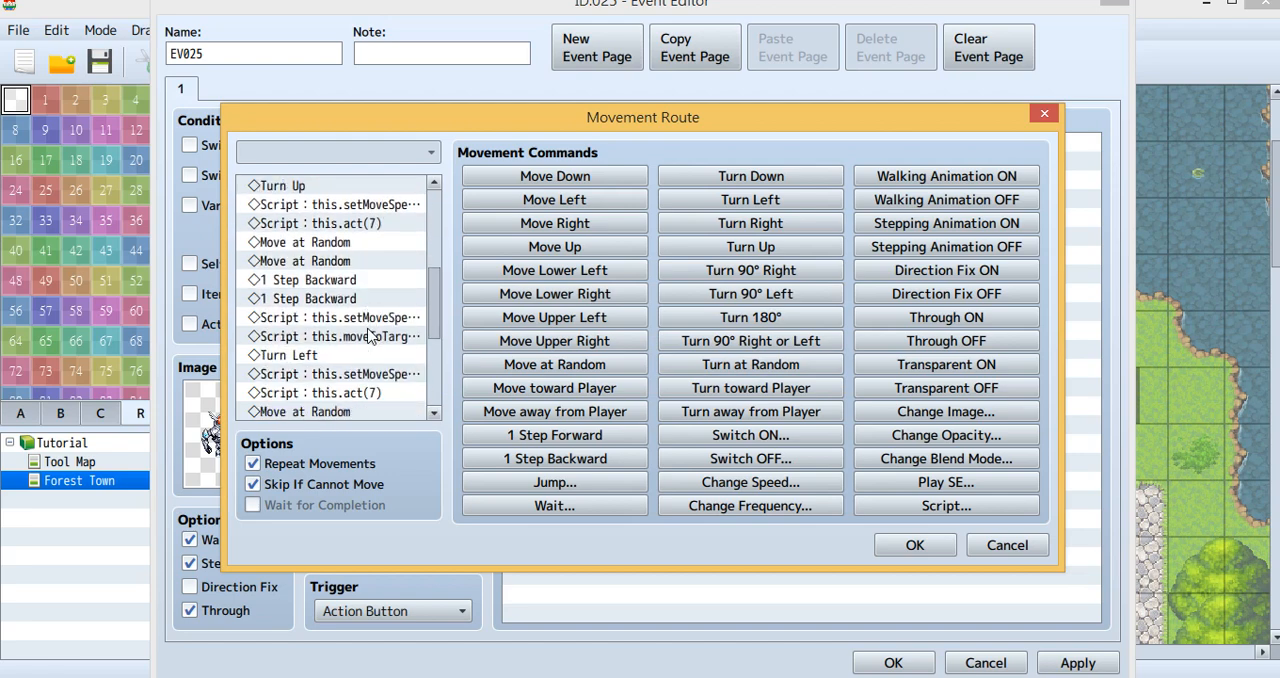
mouse_move(380, 376)
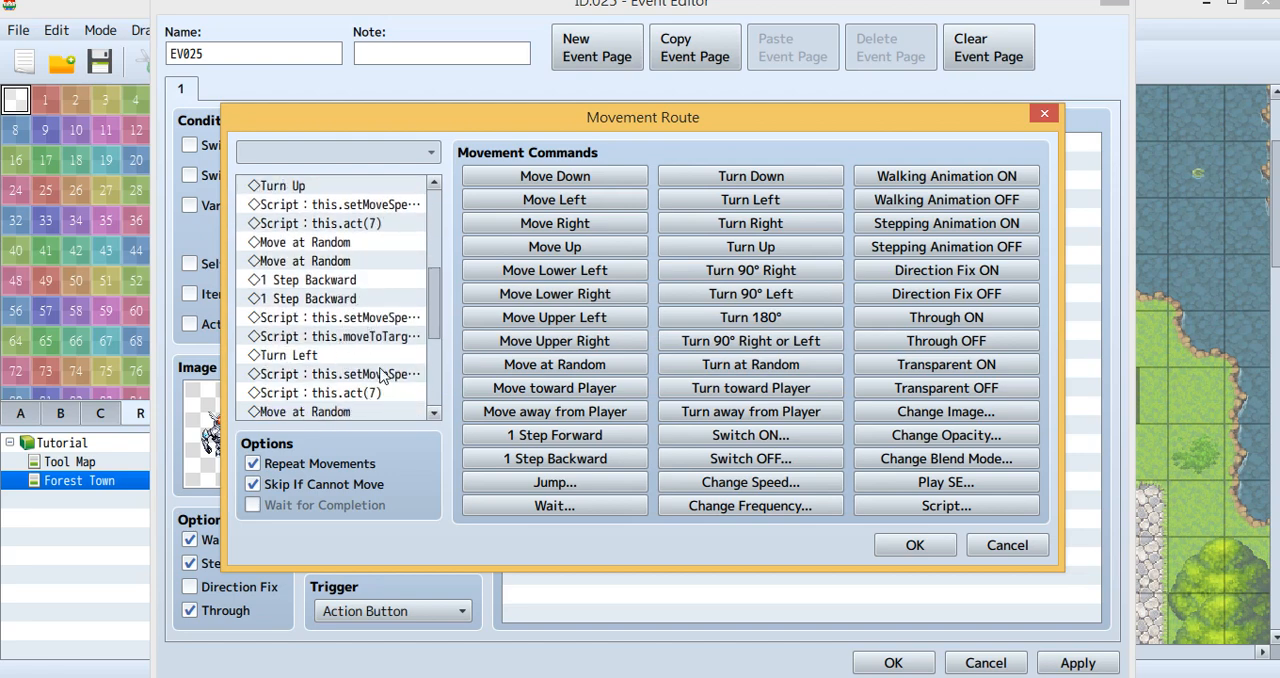
double_click(336, 336)
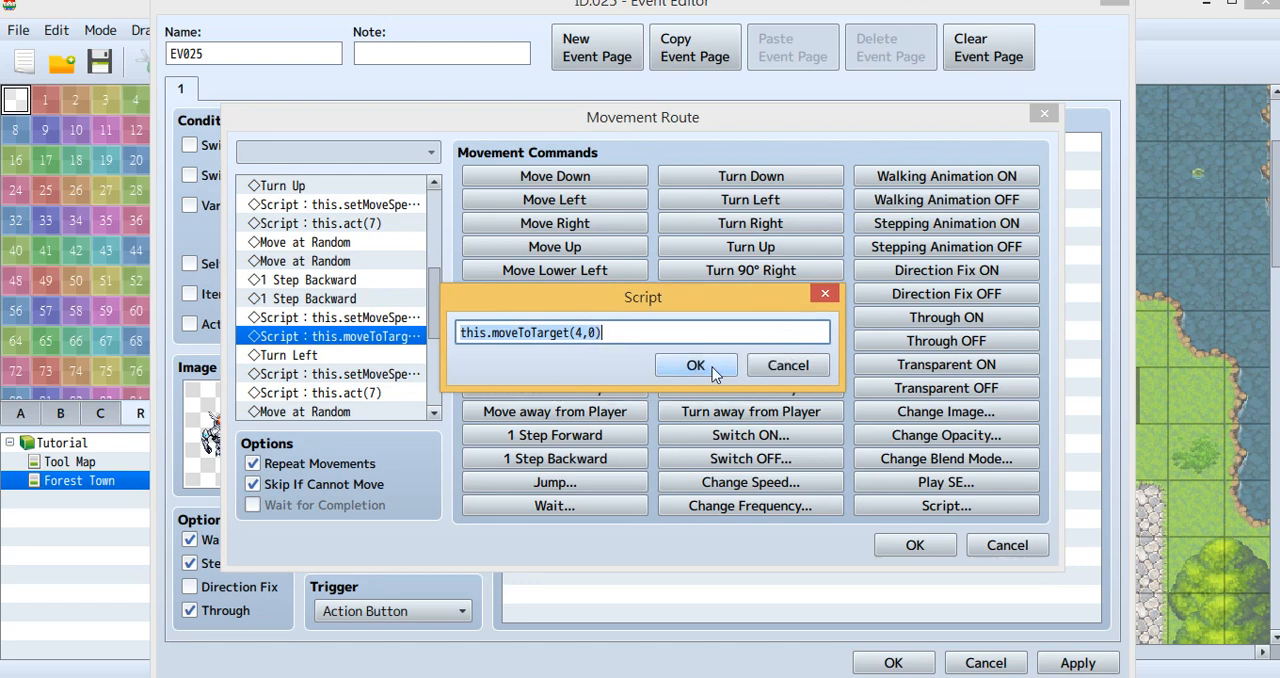
click(696, 364)
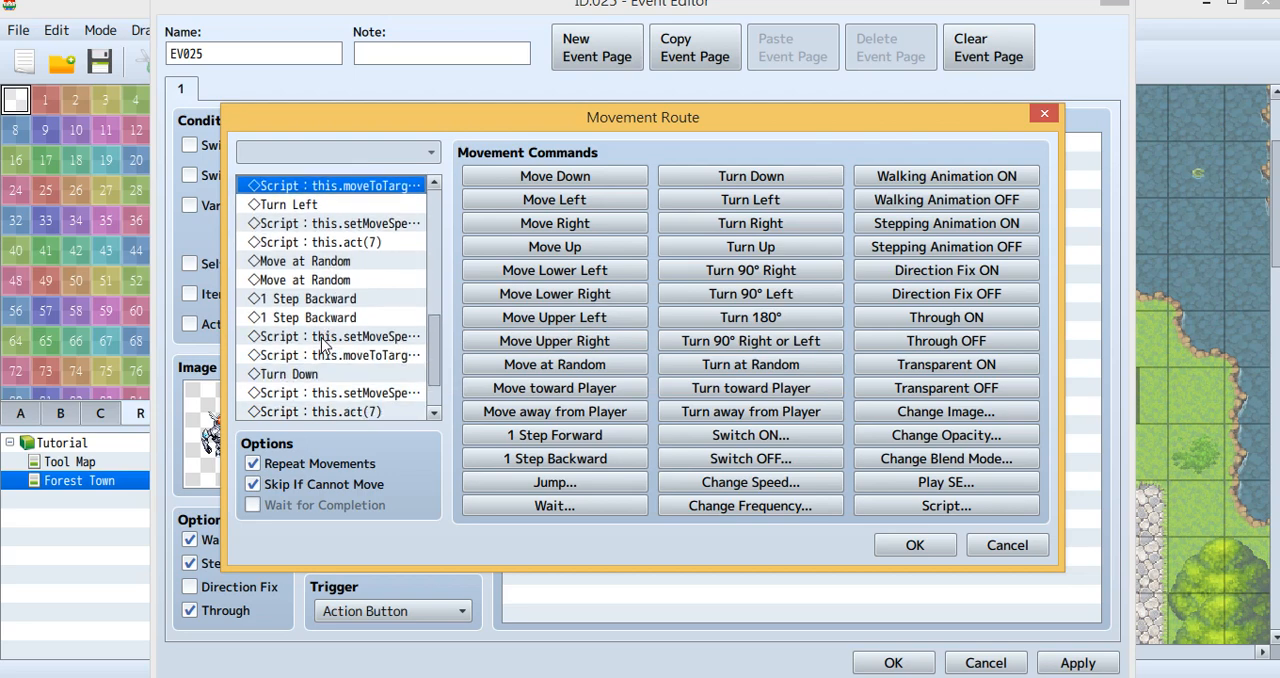
click(332, 356)
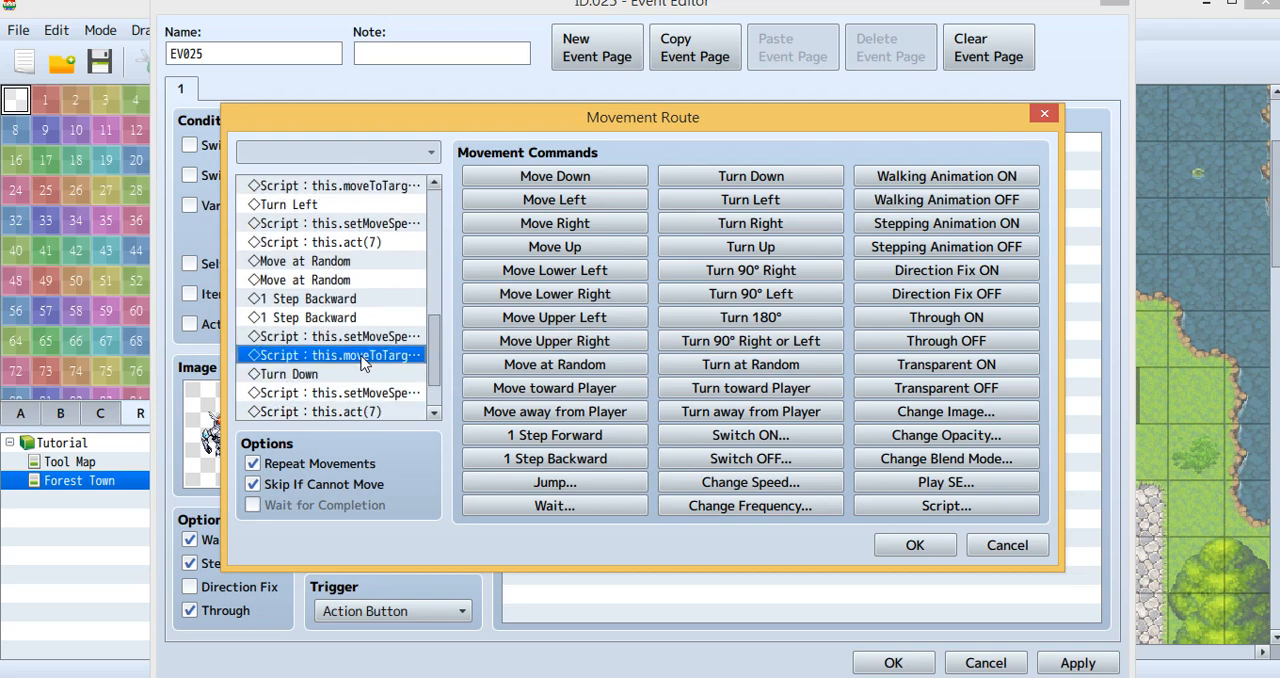
double_click(336, 356)
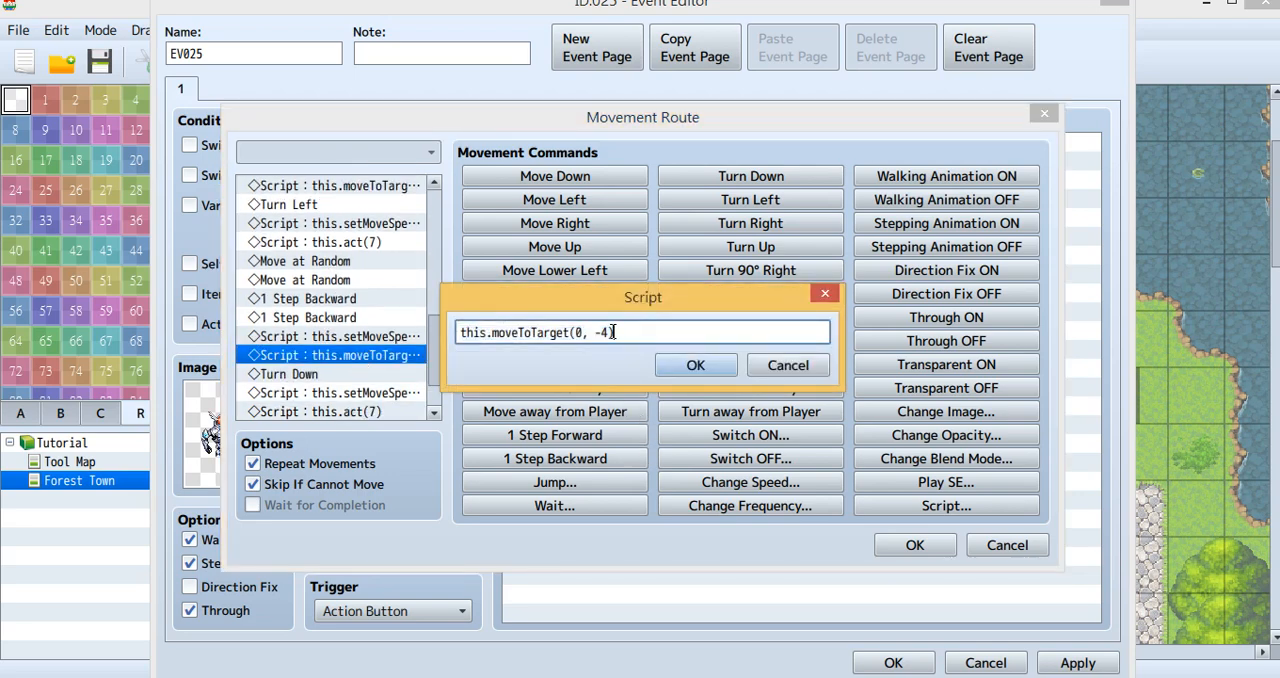
click(696, 364)
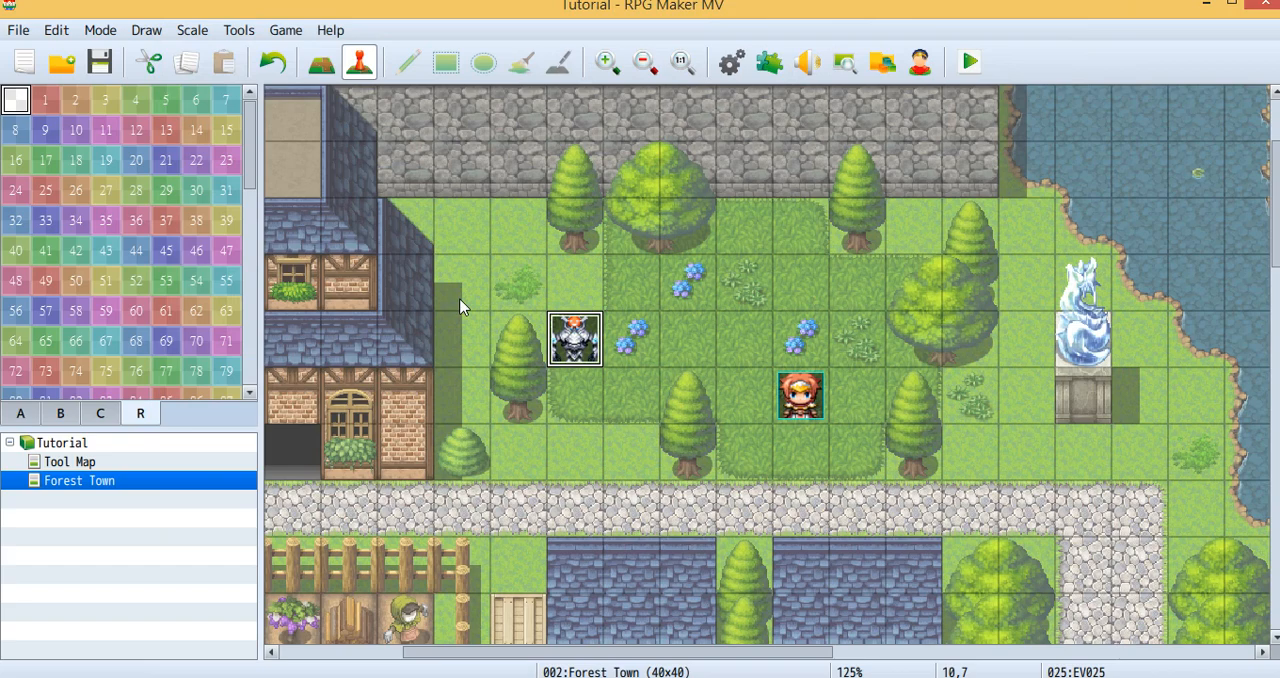
mouse_move(570, 230)
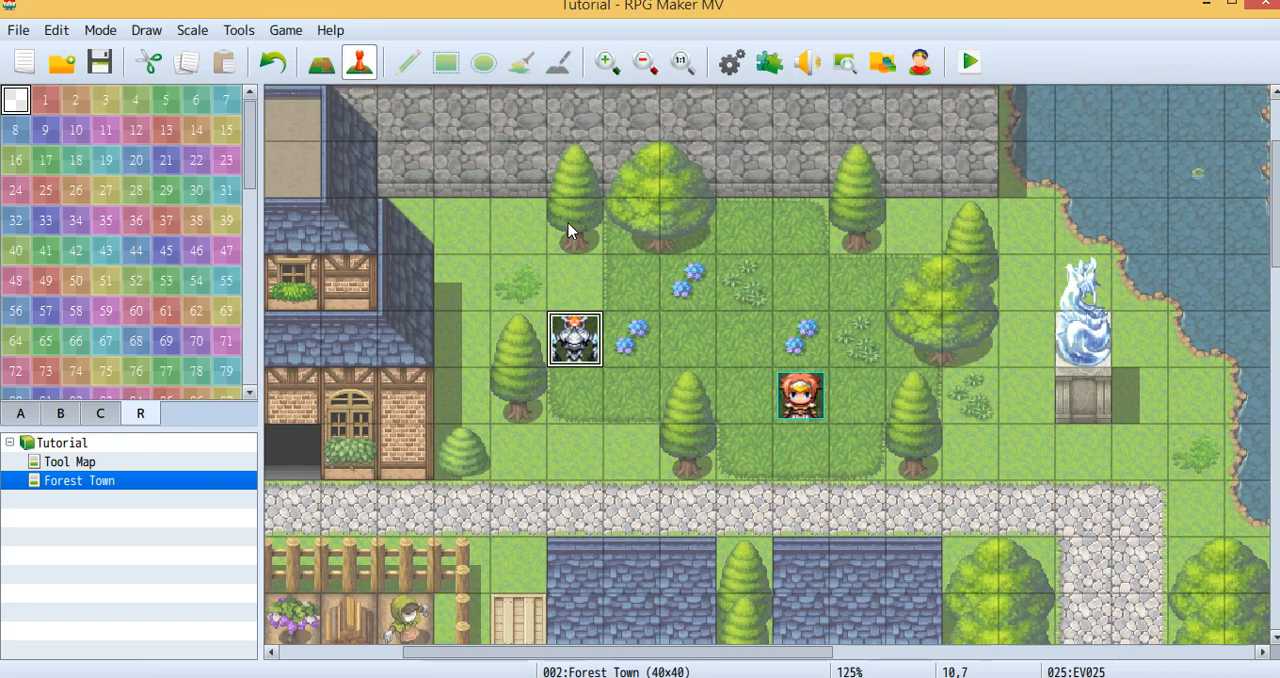
mouse_move(576, 400)
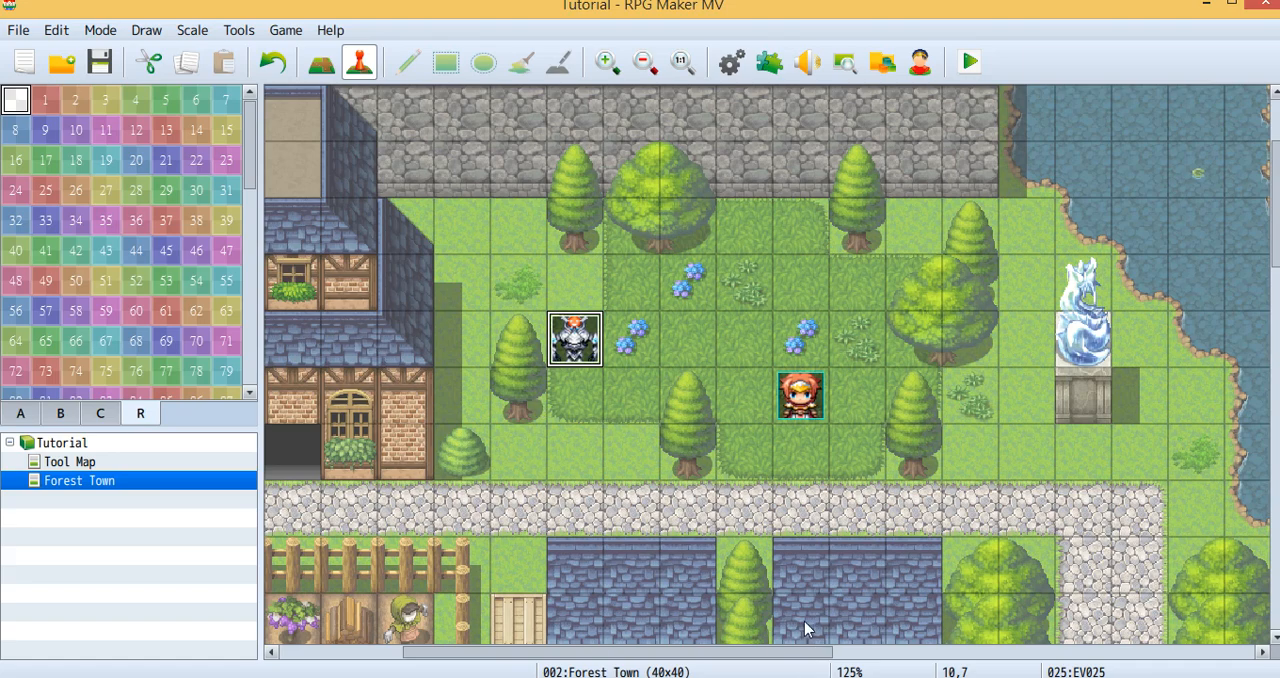
mouse_move(818, 534)
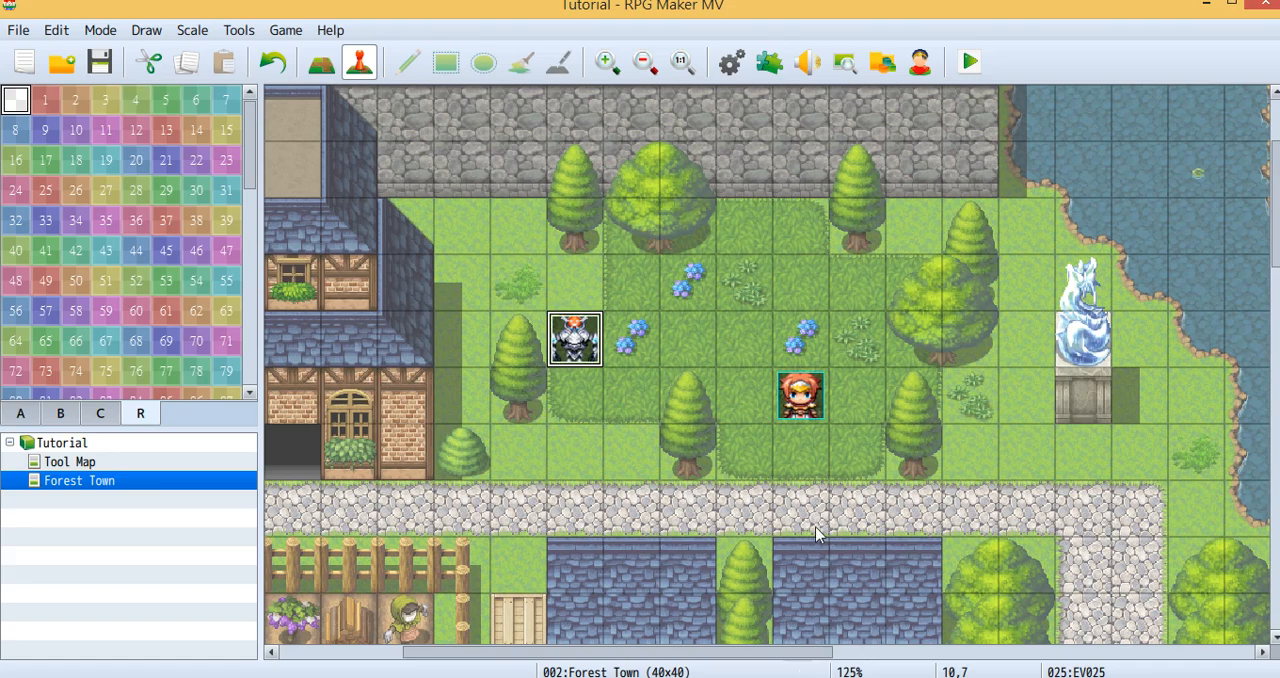
mouse_move(1020, 416)
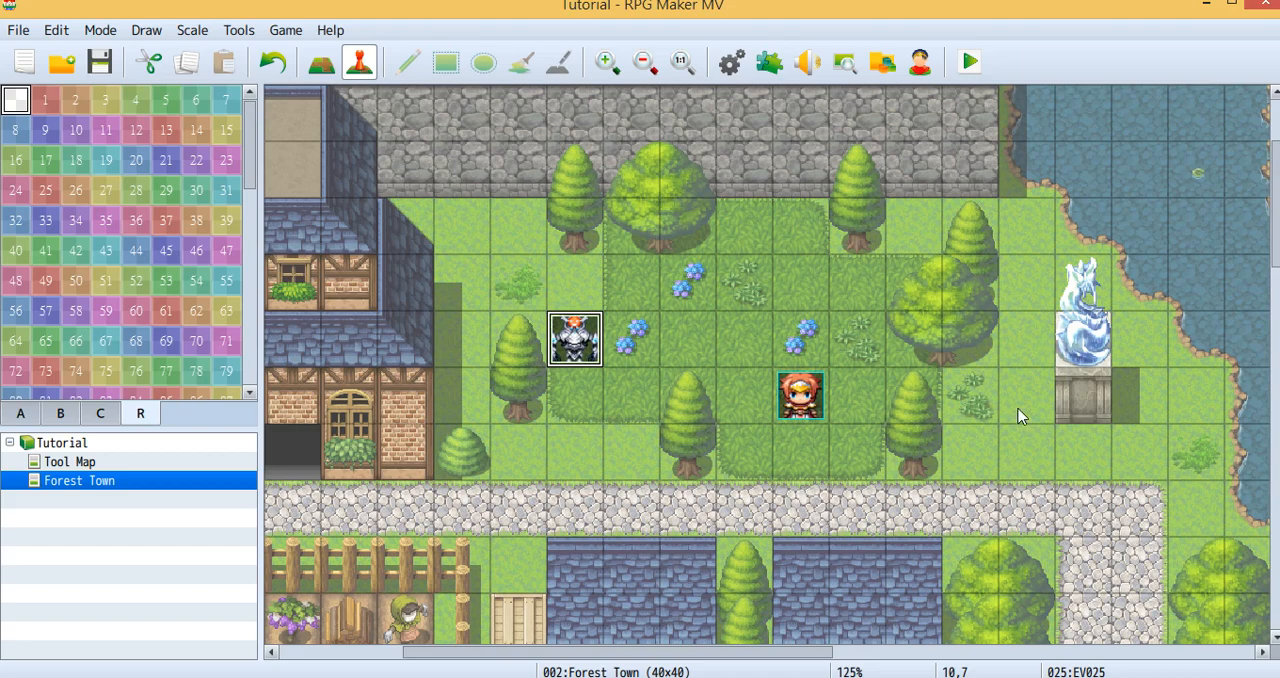
mouse_move(976, 368)
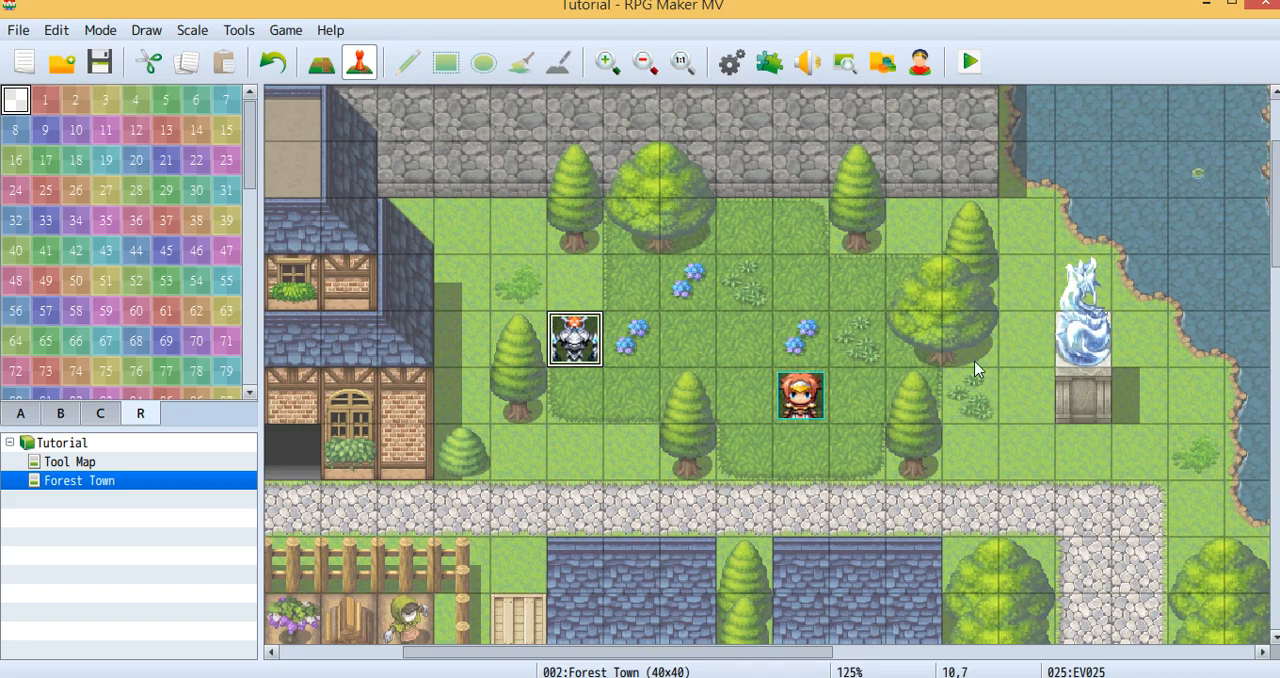
mouse_move(804, 160)
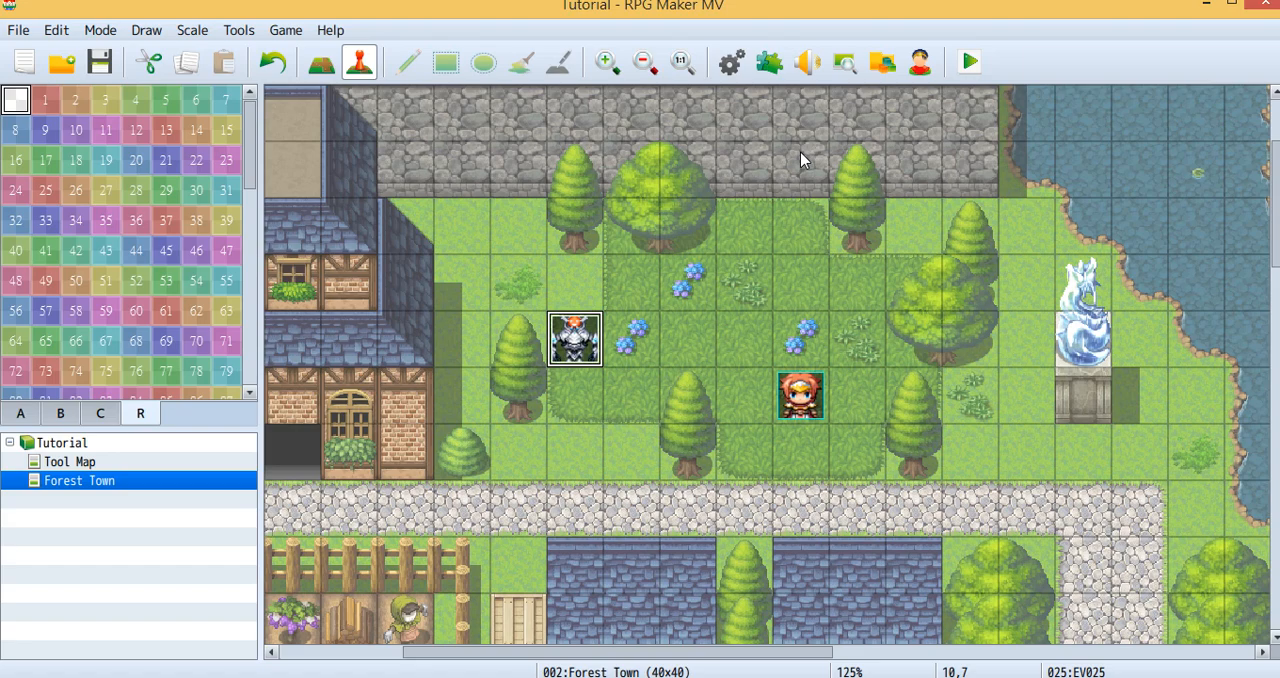
mouse_move(792, 168)
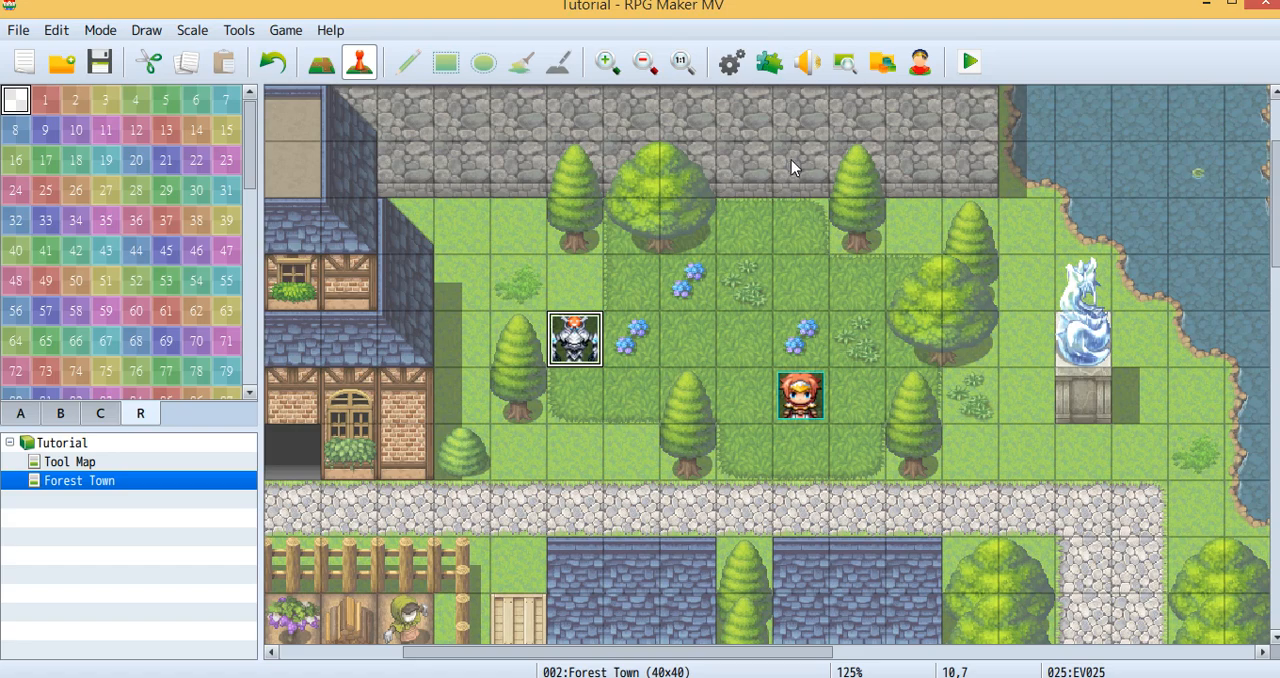
mouse_move(772, 244)
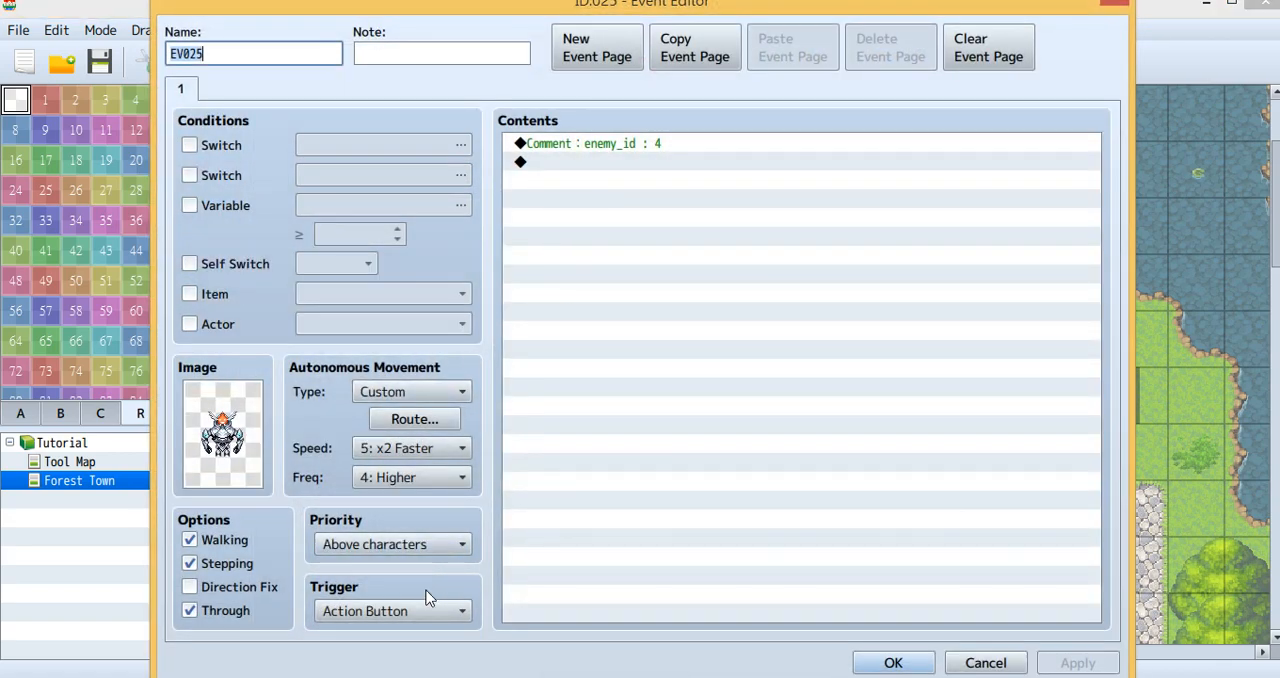
mouse_move(900, 612)
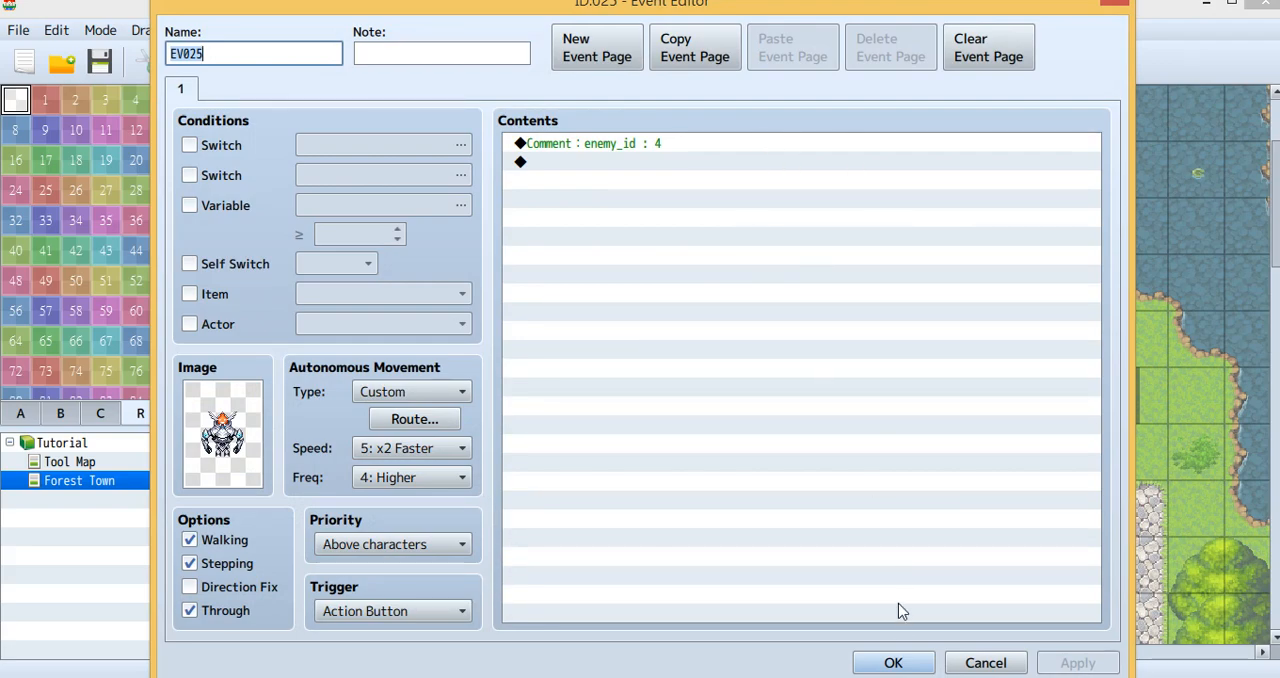
click(892, 662)
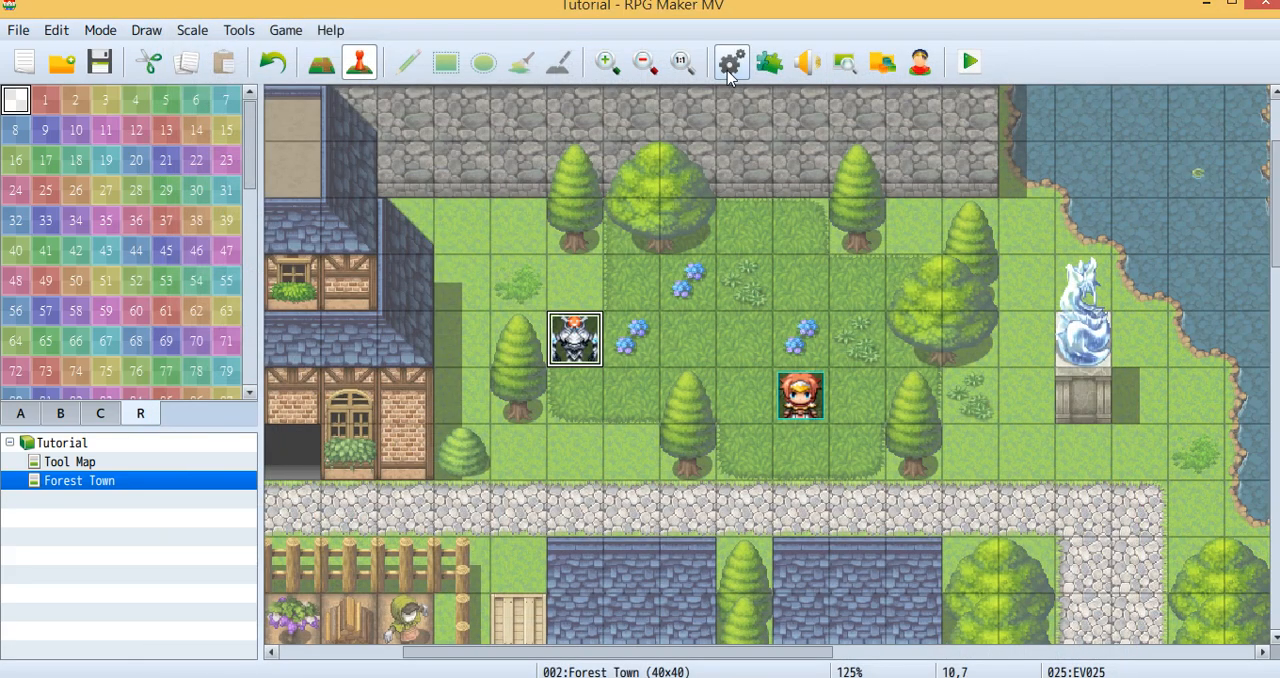
click(732, 62)
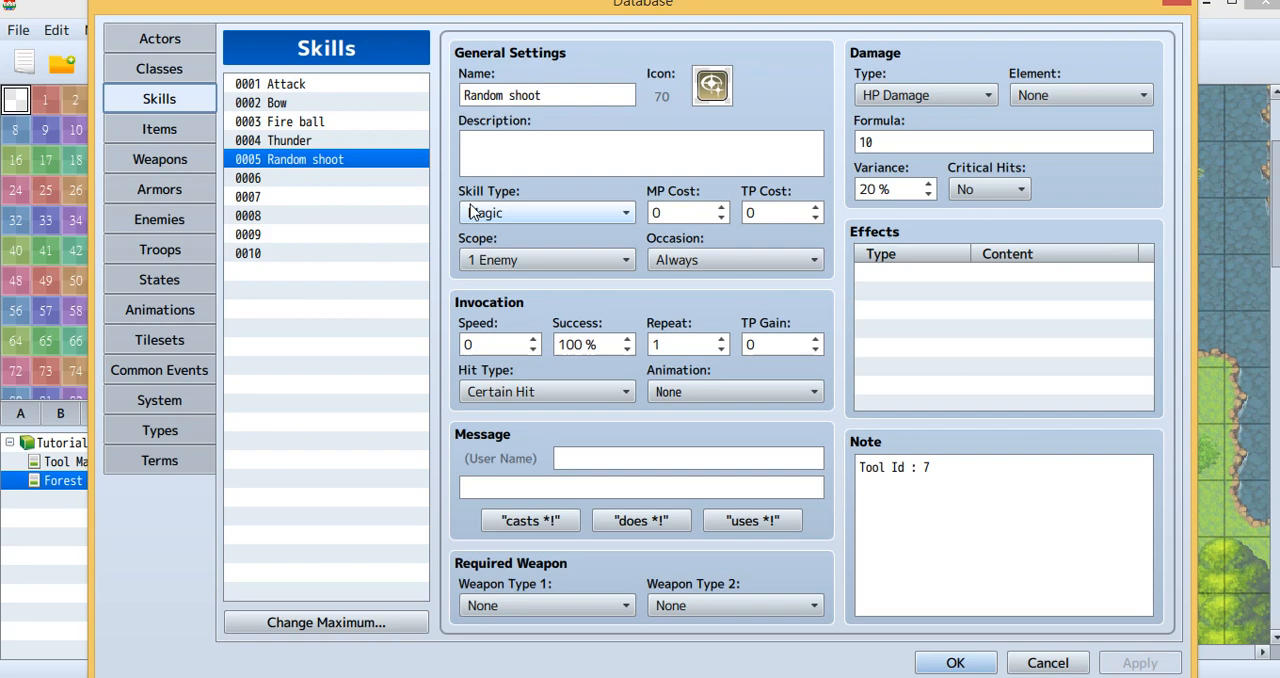
click(160, 220)
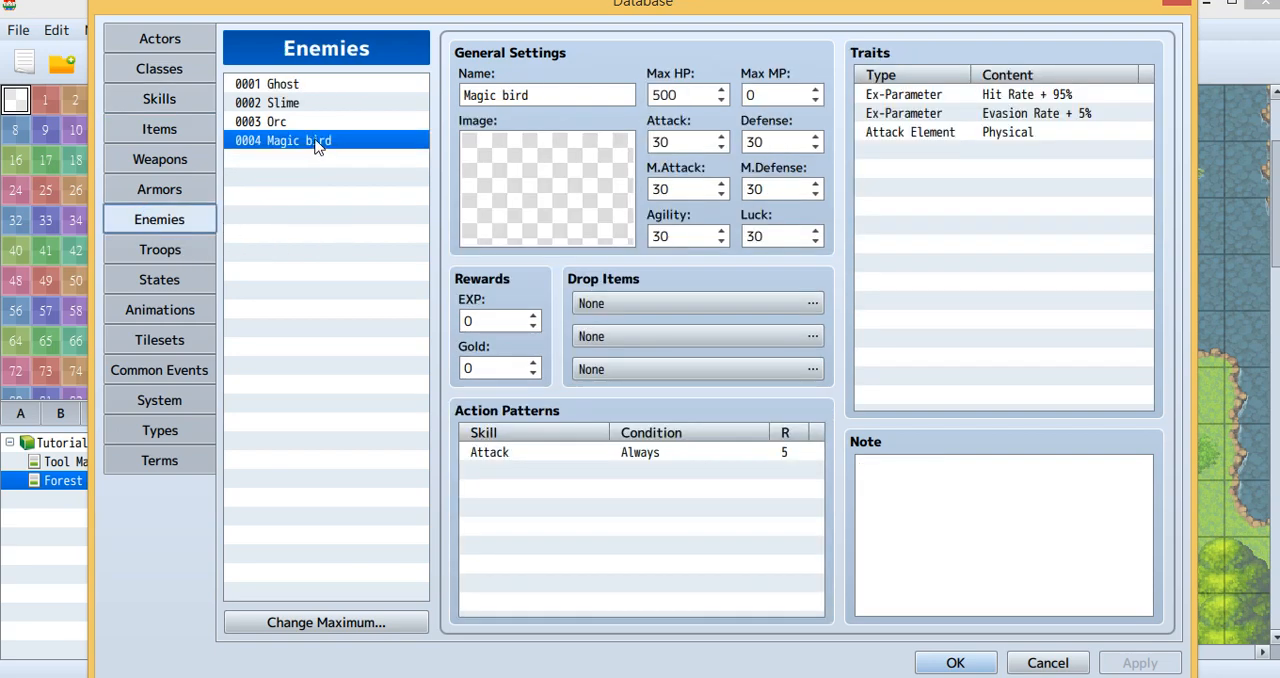
mouse_move(408, 168)
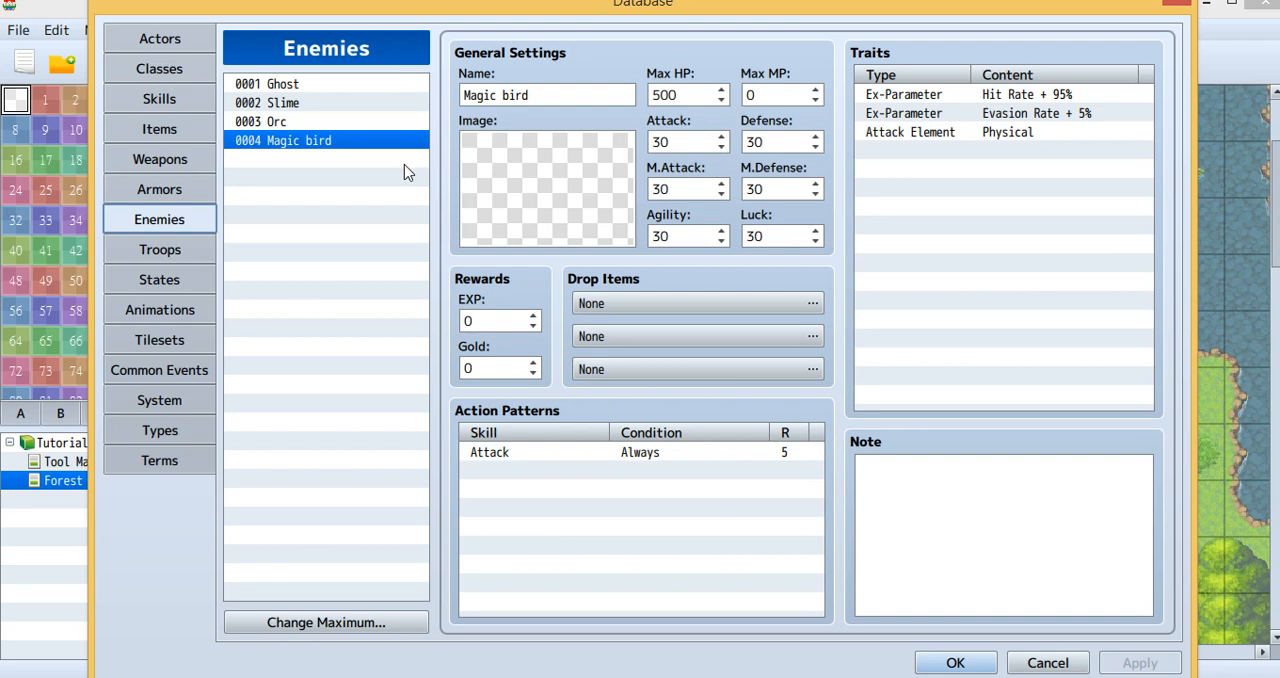
mouse_move(868, 260)
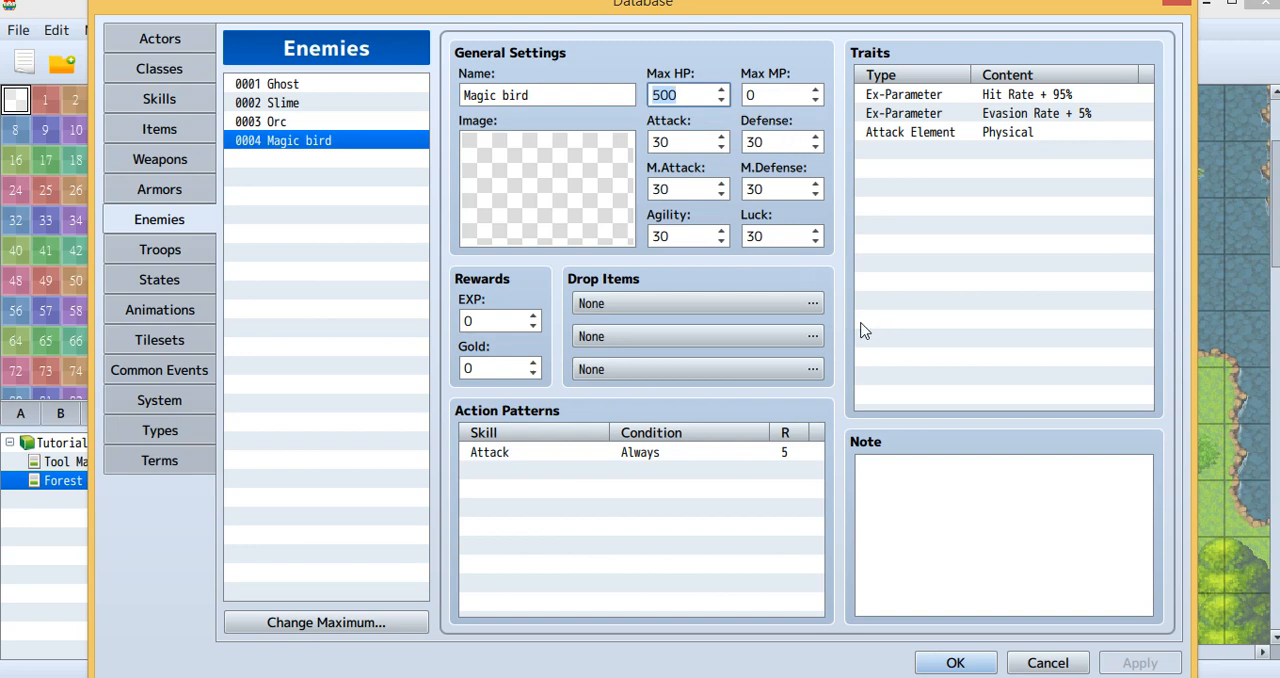
mouse_move(872, 372)
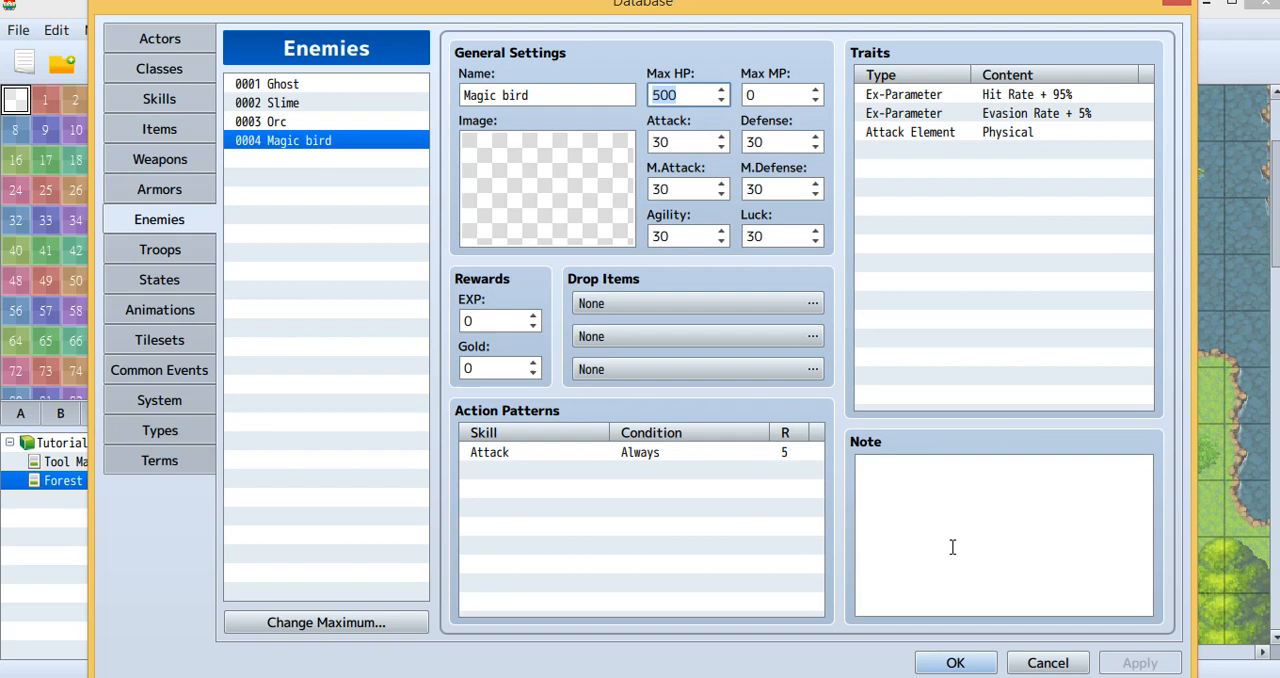
mouse_move(908, 568)
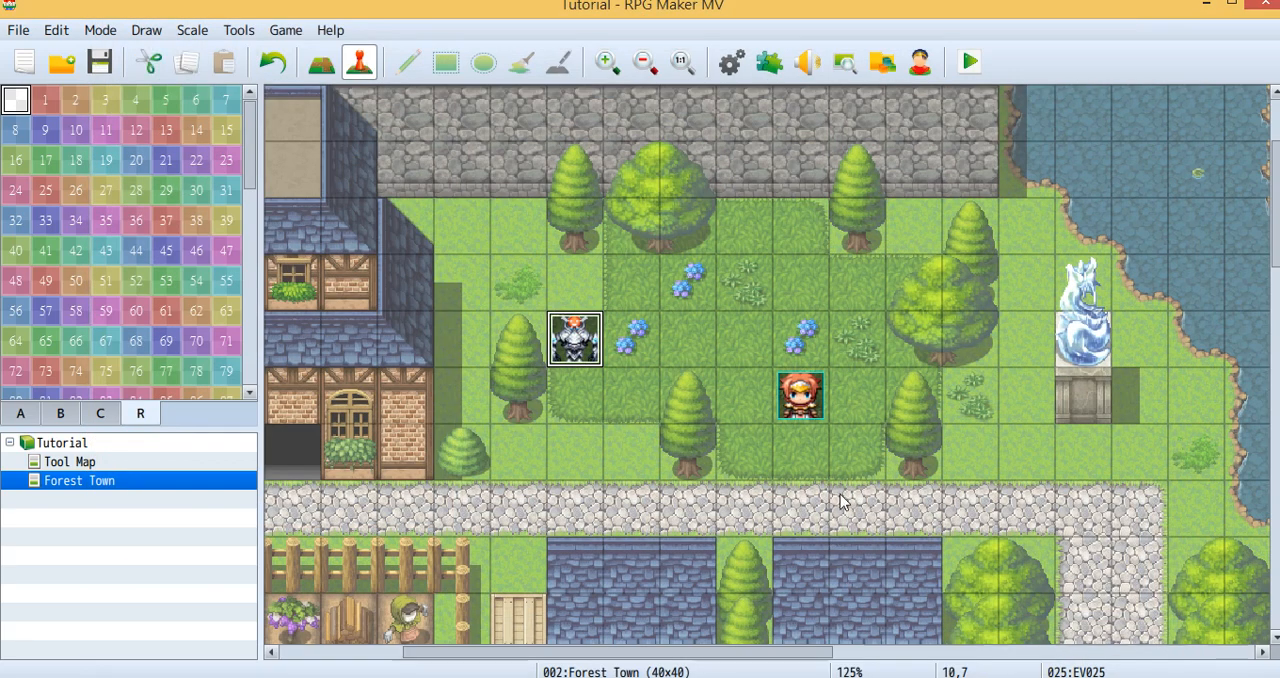
mouse_move(884, 240)
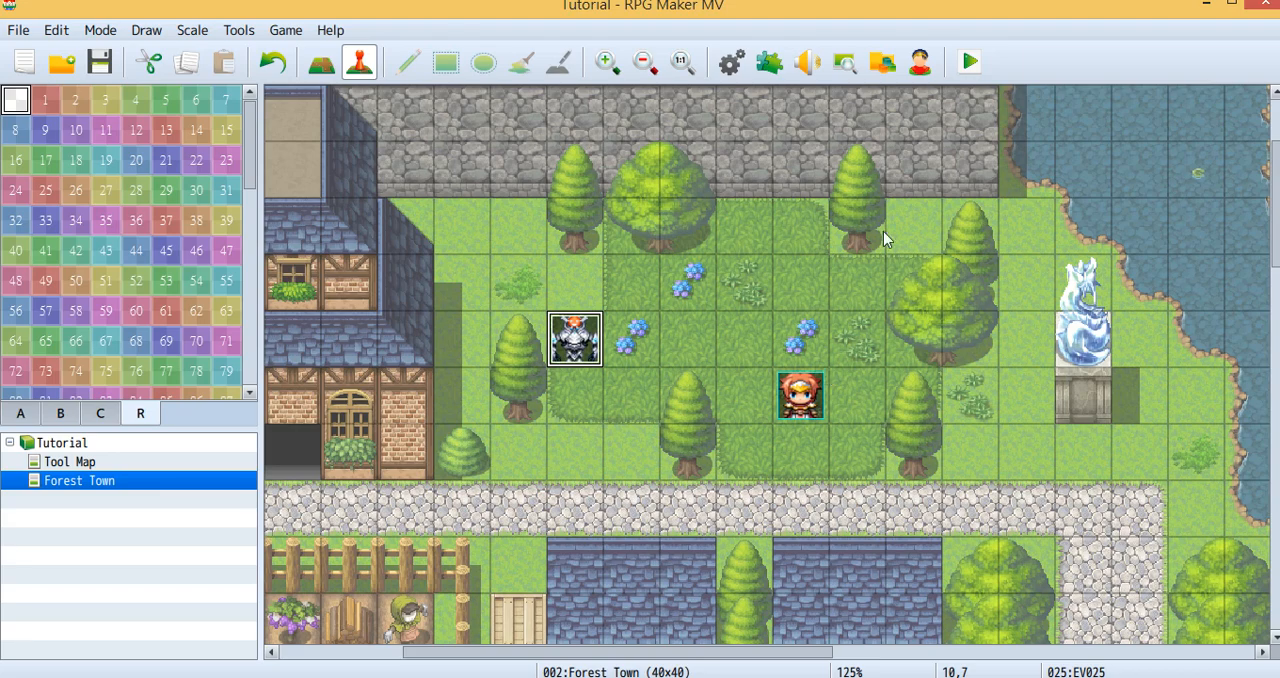
mouse_move(968, 62)
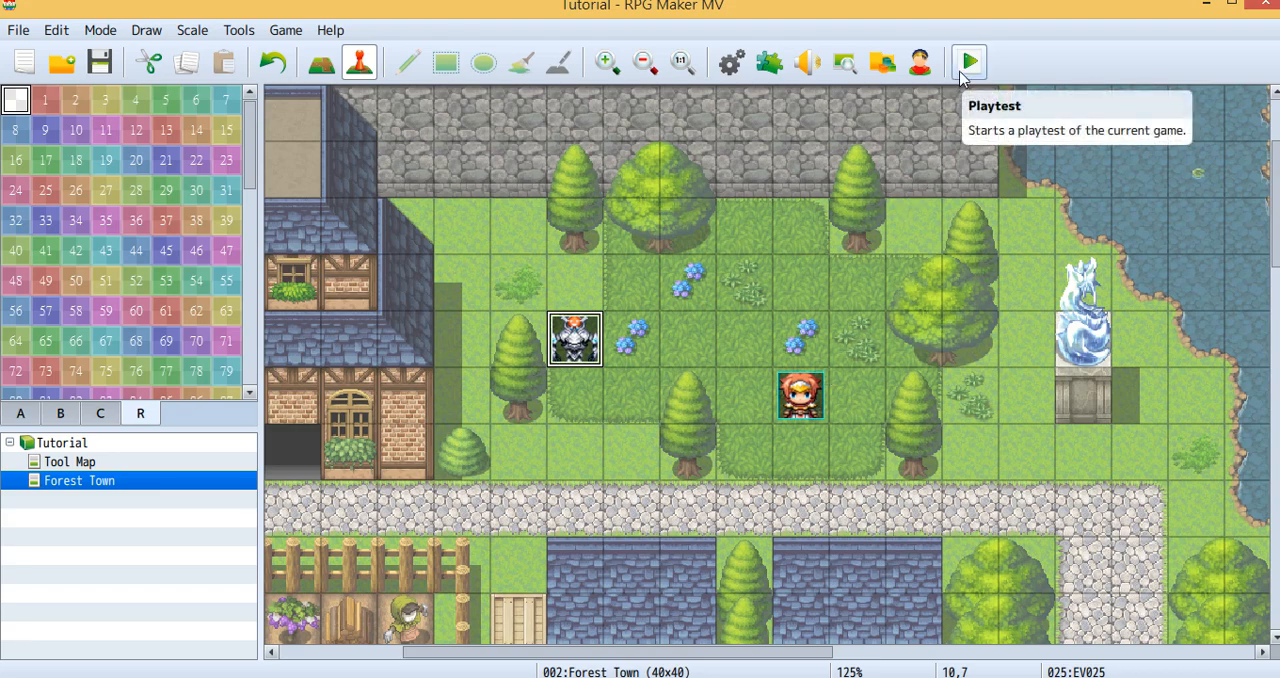
Step: Launch a playtest, saving project changes first
click(968, 62)
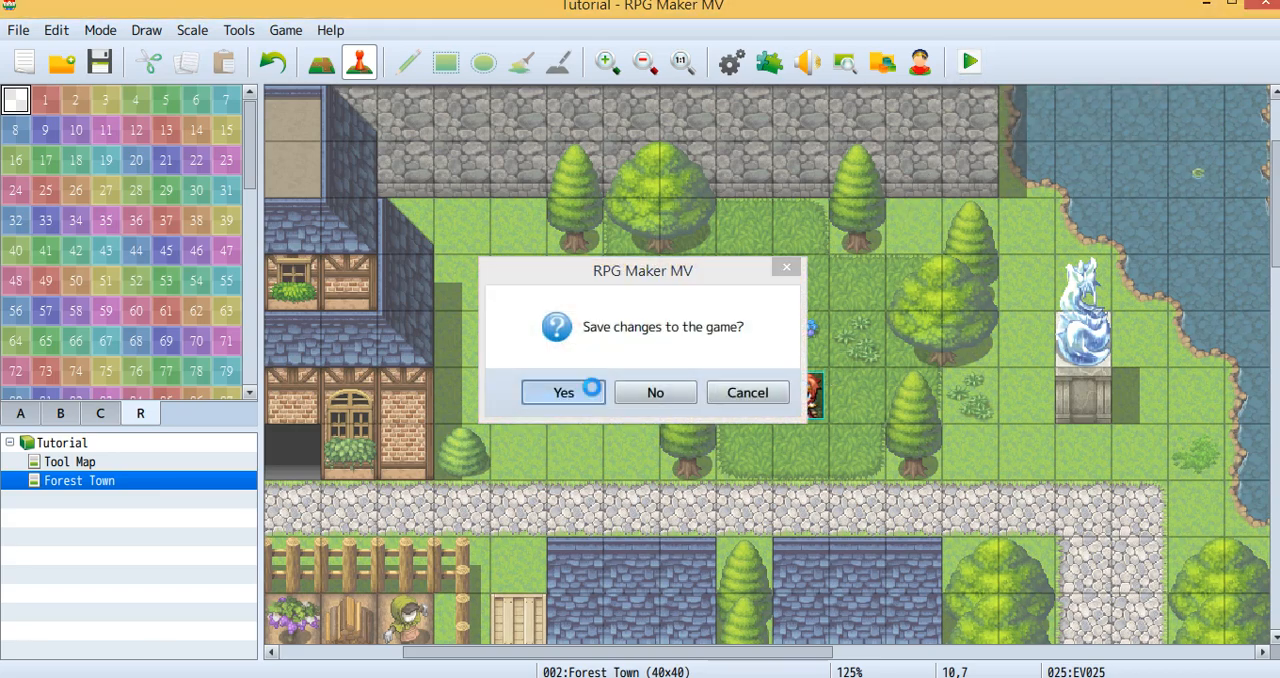
click(562, 392)
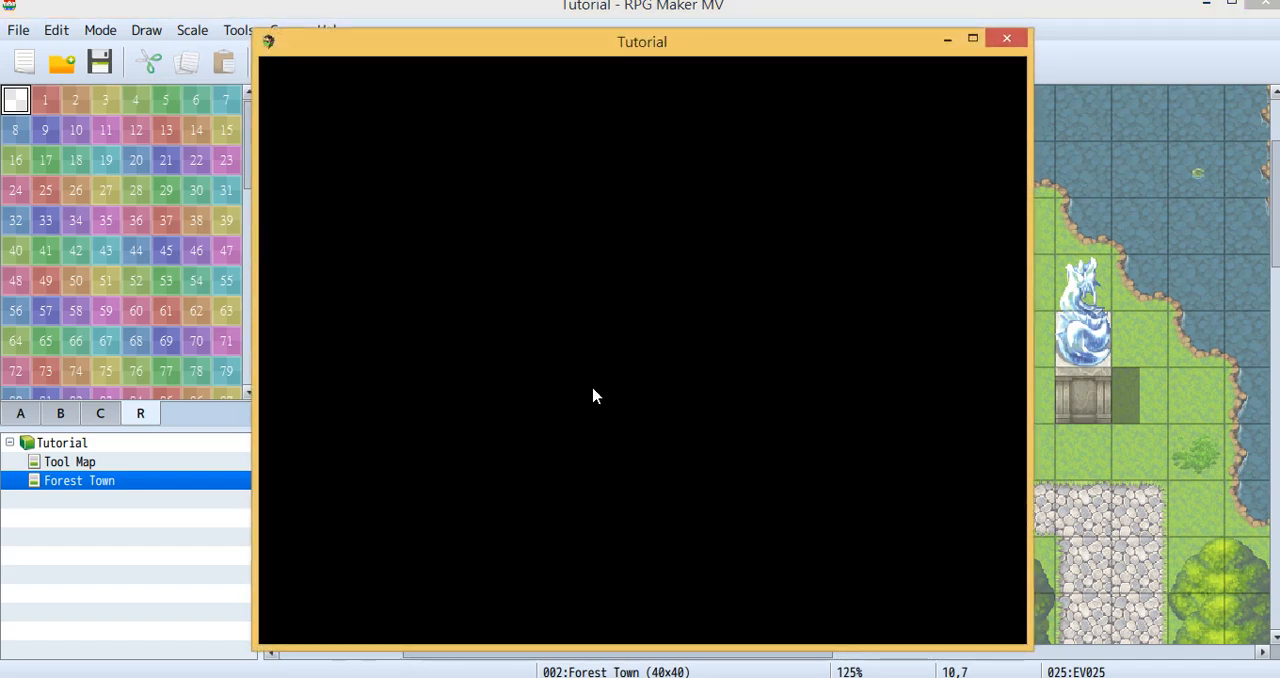
mouse_move(520, 422)
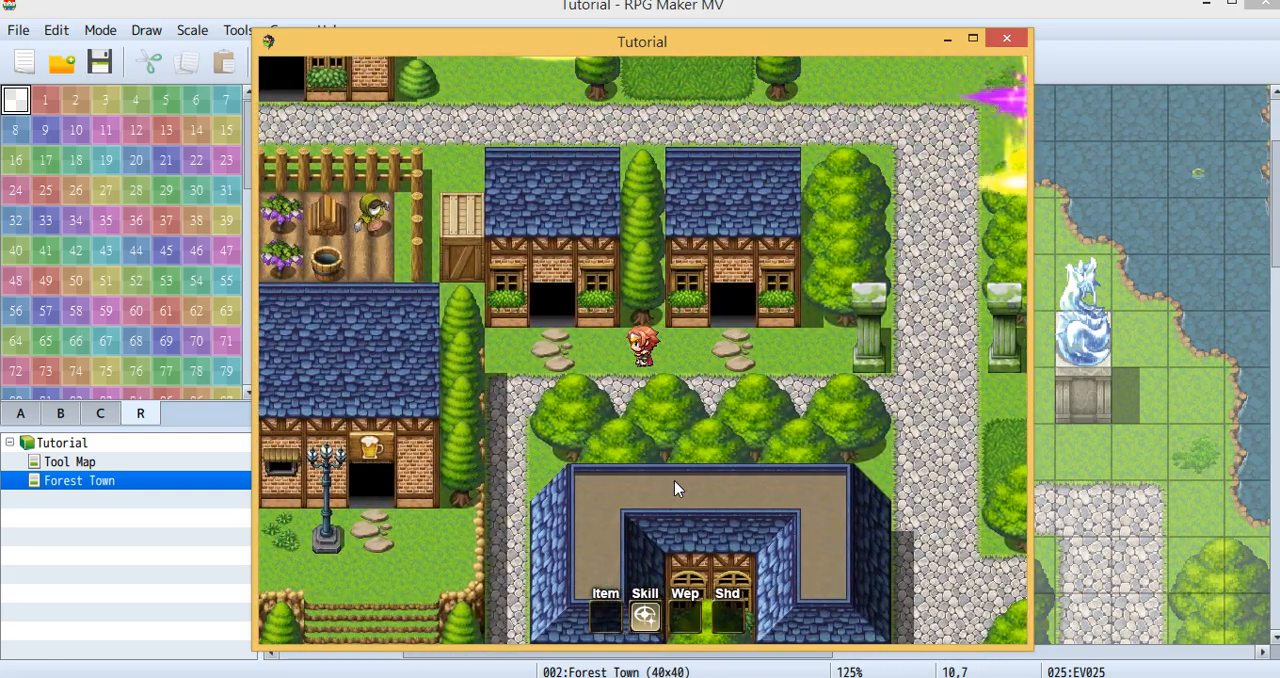
mouse_move(544, 50)
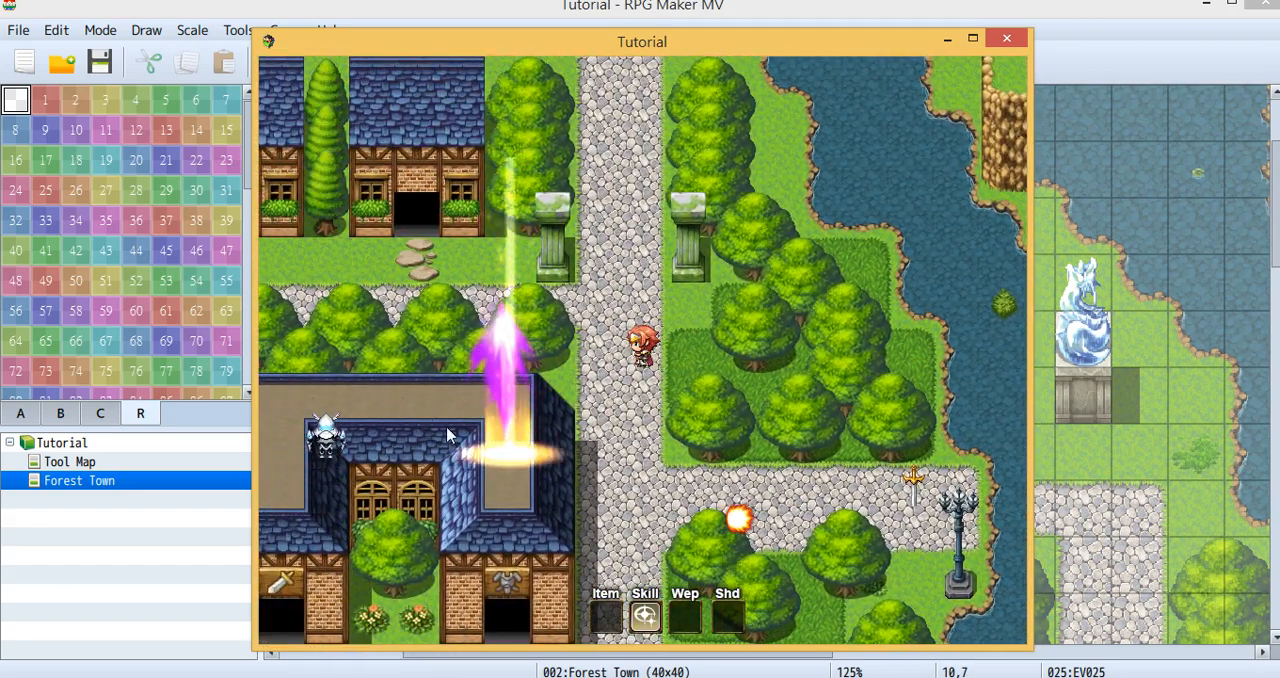
mouse_move(444, 302)
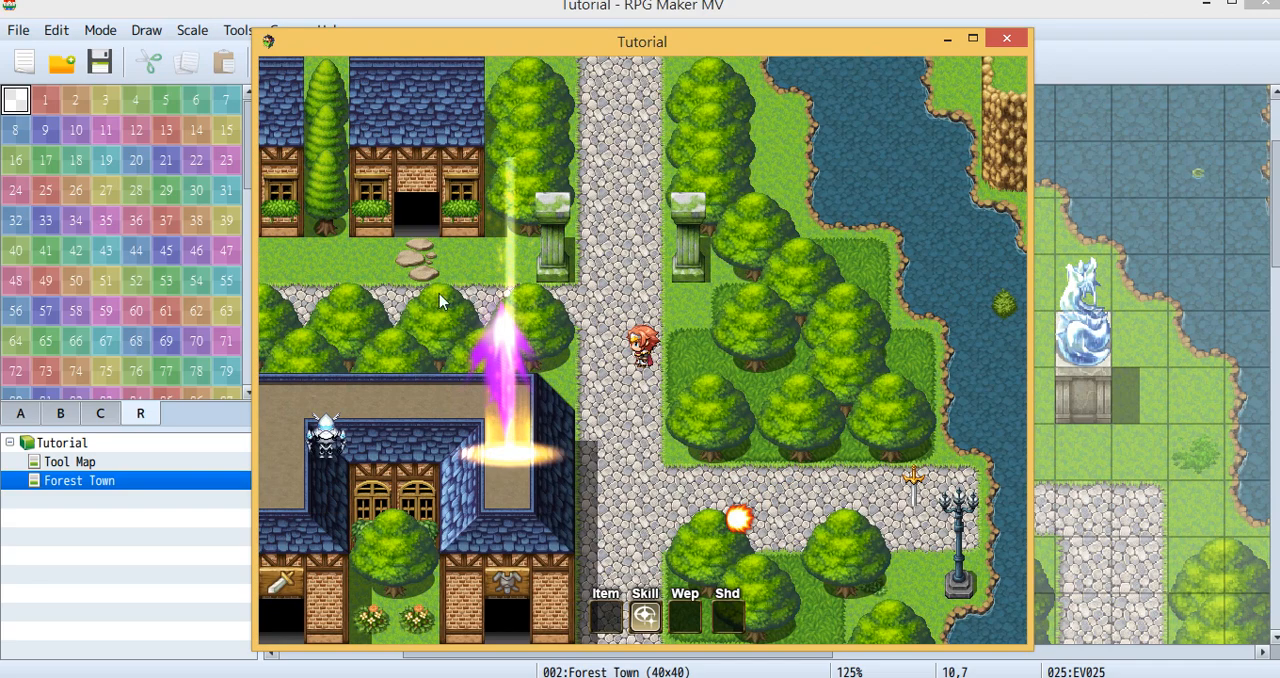
mouse_move(408, 308)
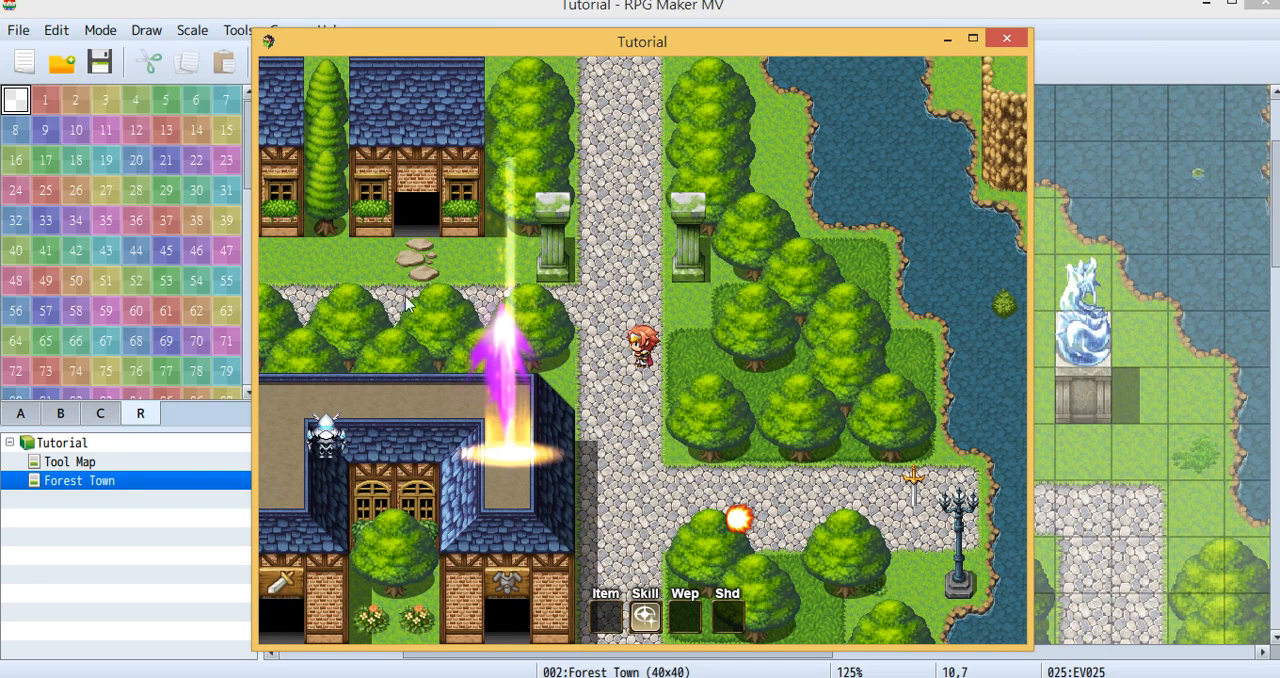